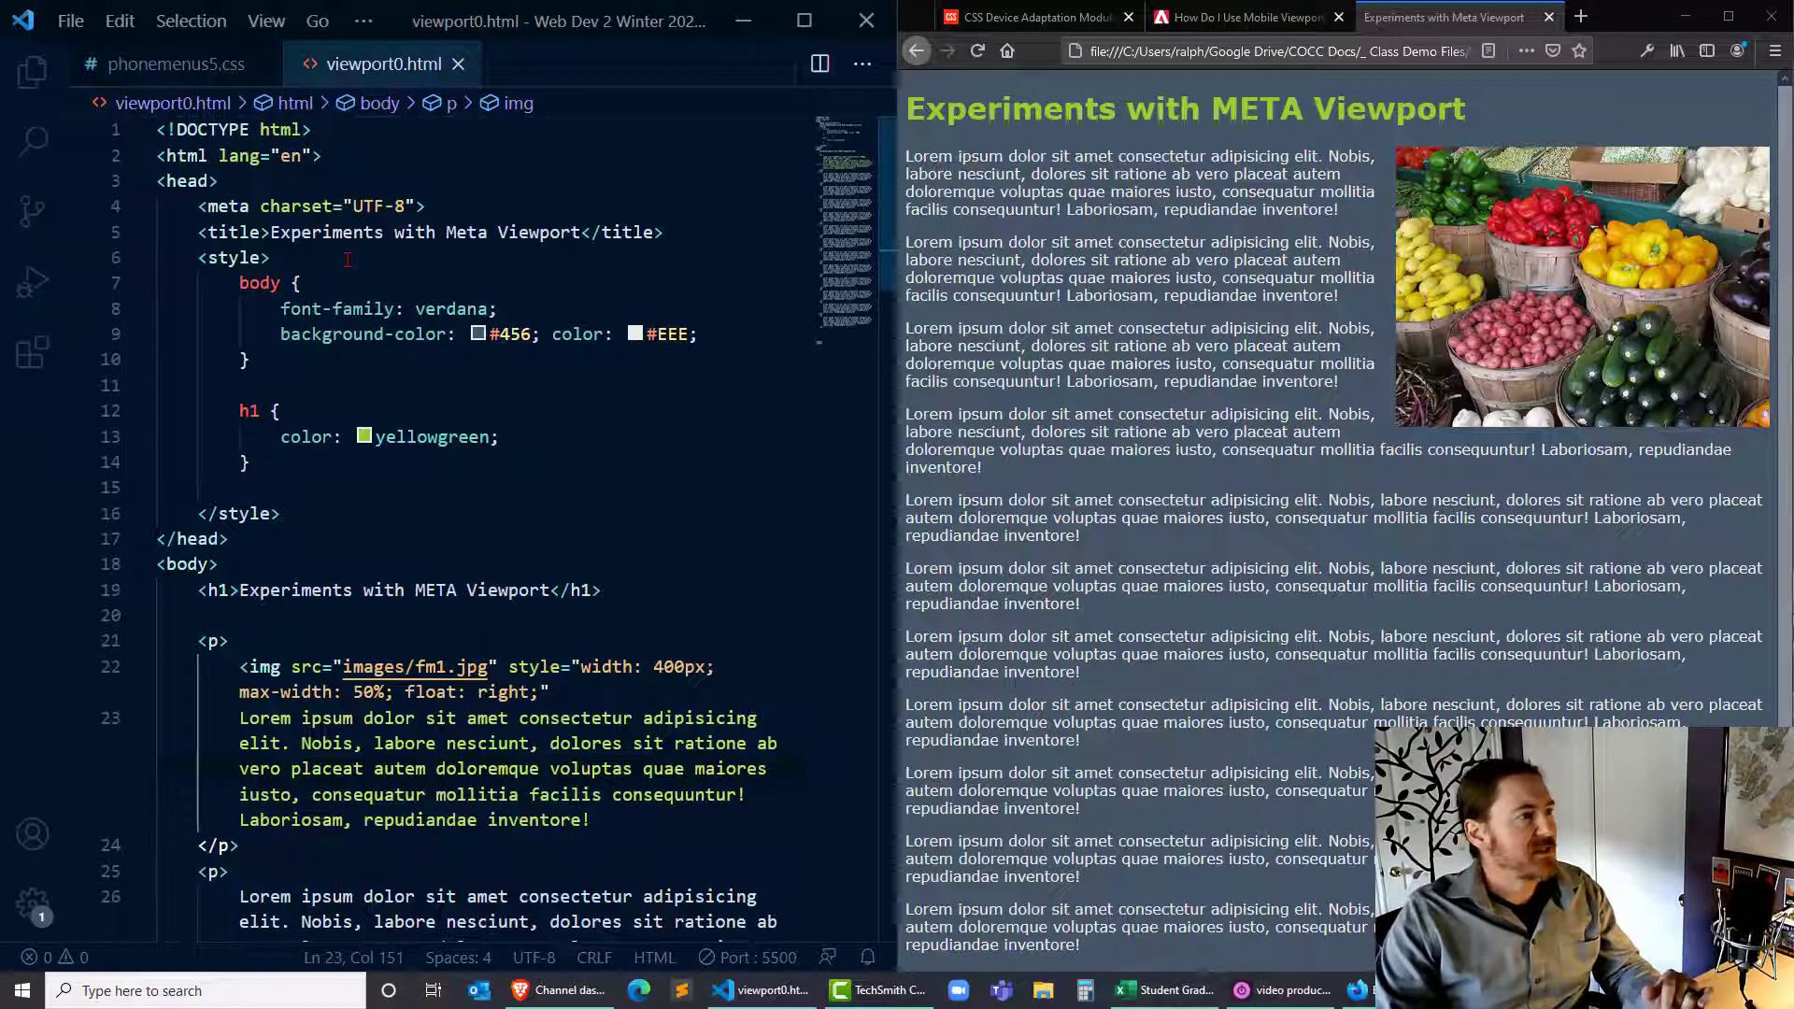
Enter Responsive Design Mode with the iPhone X/XS preset, then move to the Adobe viewport-sizes page.
click(238, 256)
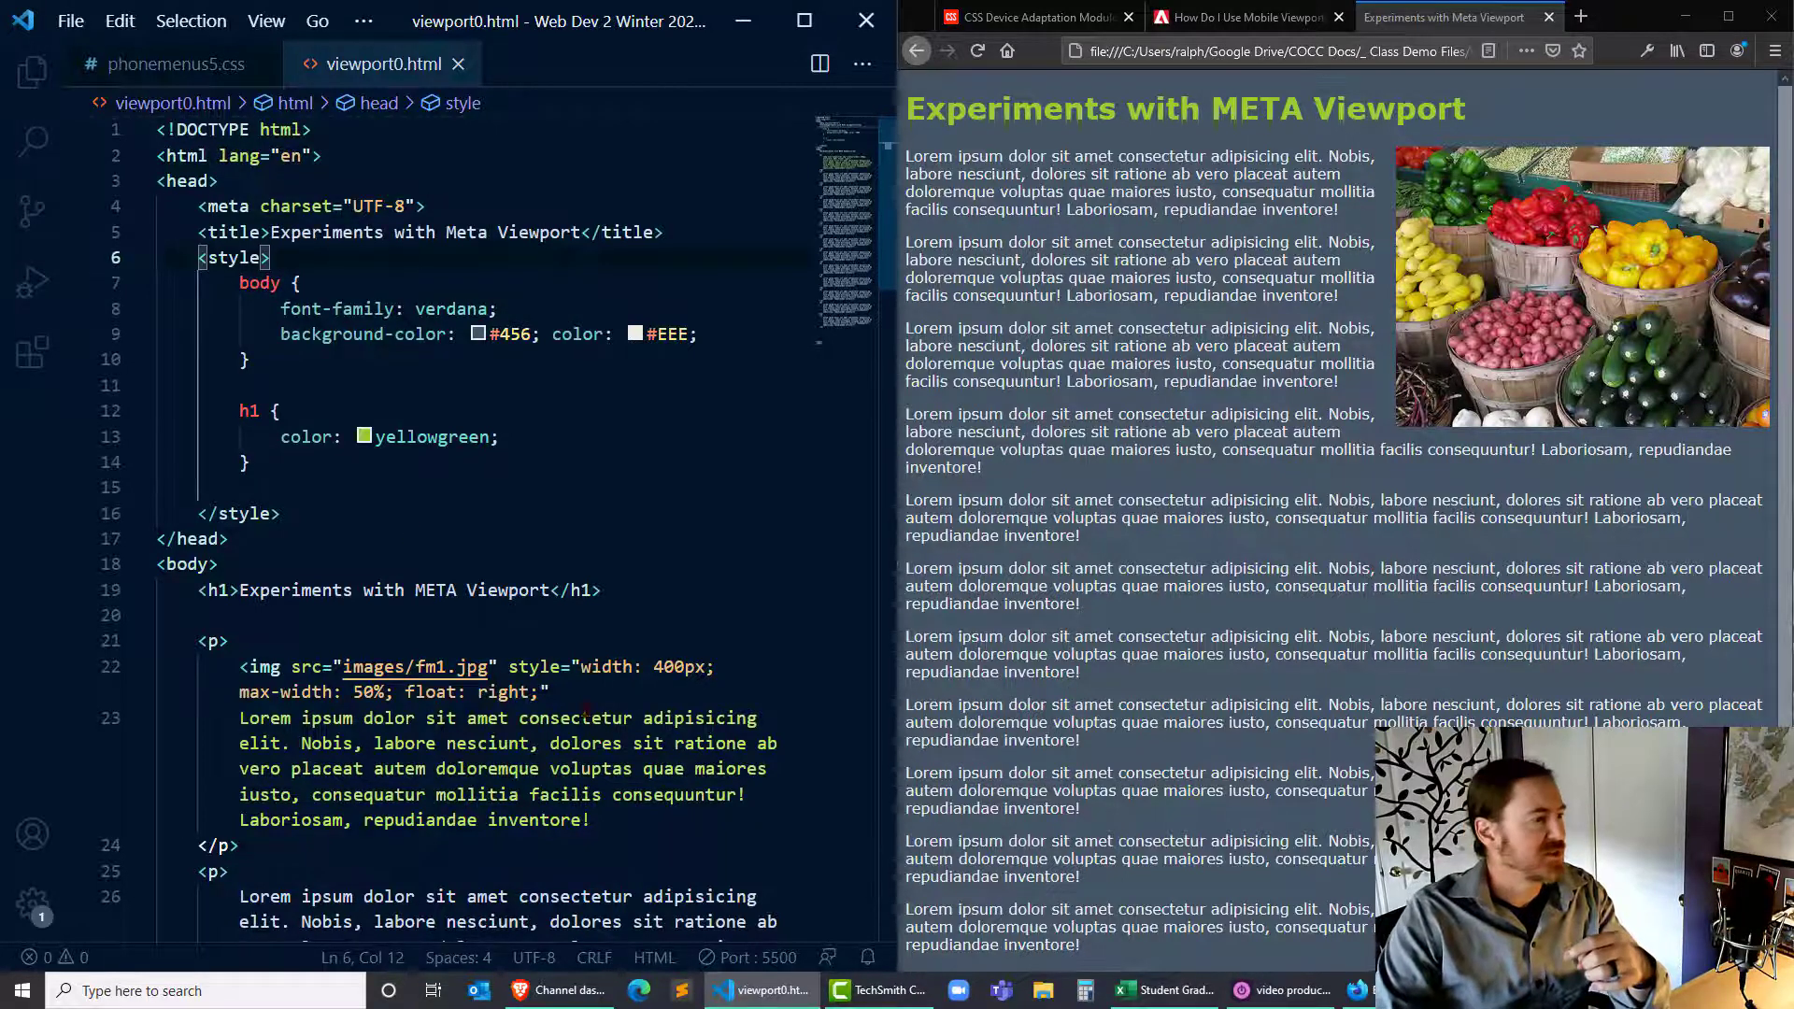
scroll(down, 3)
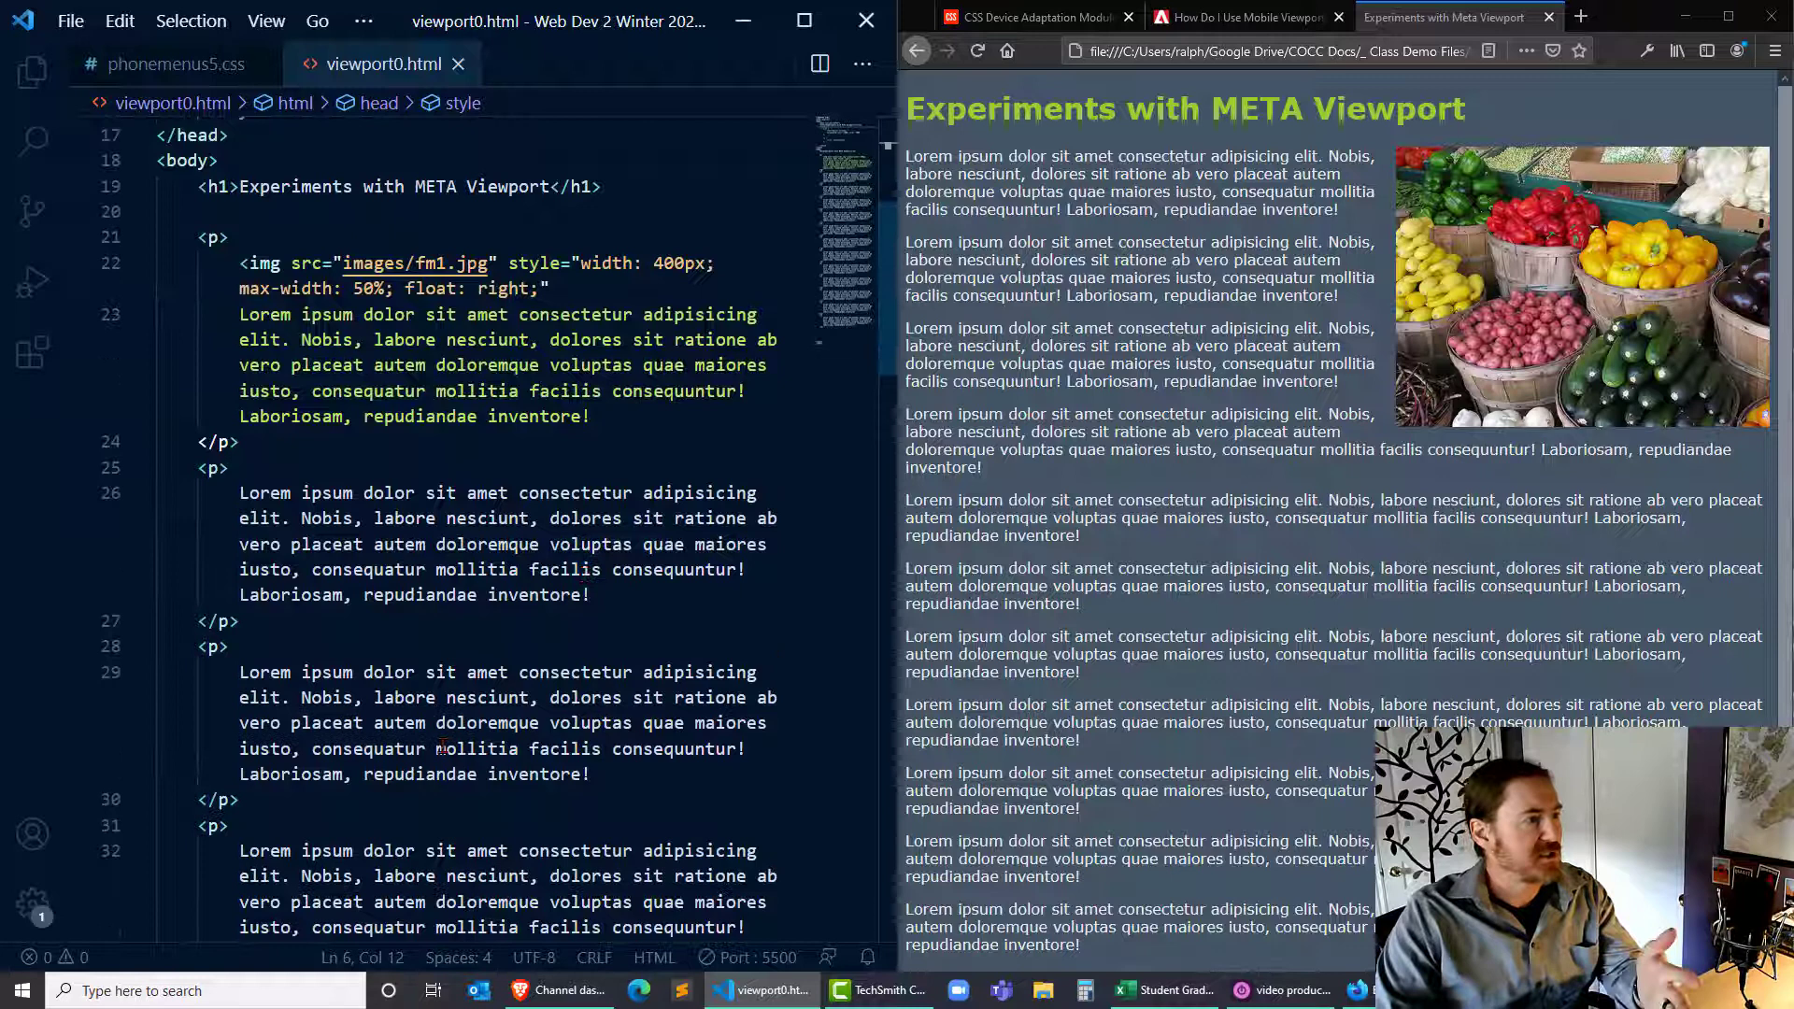
click(454, 492)
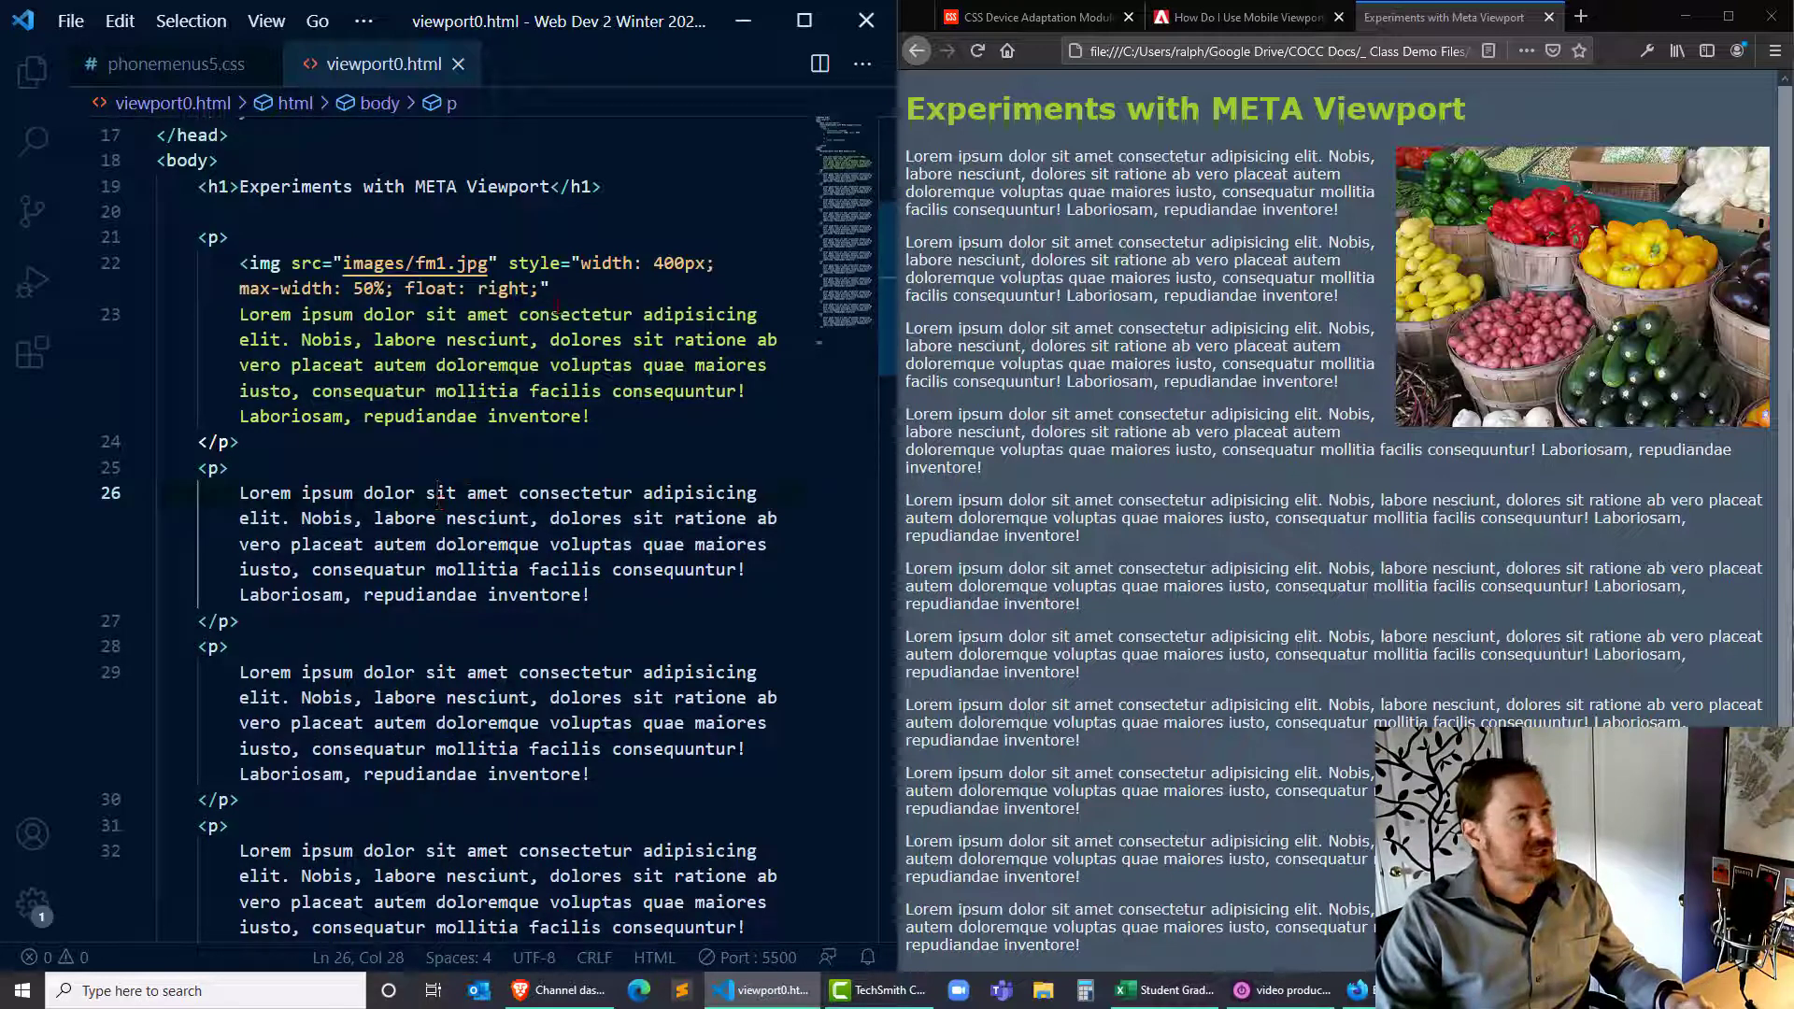
click(549, 288)
text(>)
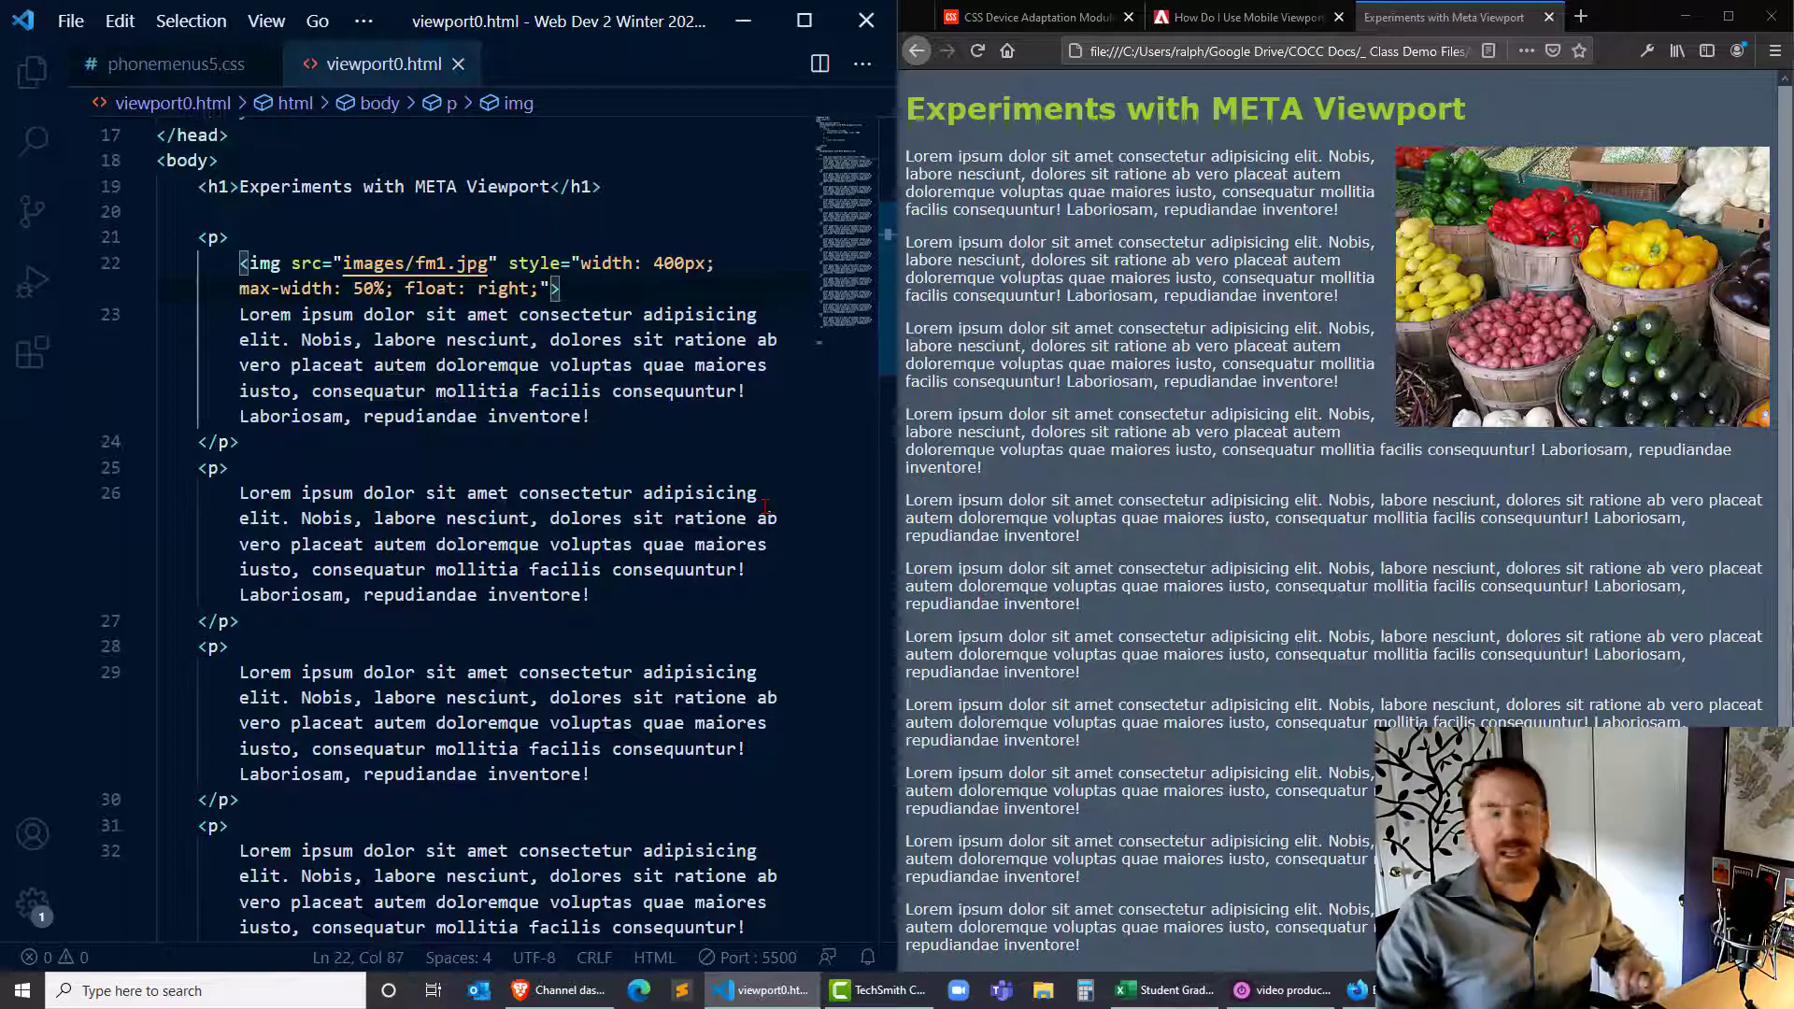
click(241, 441)
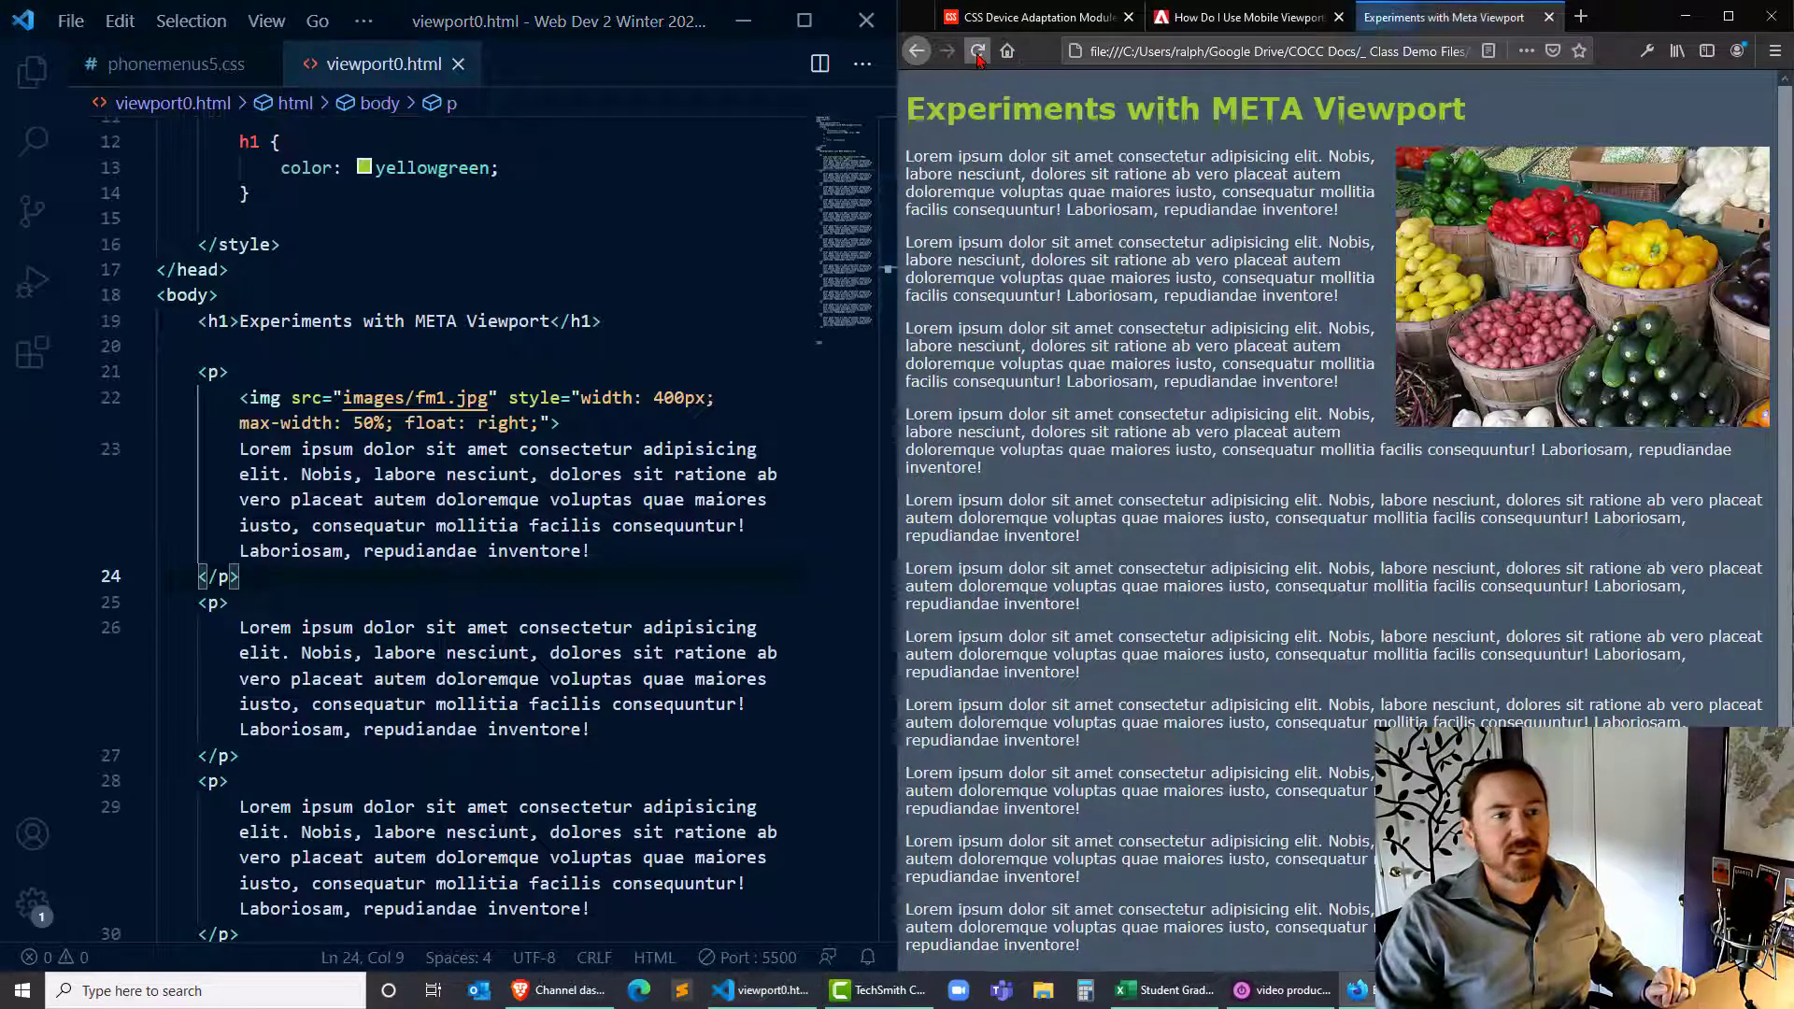
scroll(up, 3)
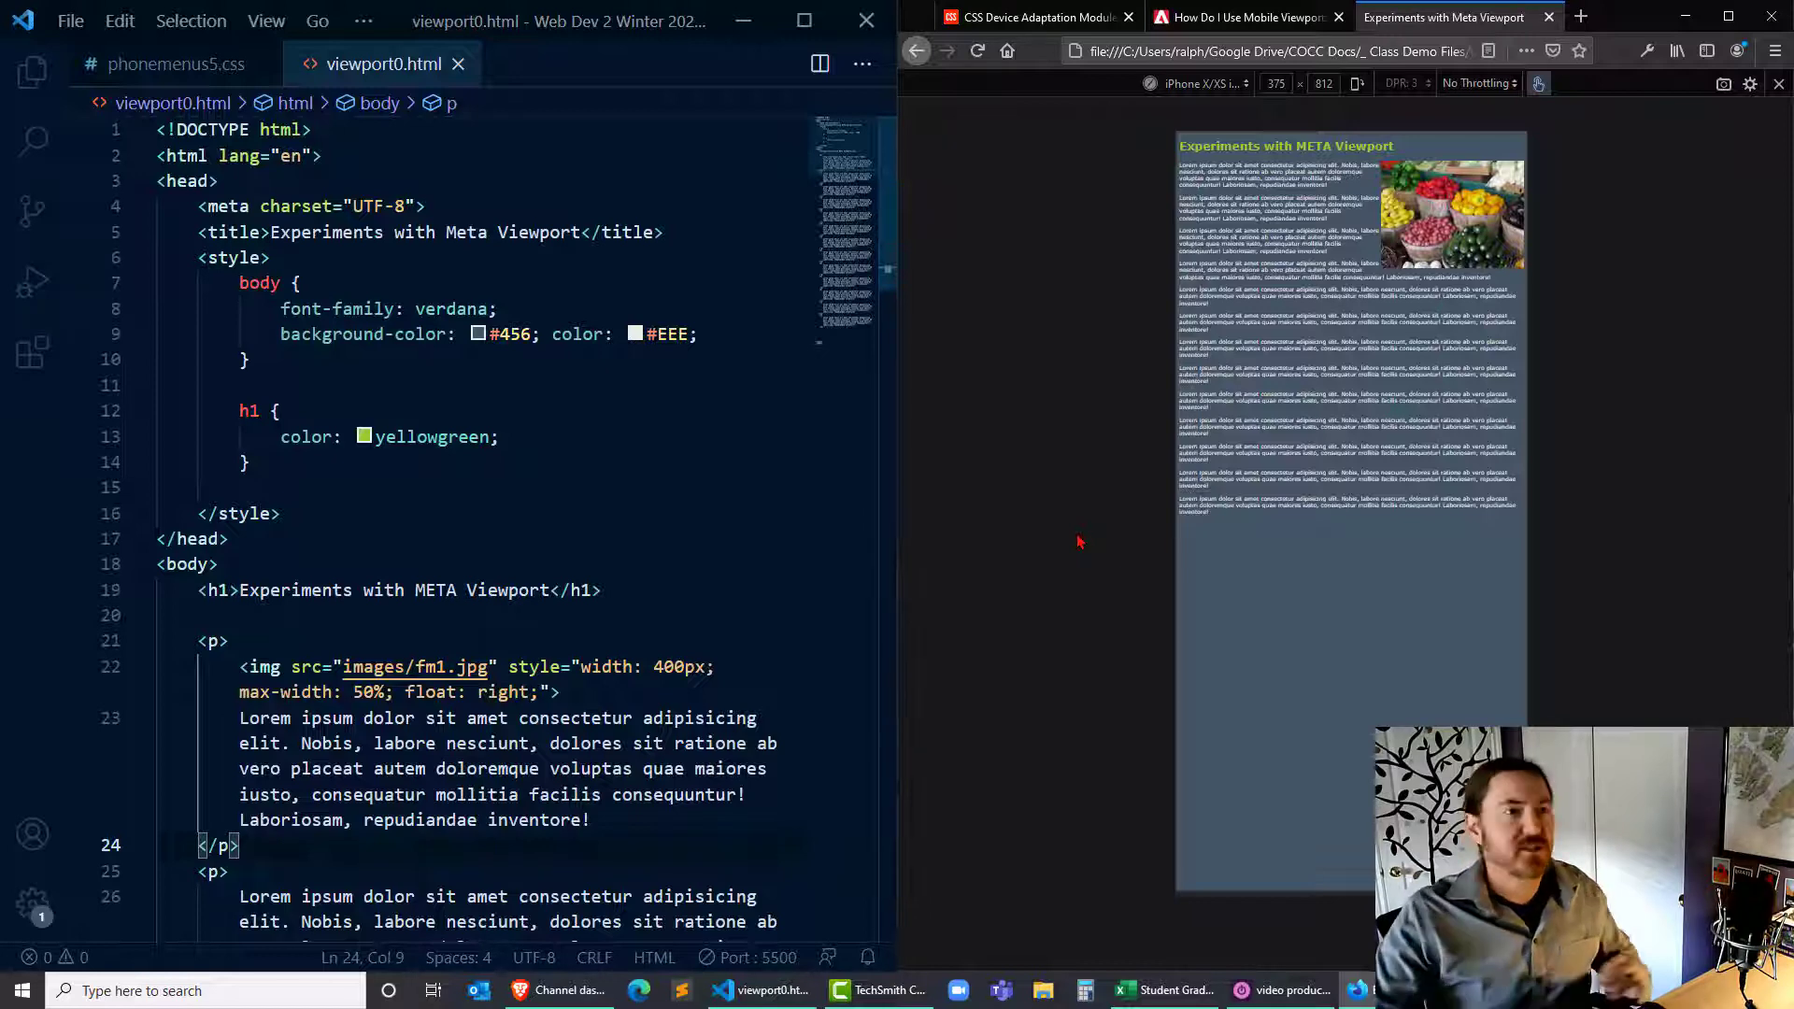
click(1239, 17)
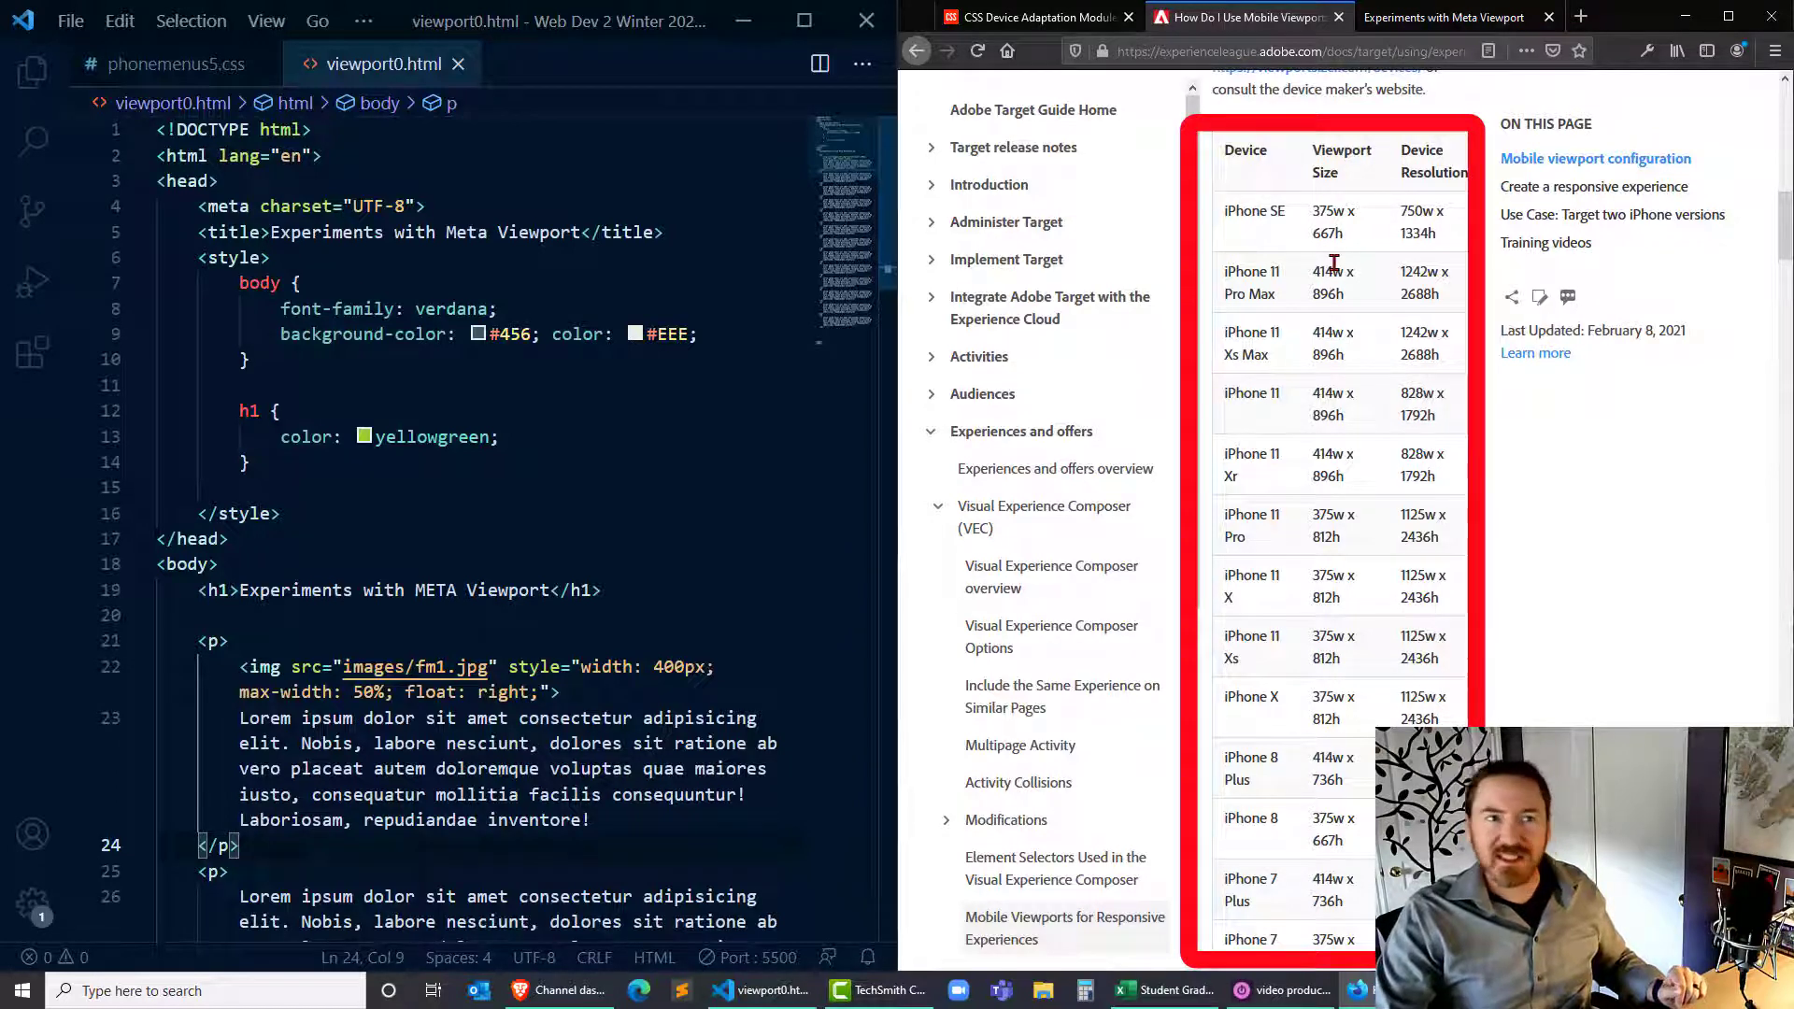
mouse_move(1338, 452)
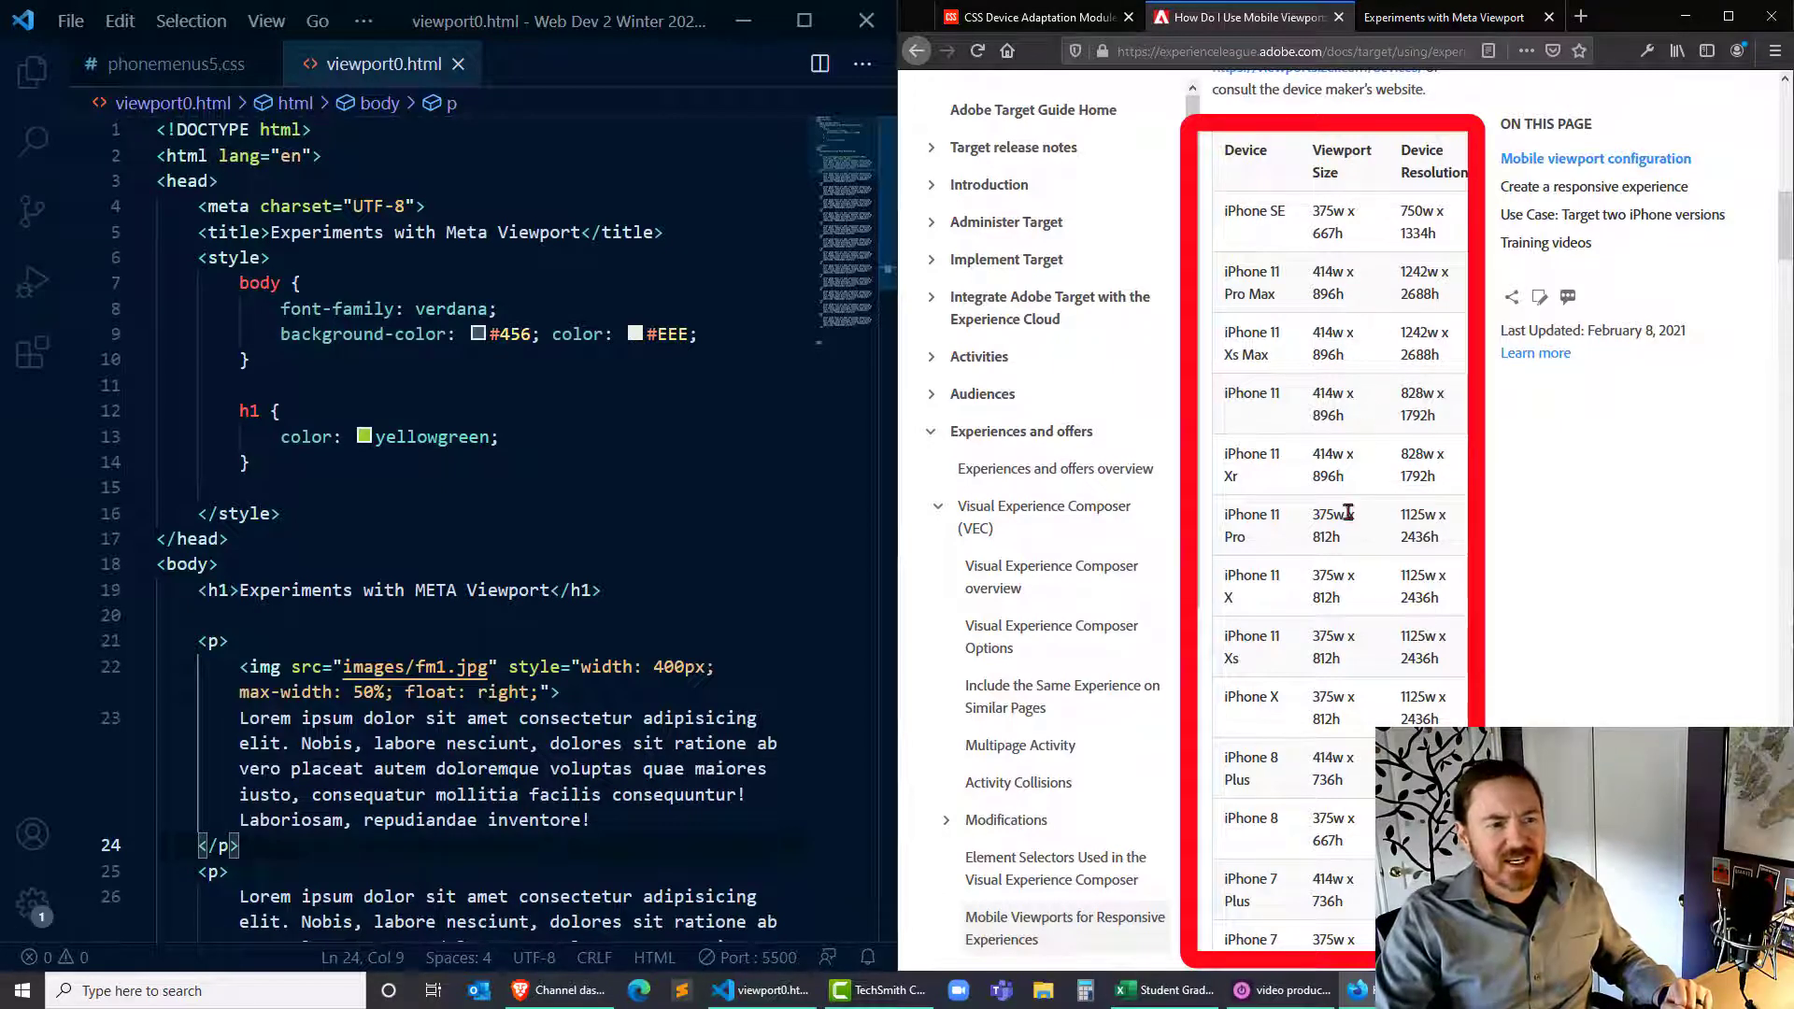
mouse_move(1362, 900)
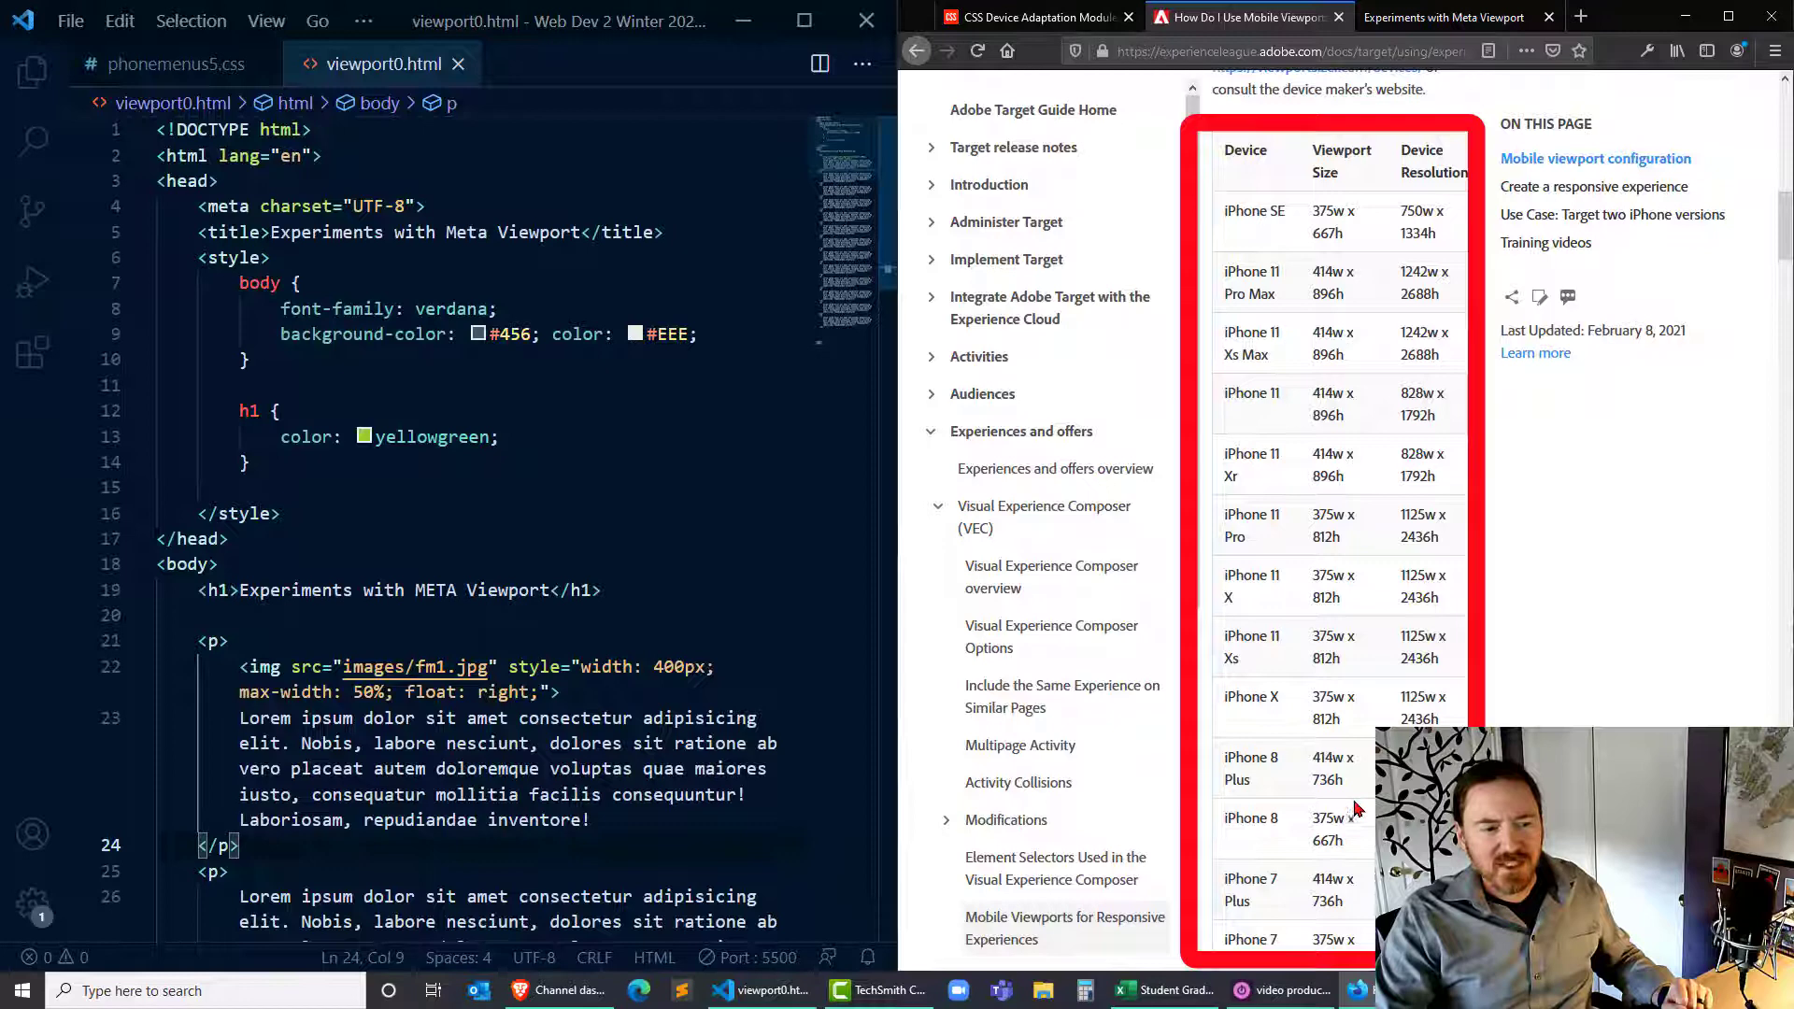
mouse_move(1372, 501)
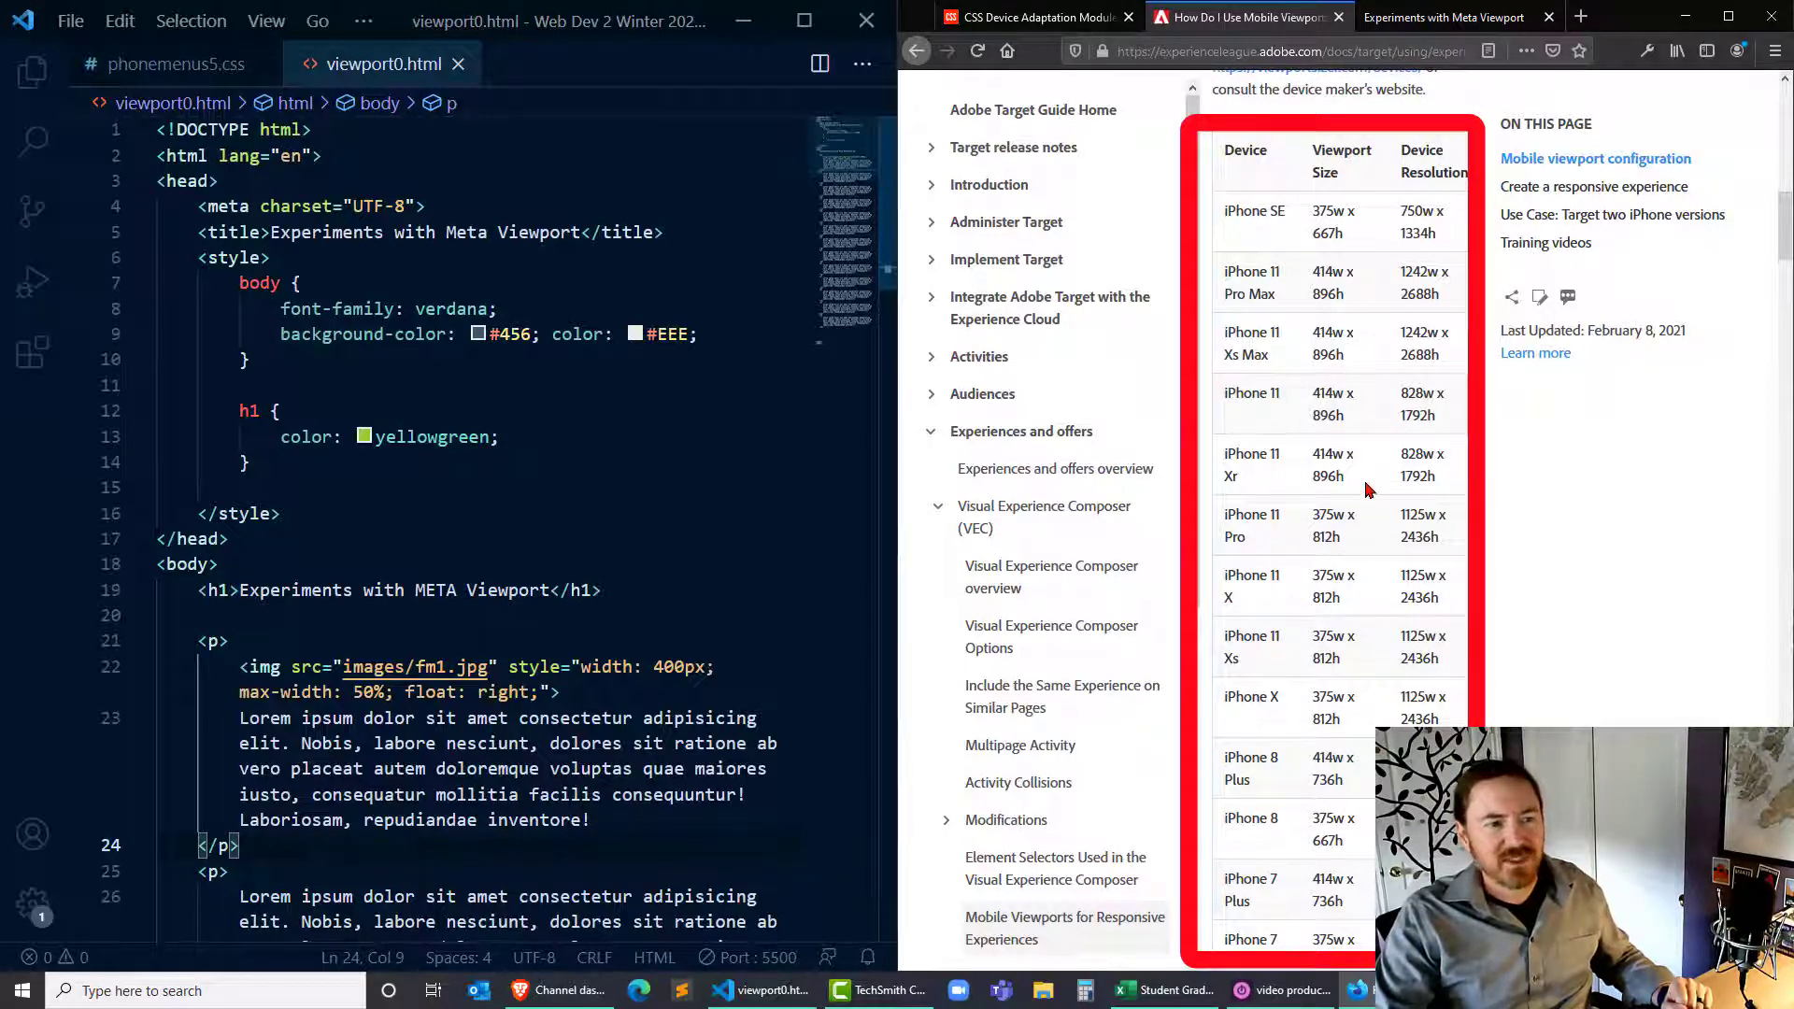
Scroll through the Adobe table of iPhone viewport sizes and resolutions.
scroll(down, 3)
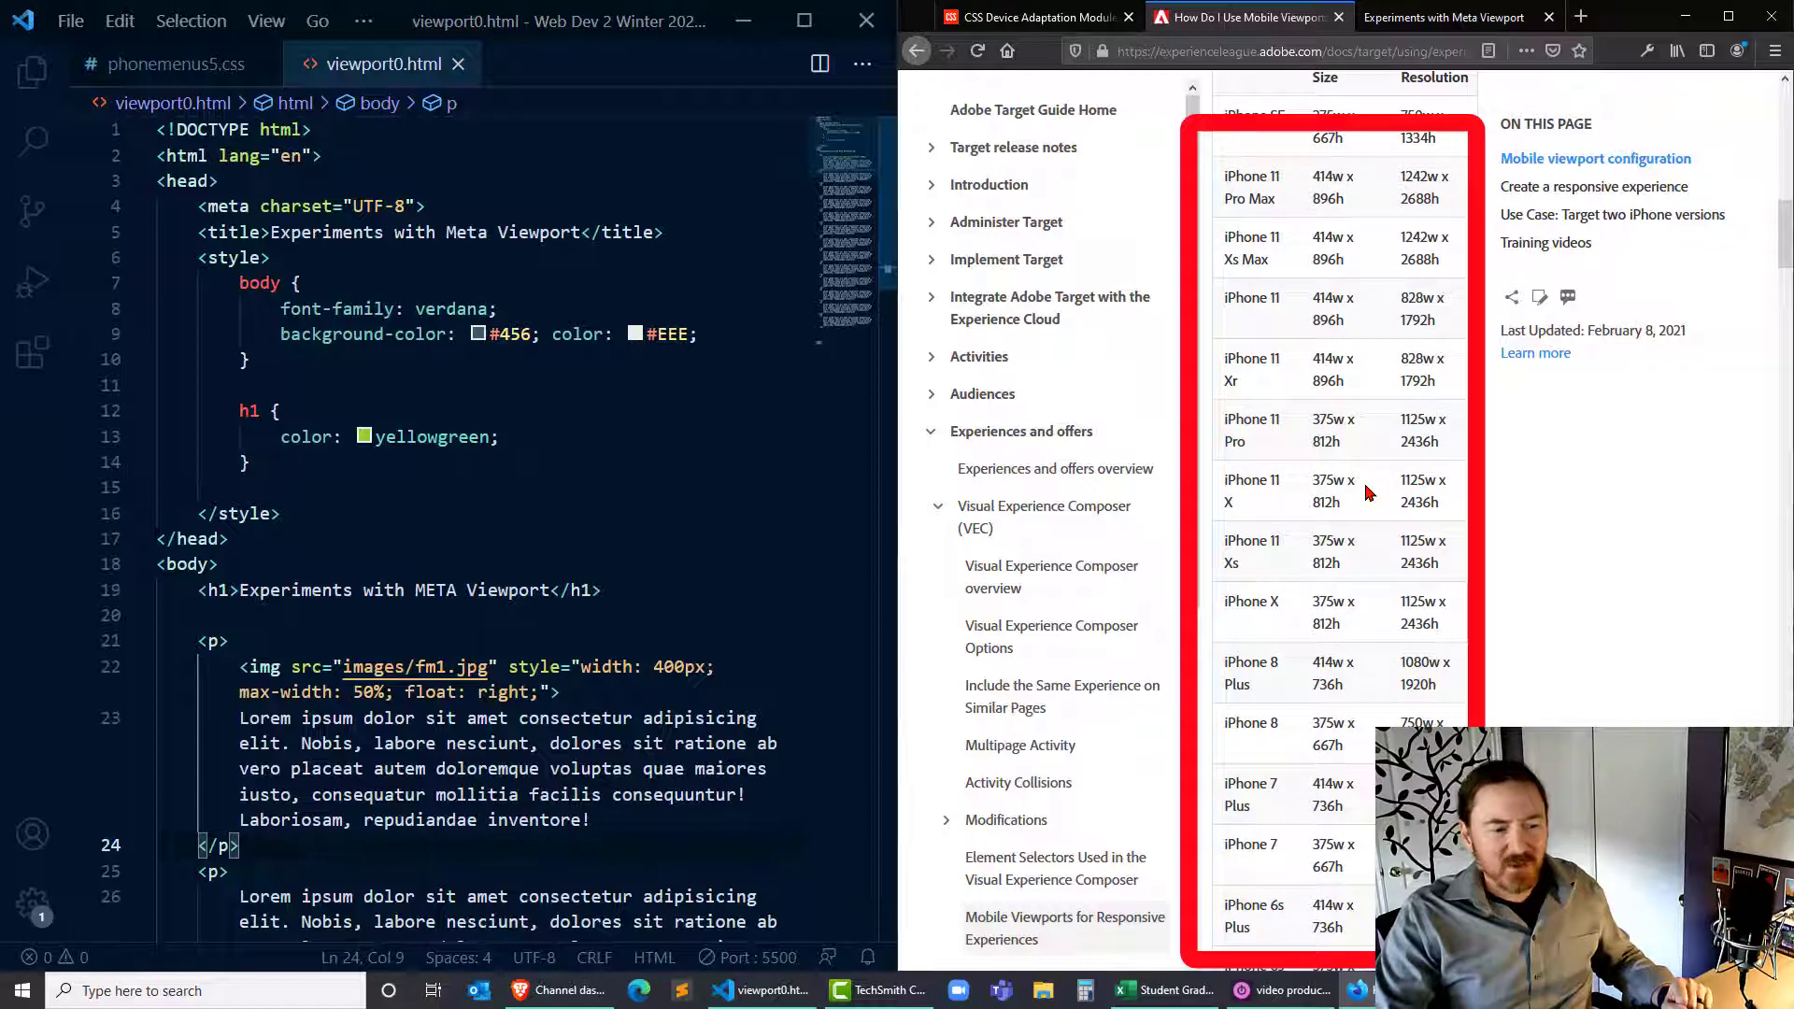
scroll(up, 3)
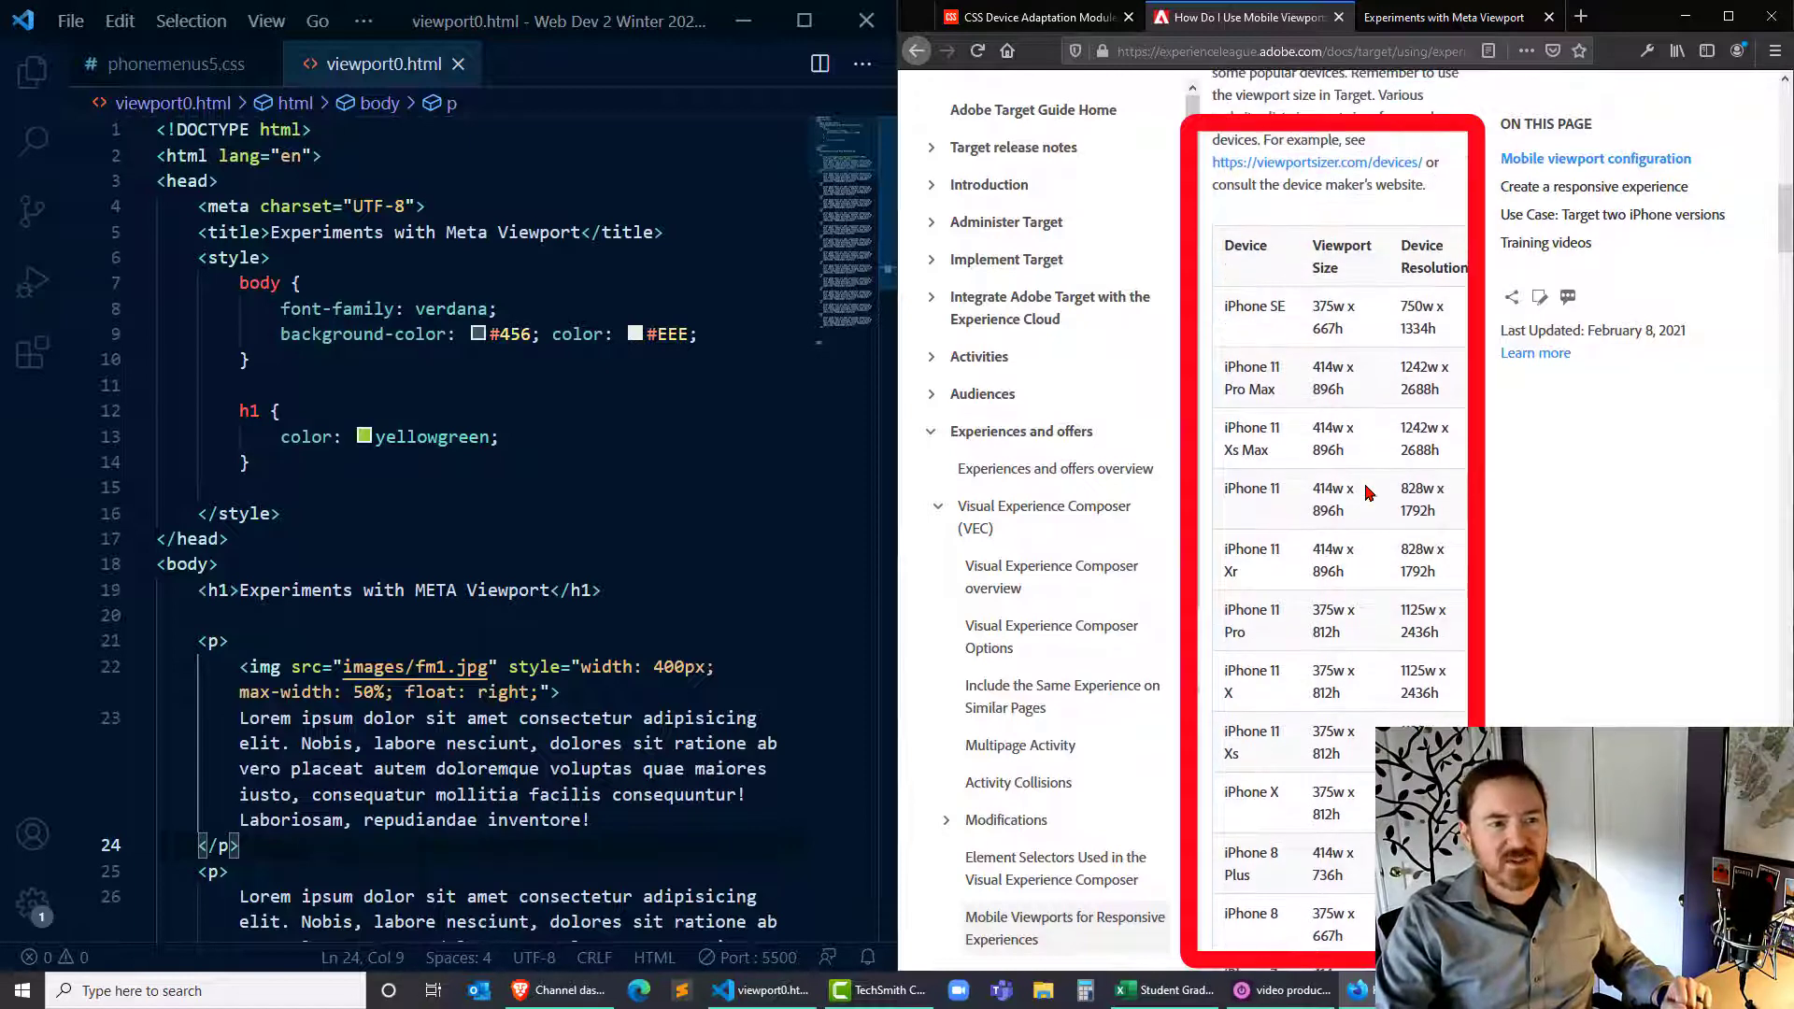
scroll(down, 3)
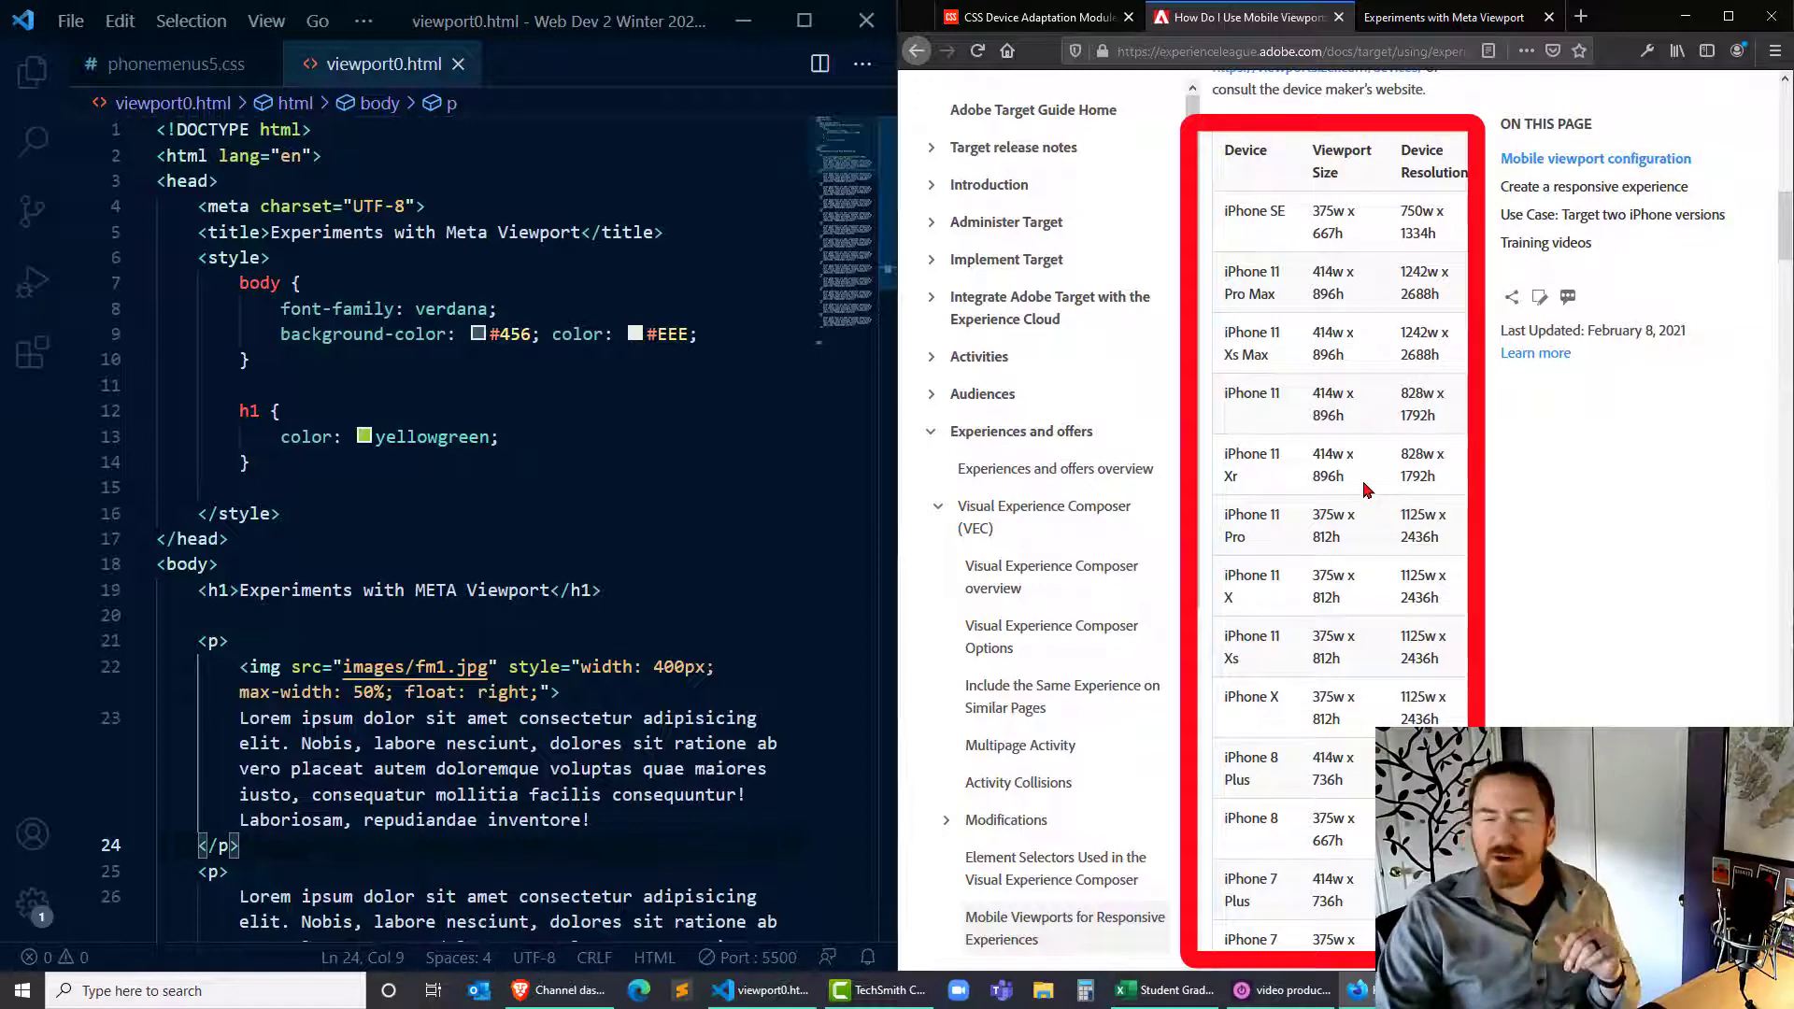
mouse_move(1368, 512)
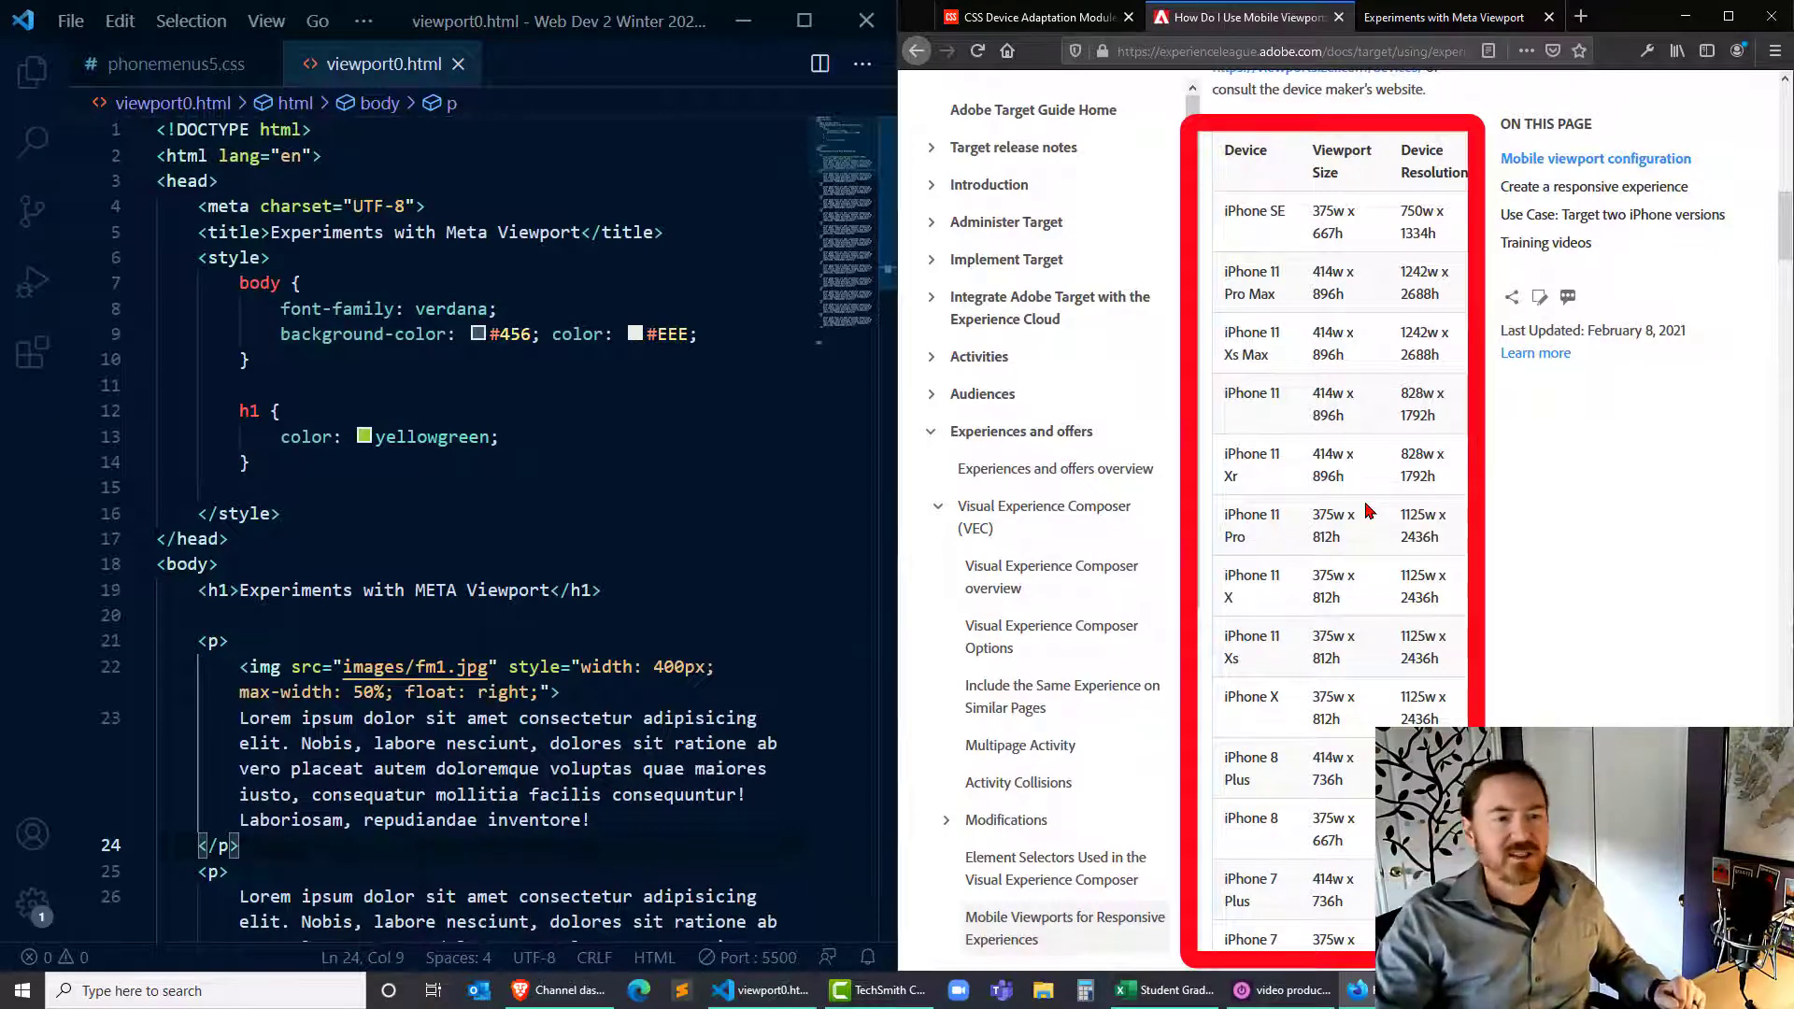
mouse_move(824, 523)
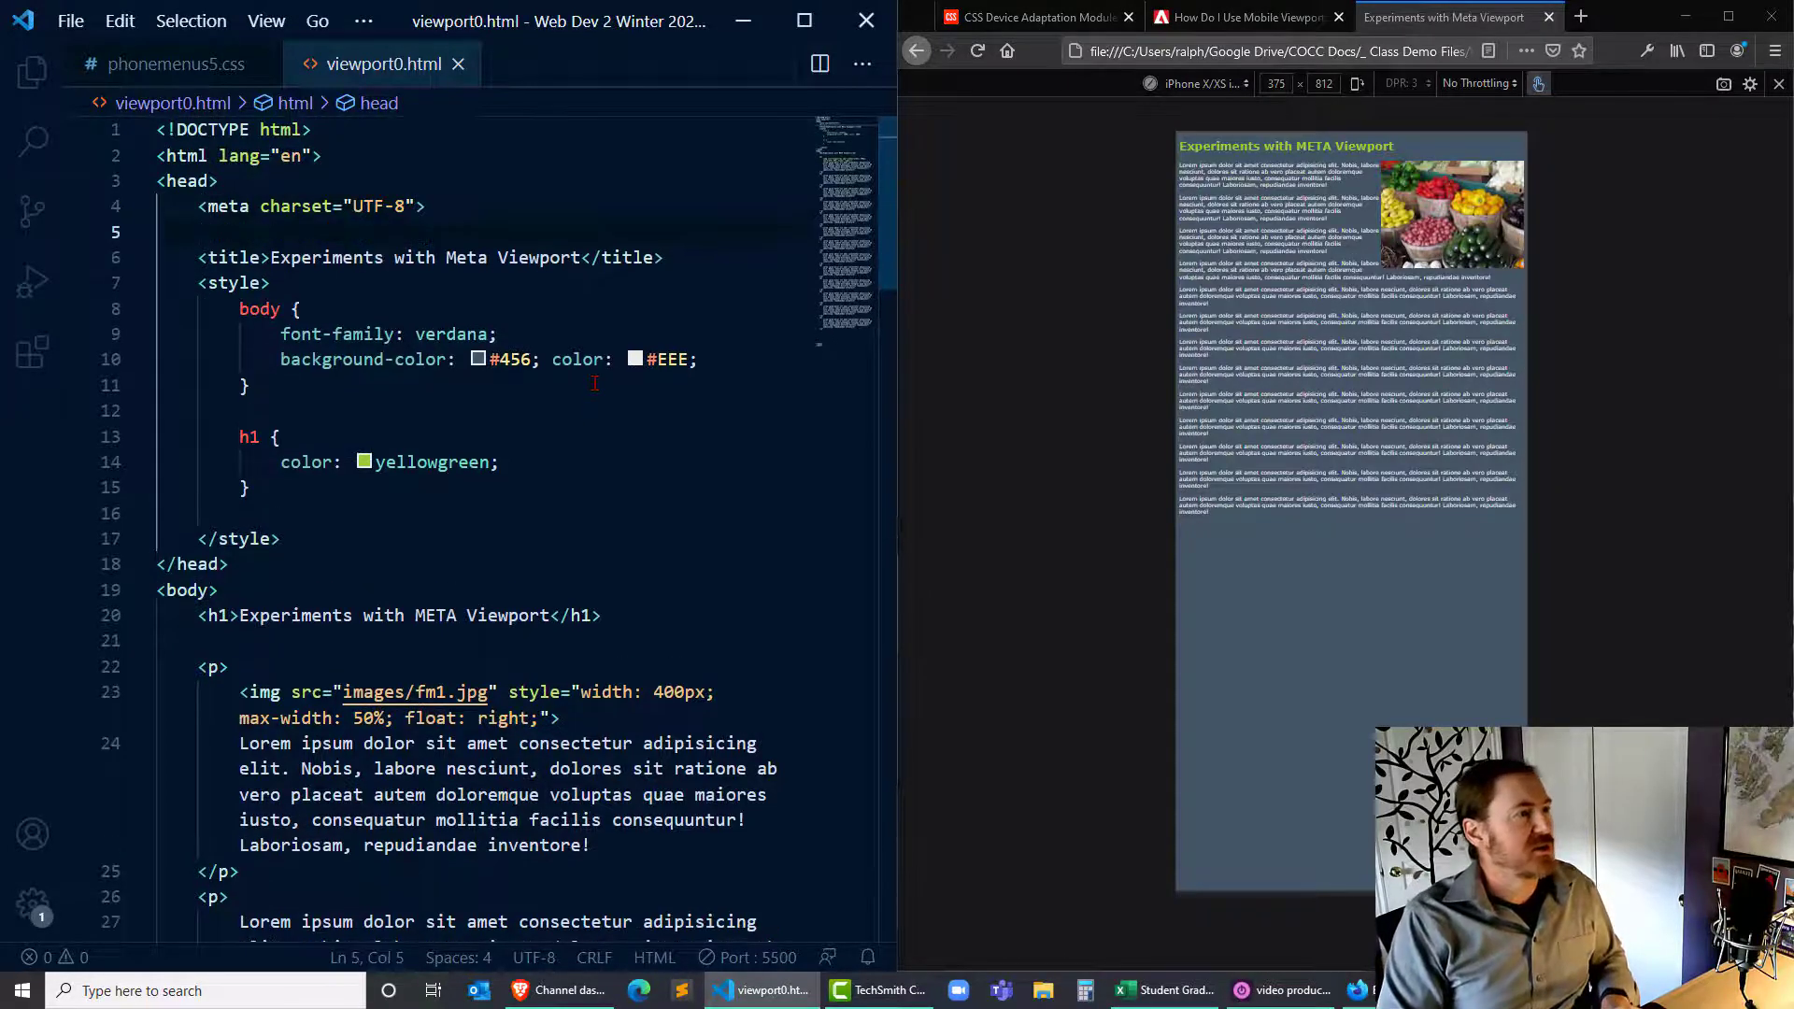
Write <meta name="viewport" content="width=device-width"> after the charset meta using autocomplete.
text(<meta name)
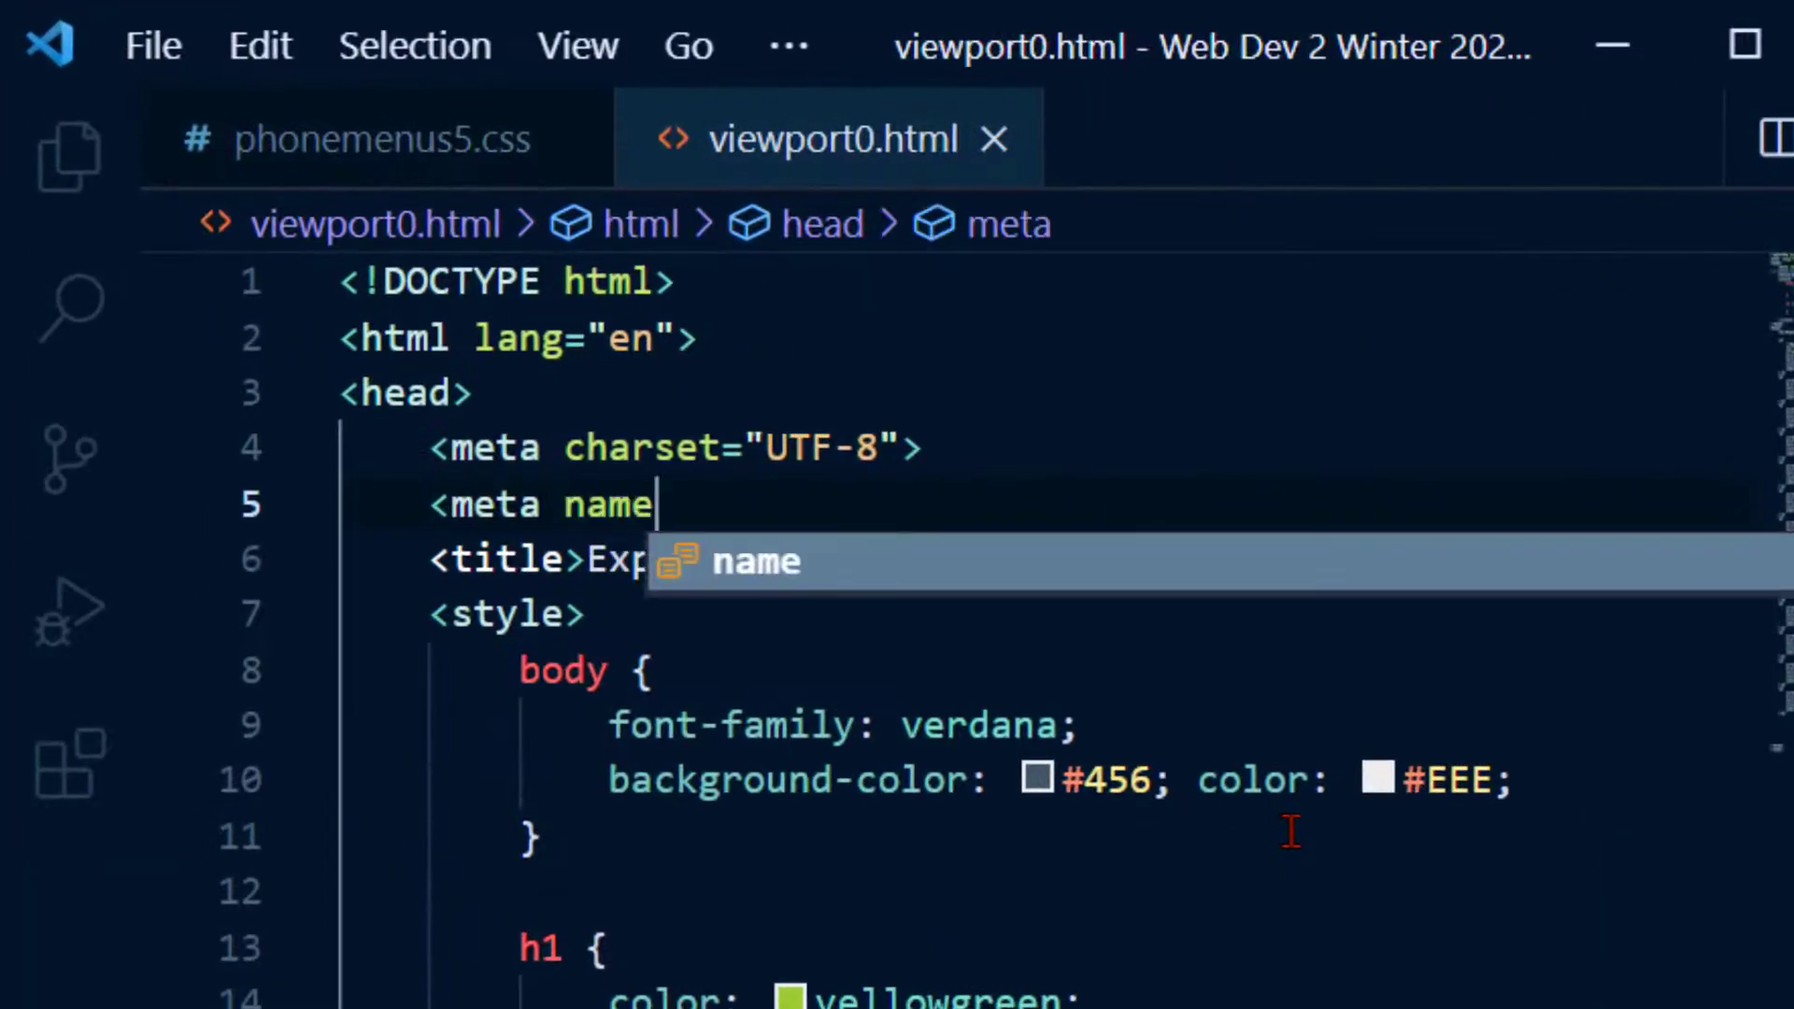
text(="viewport" content="widt)
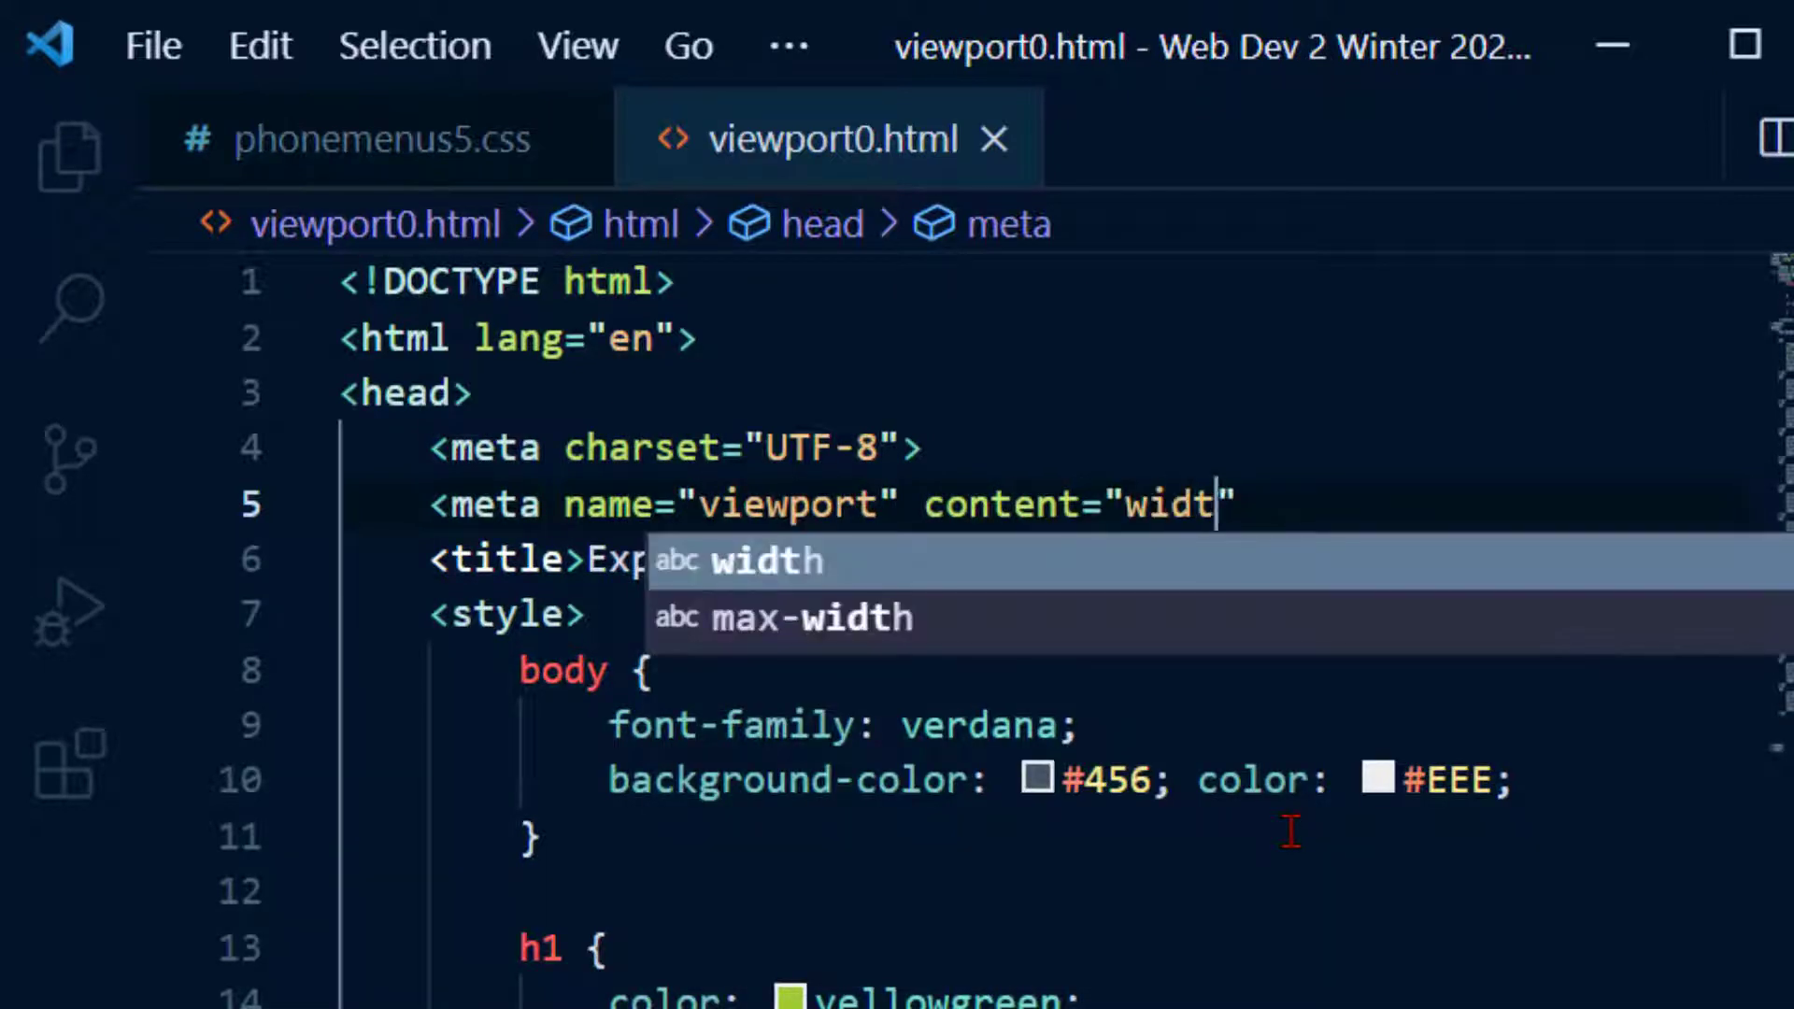
text(h=devi)
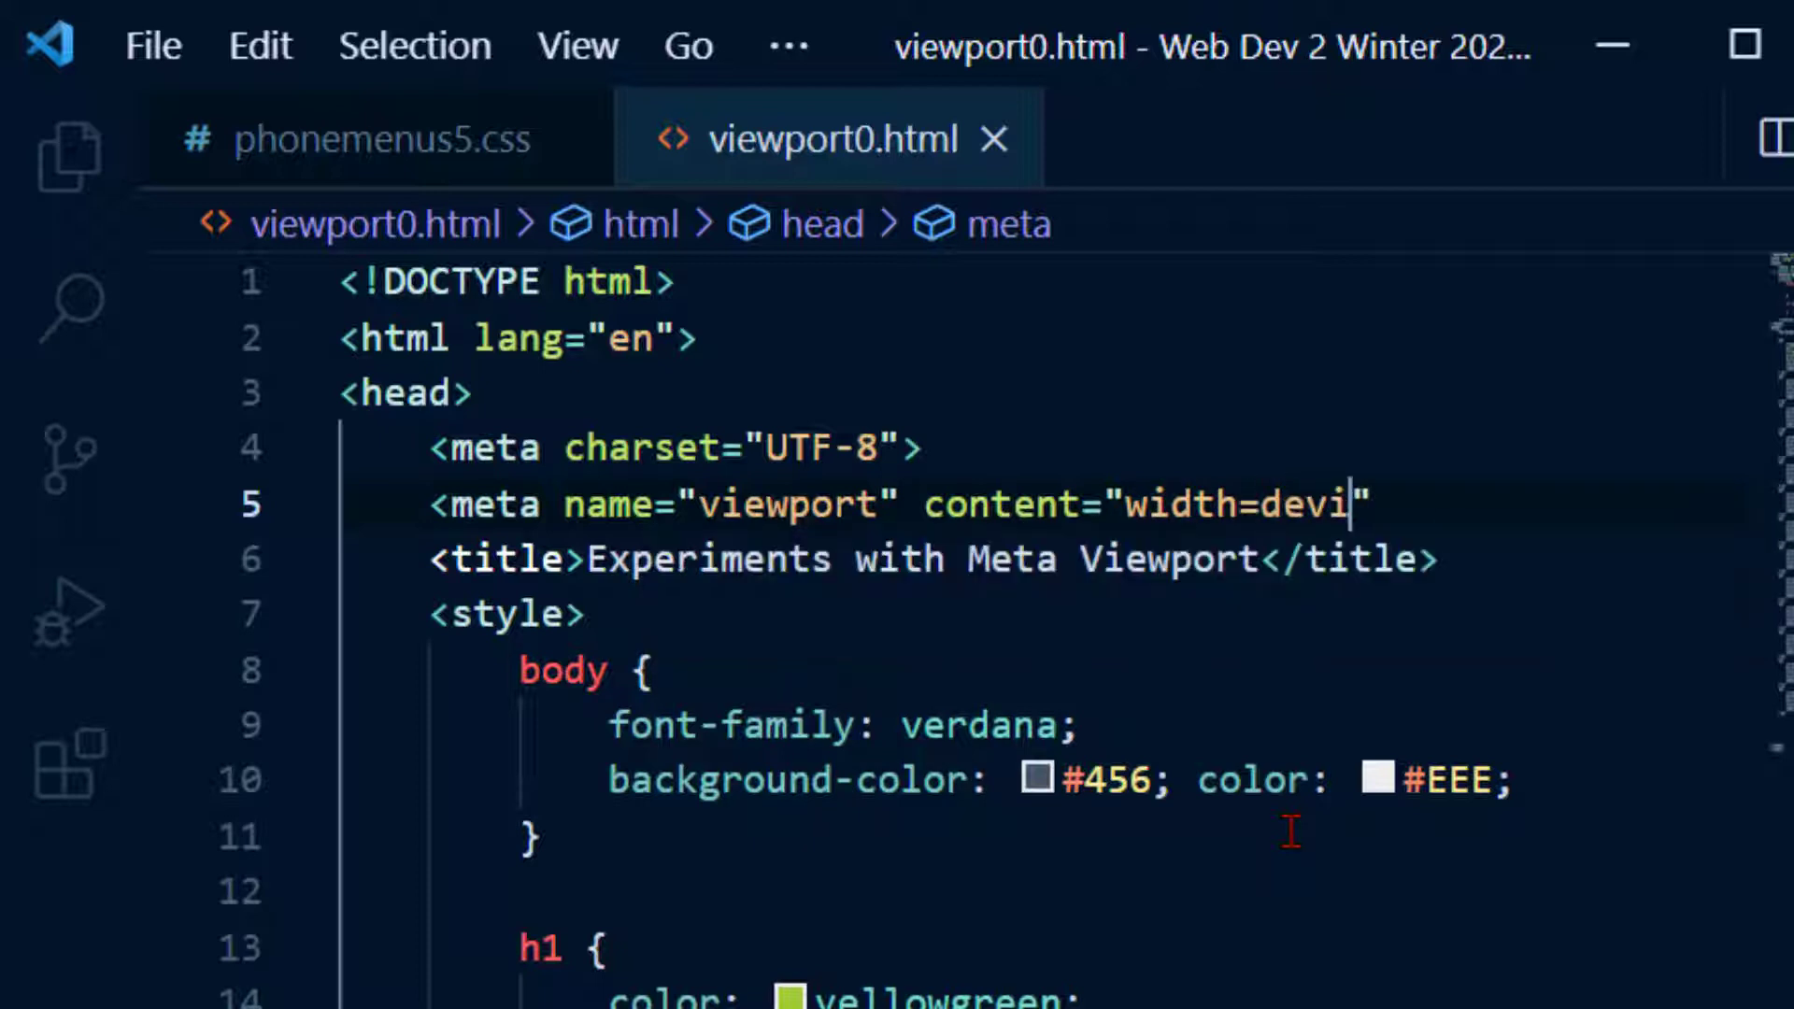
text(ce-width)
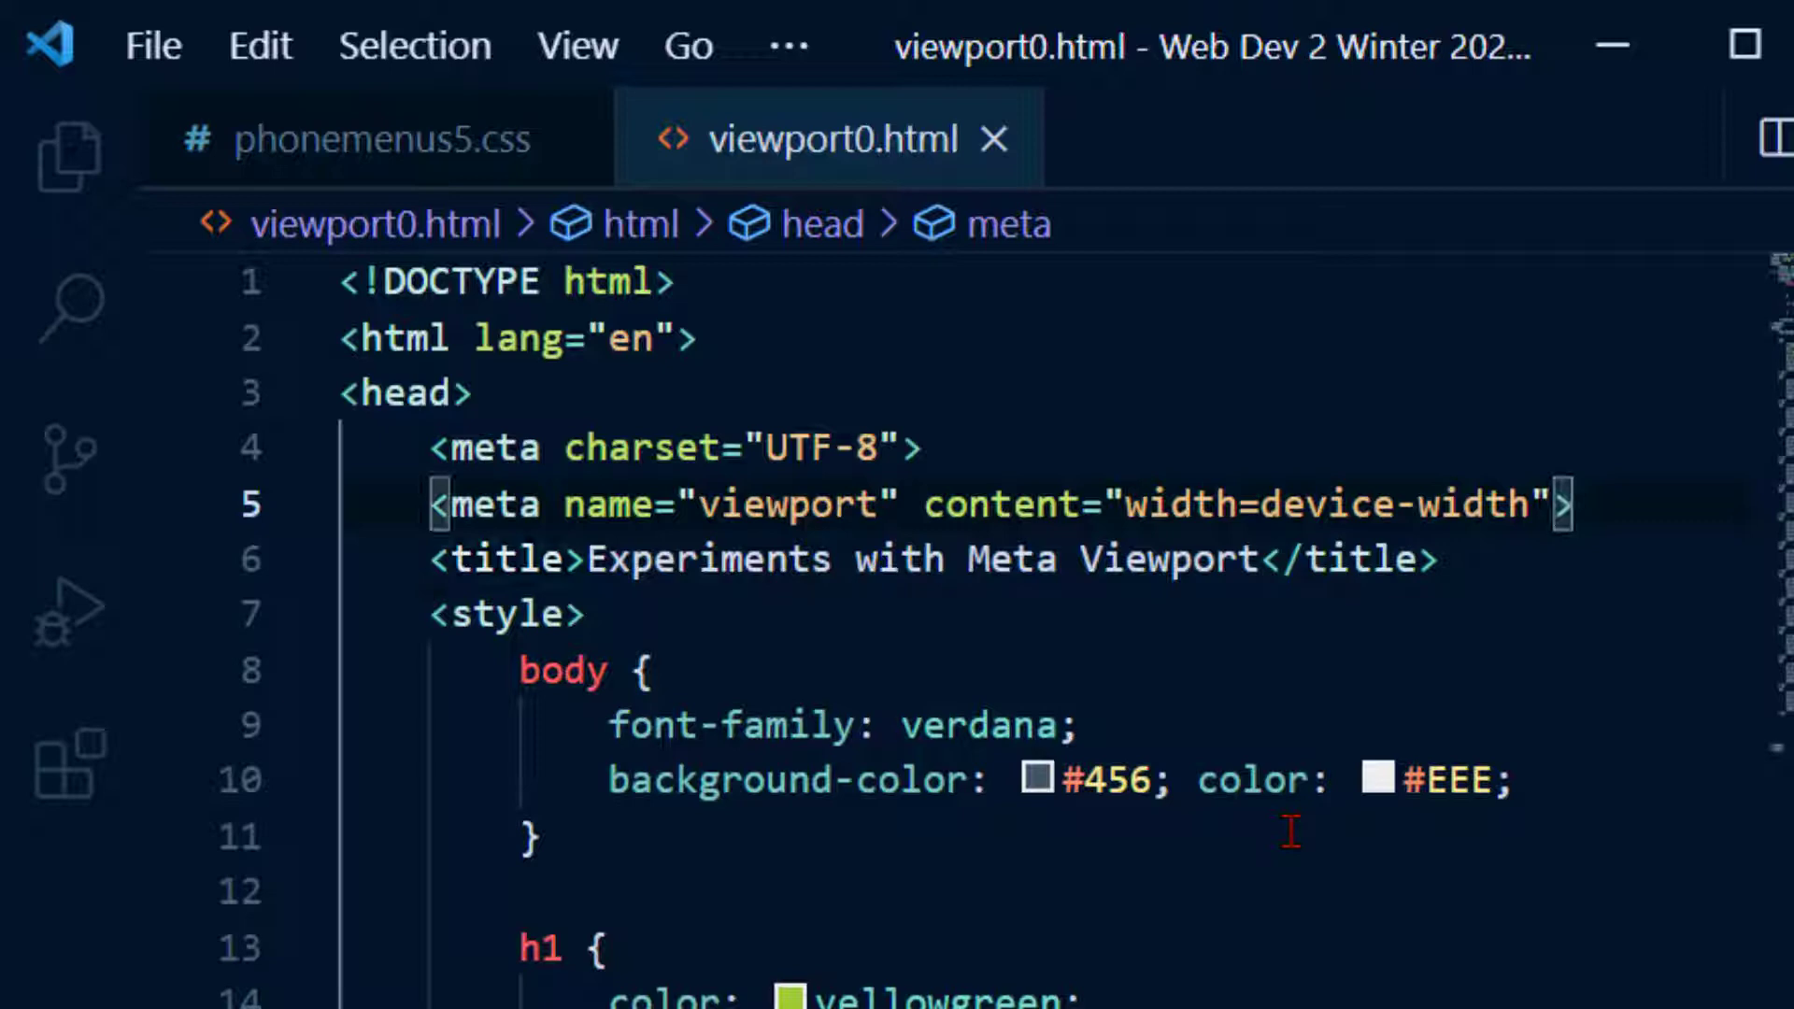
click(669, 504)
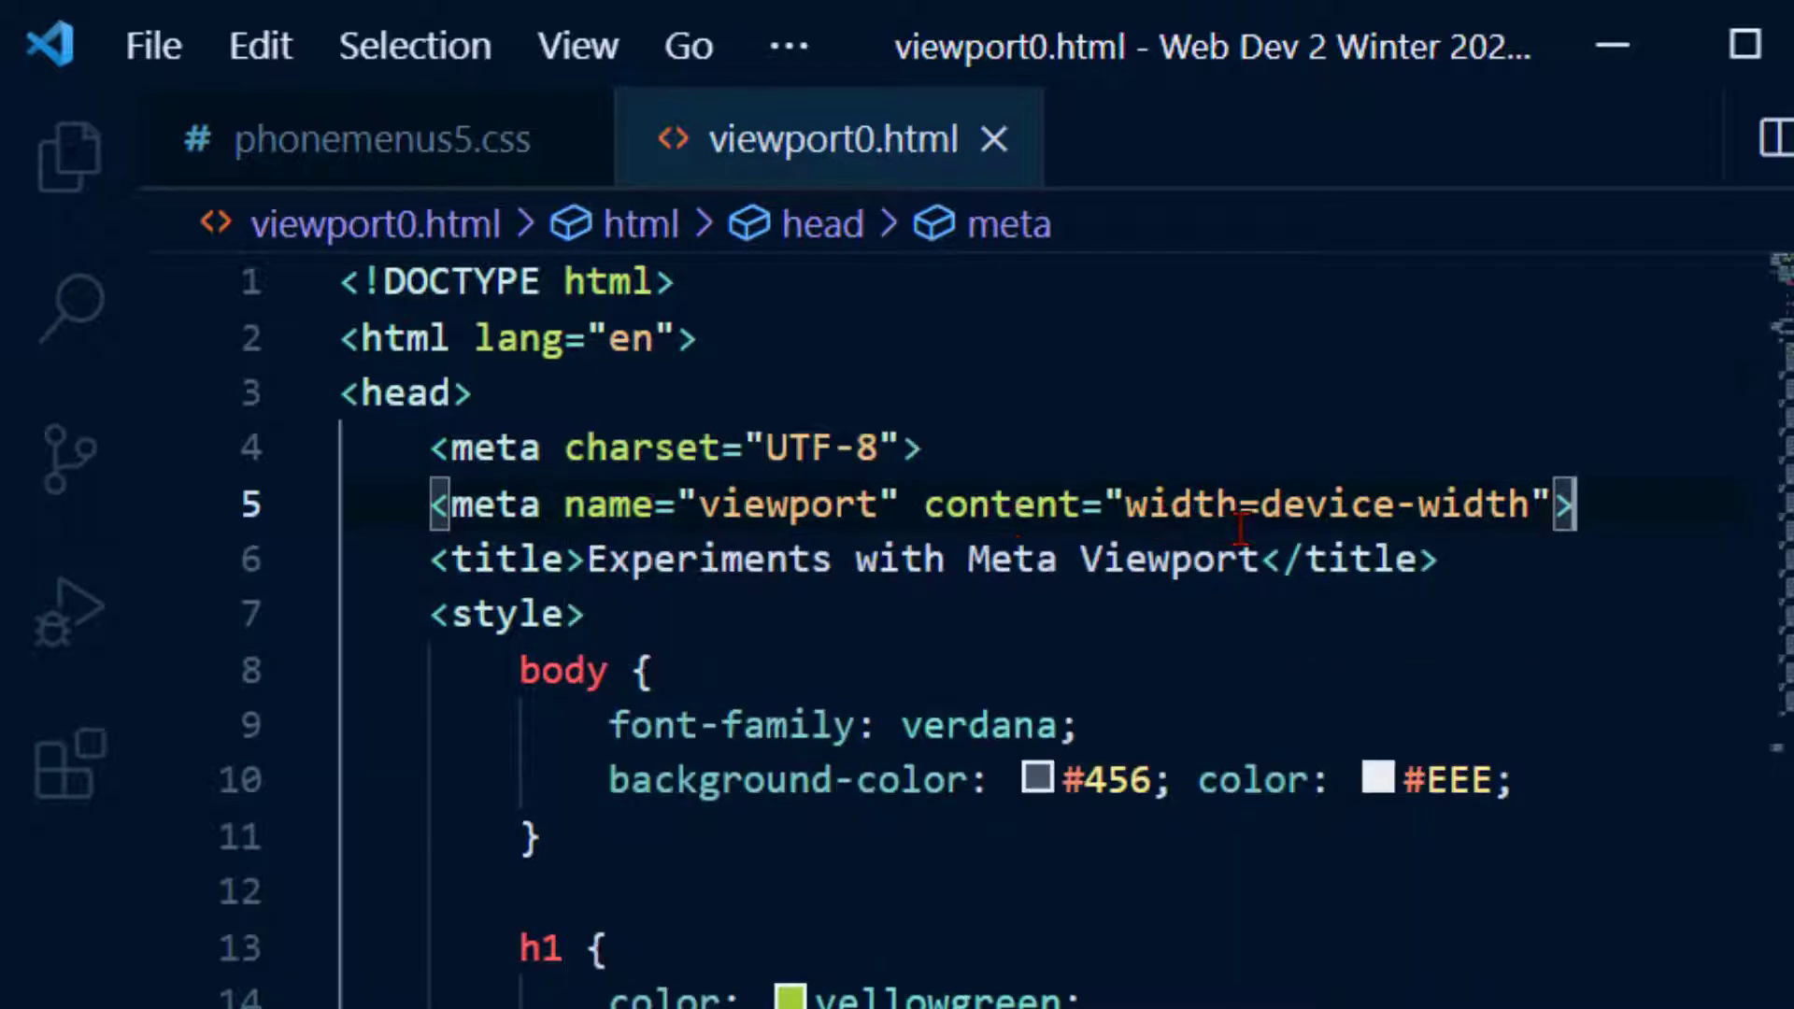
mouse_move(1321, 508)
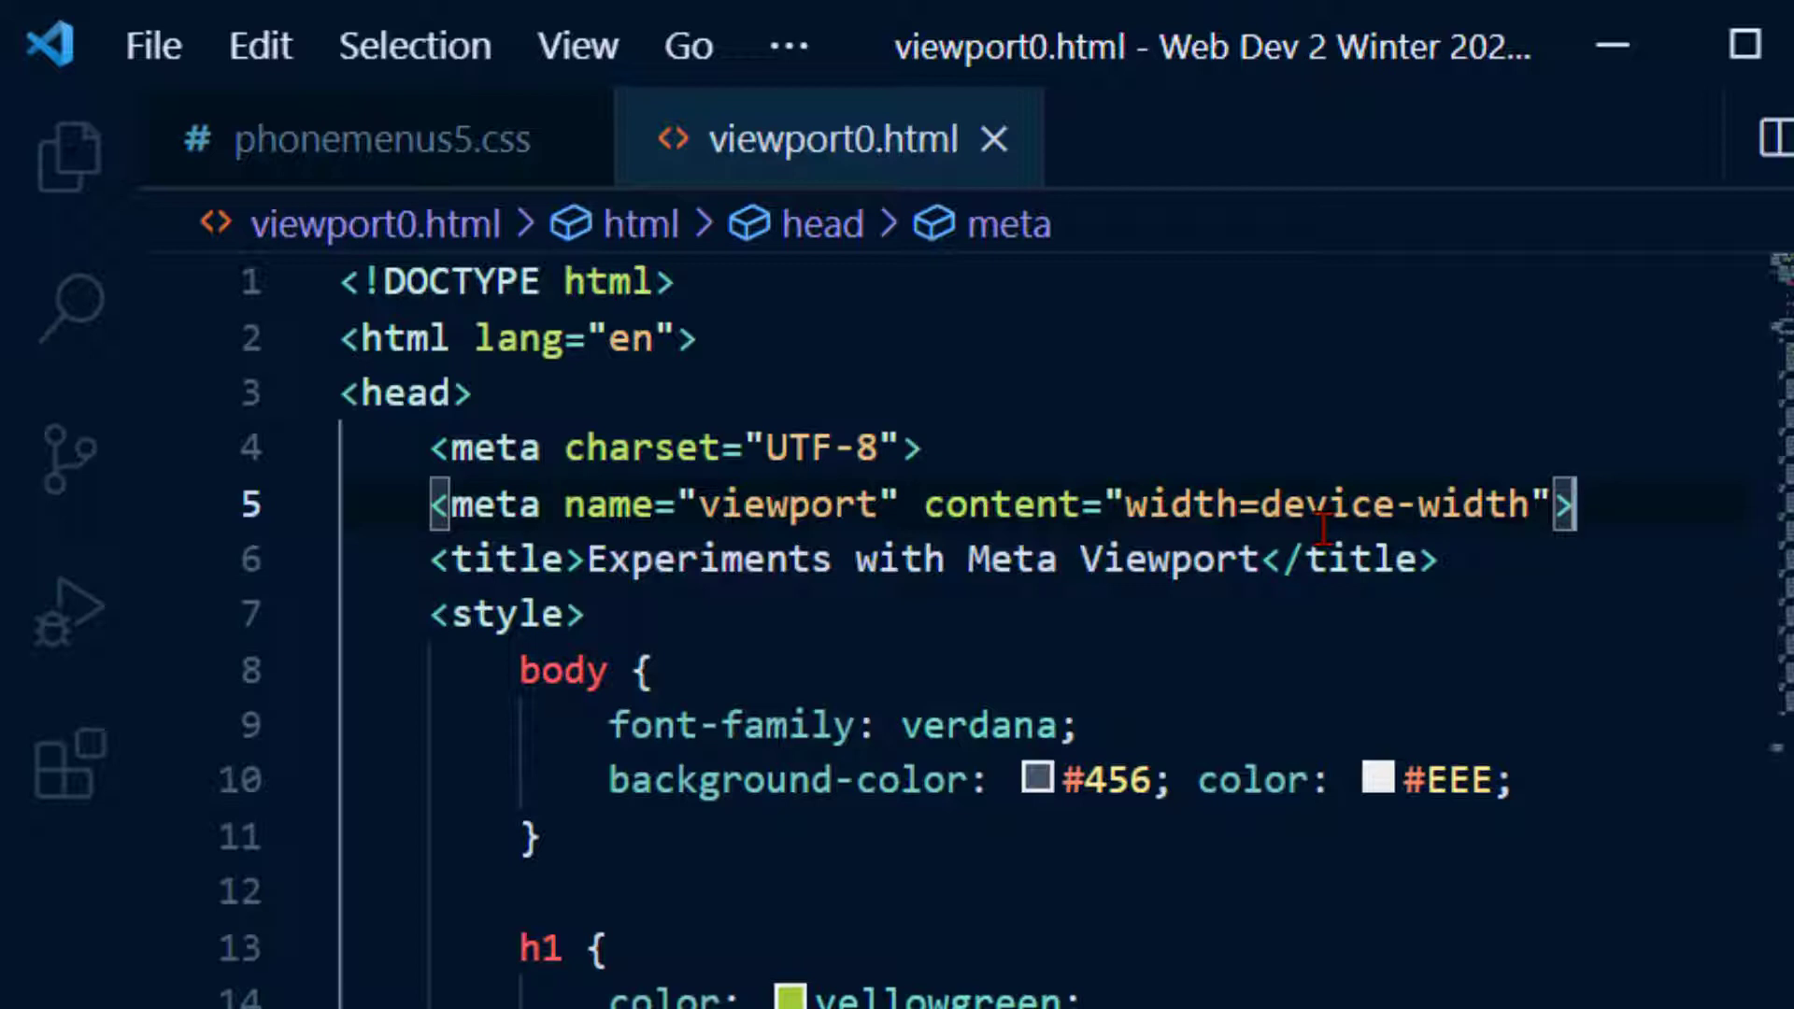
mouse_move(1126, 503)
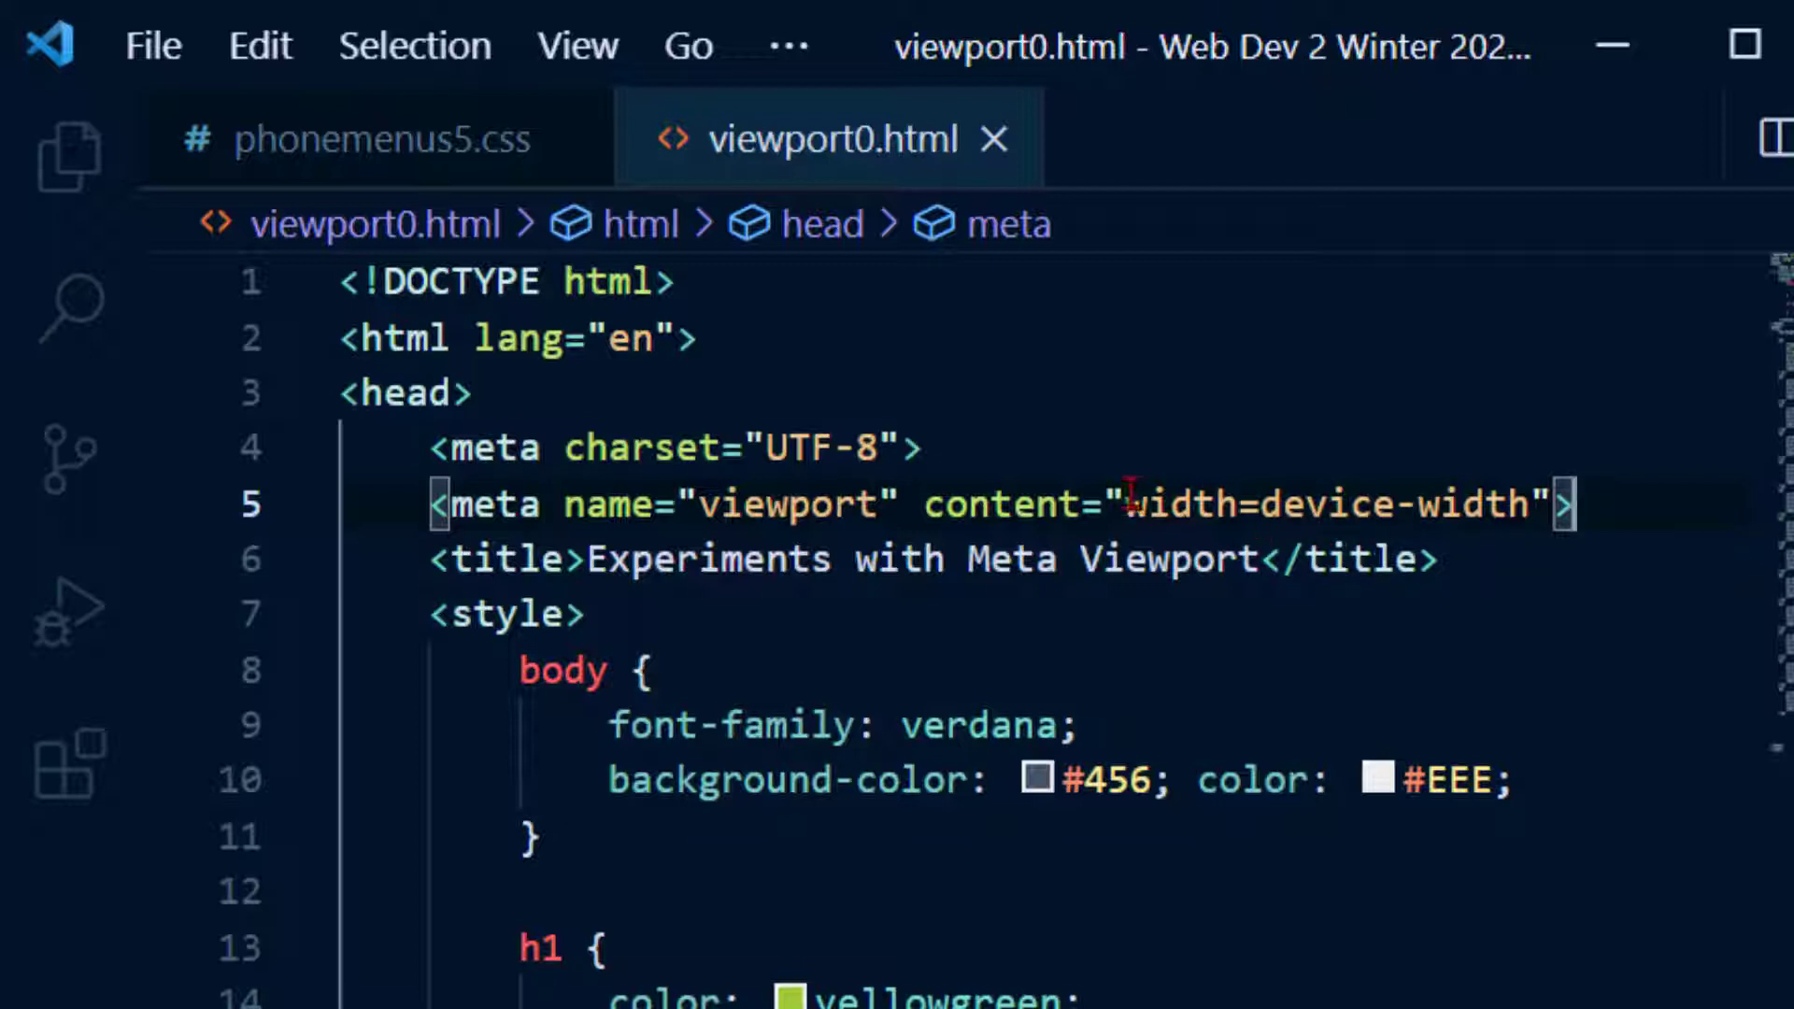
double_click(1190, 504)
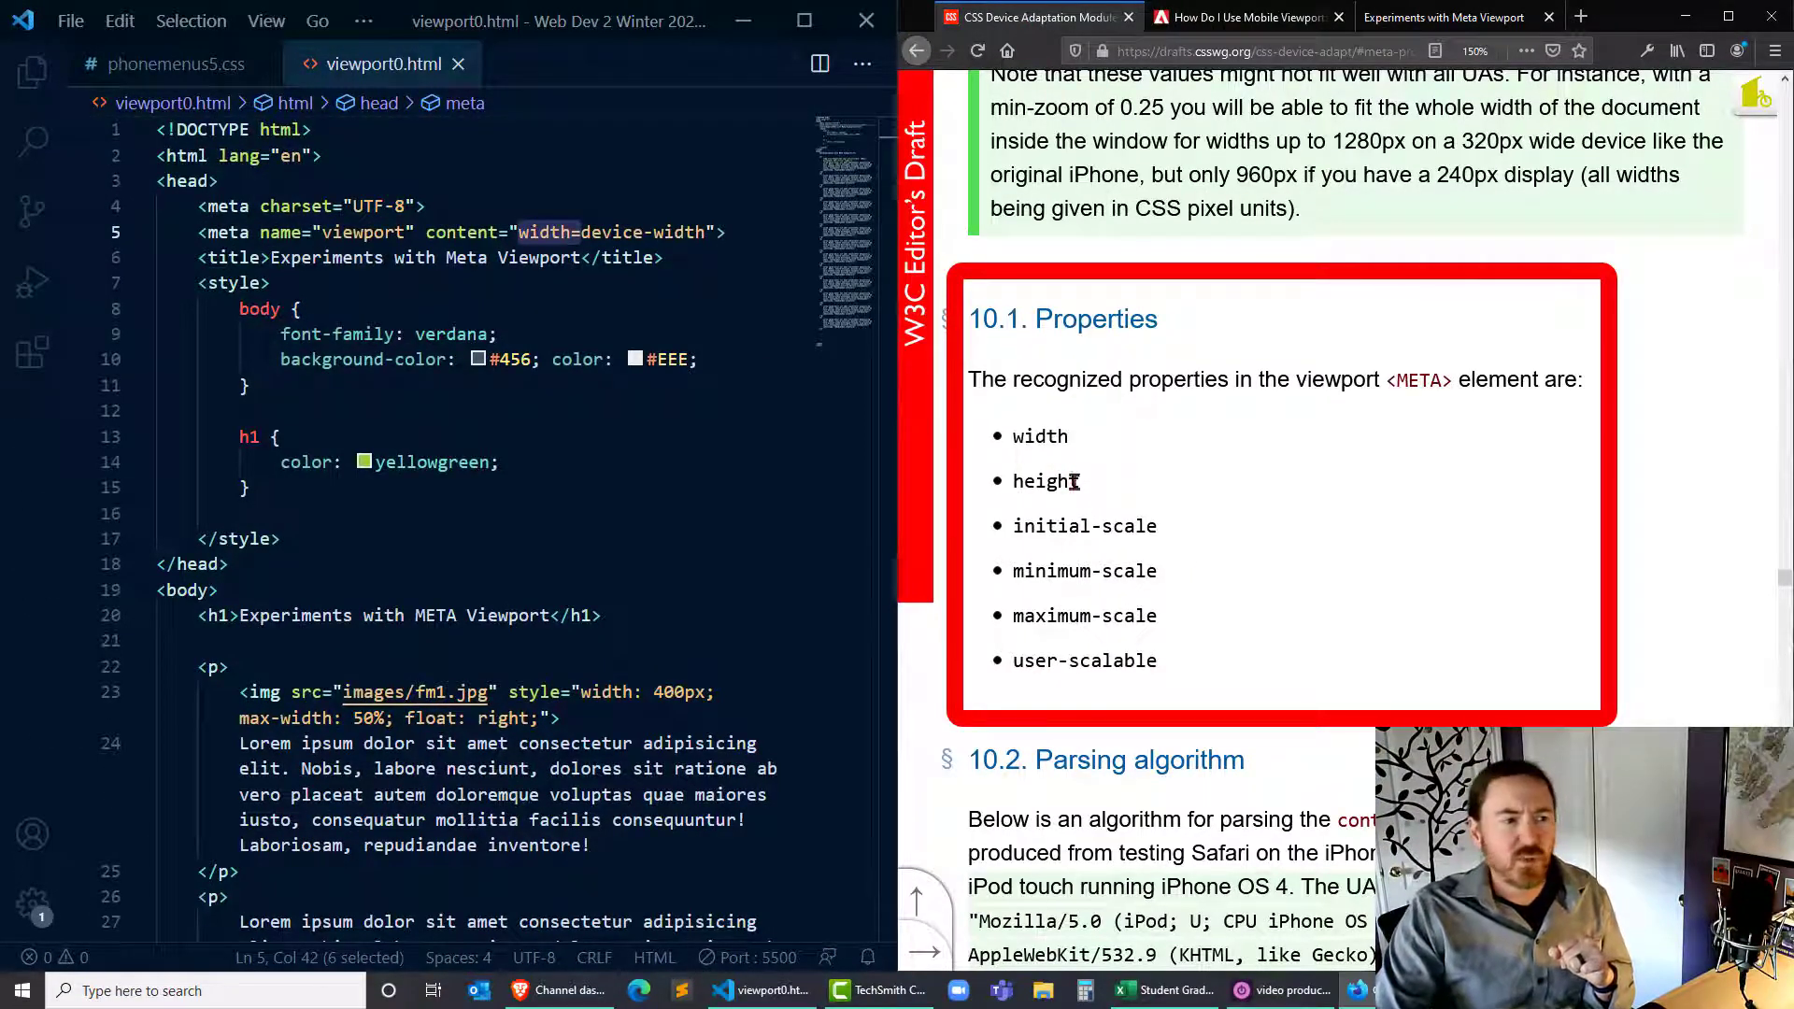
mouse_move(1149, 553)
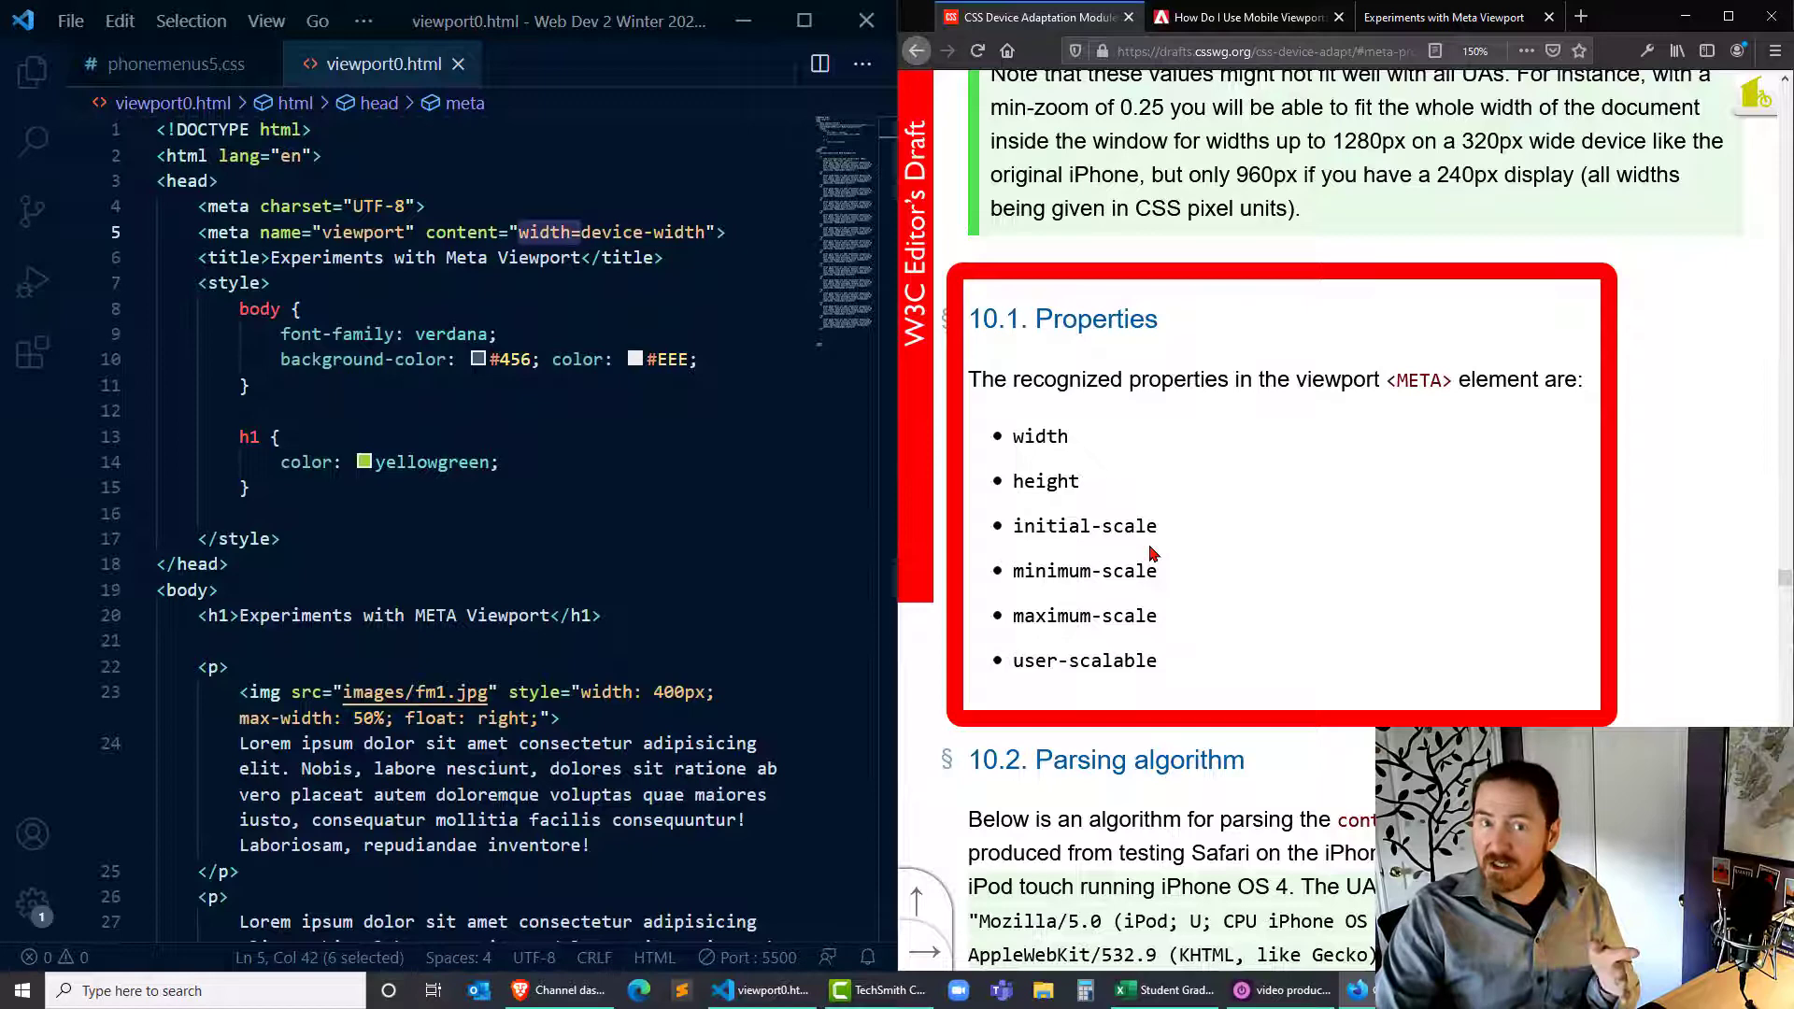
mouse_move(1169, 639)
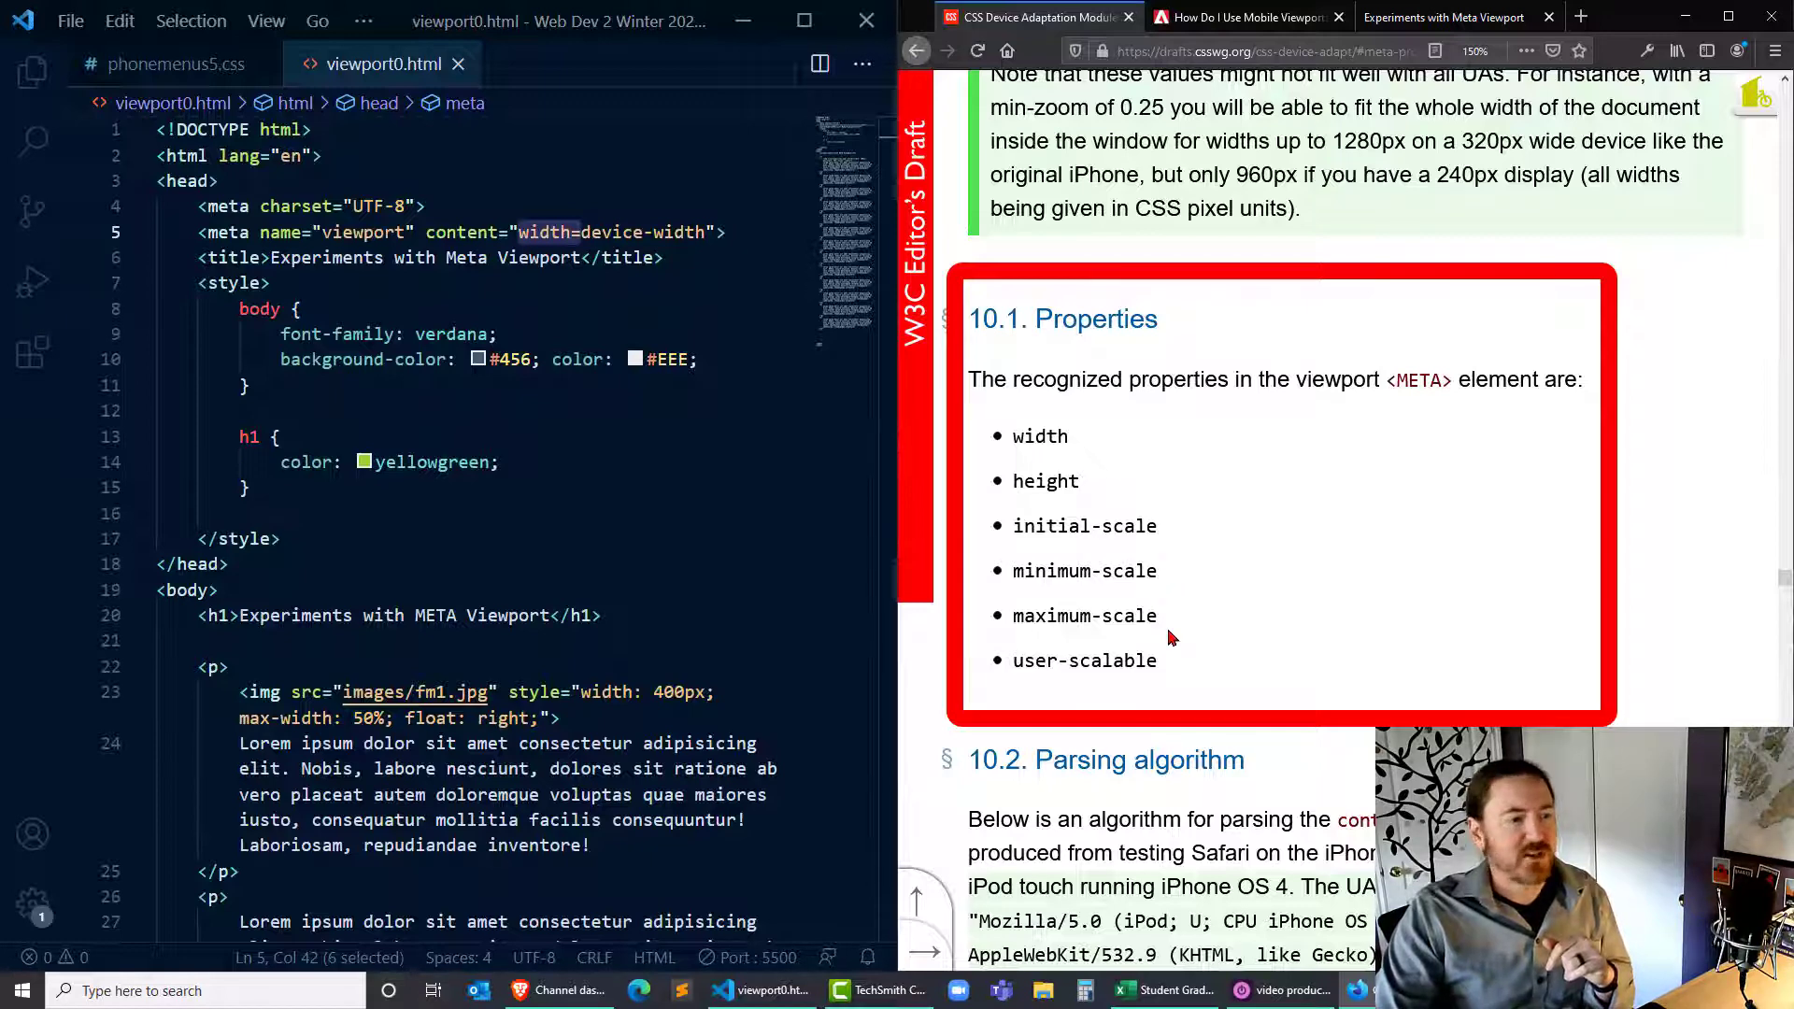
mouse_move(1164, 684)
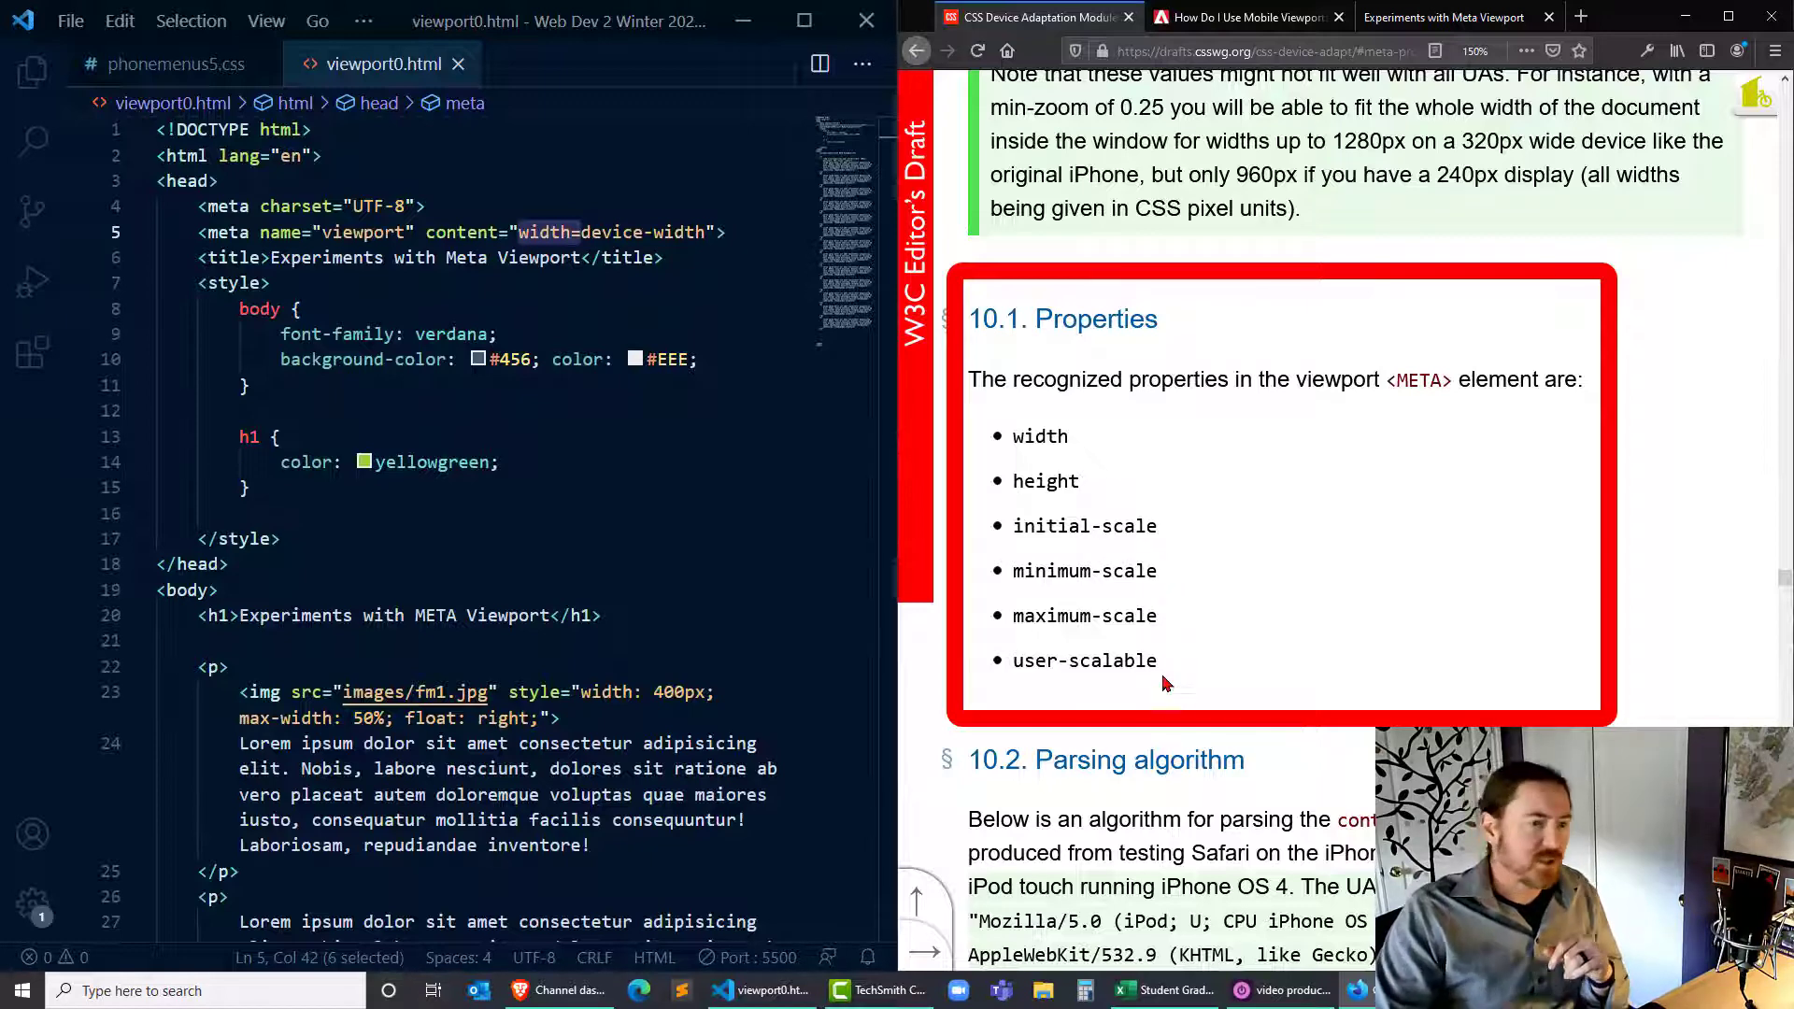
mouse_move(1022, 456)
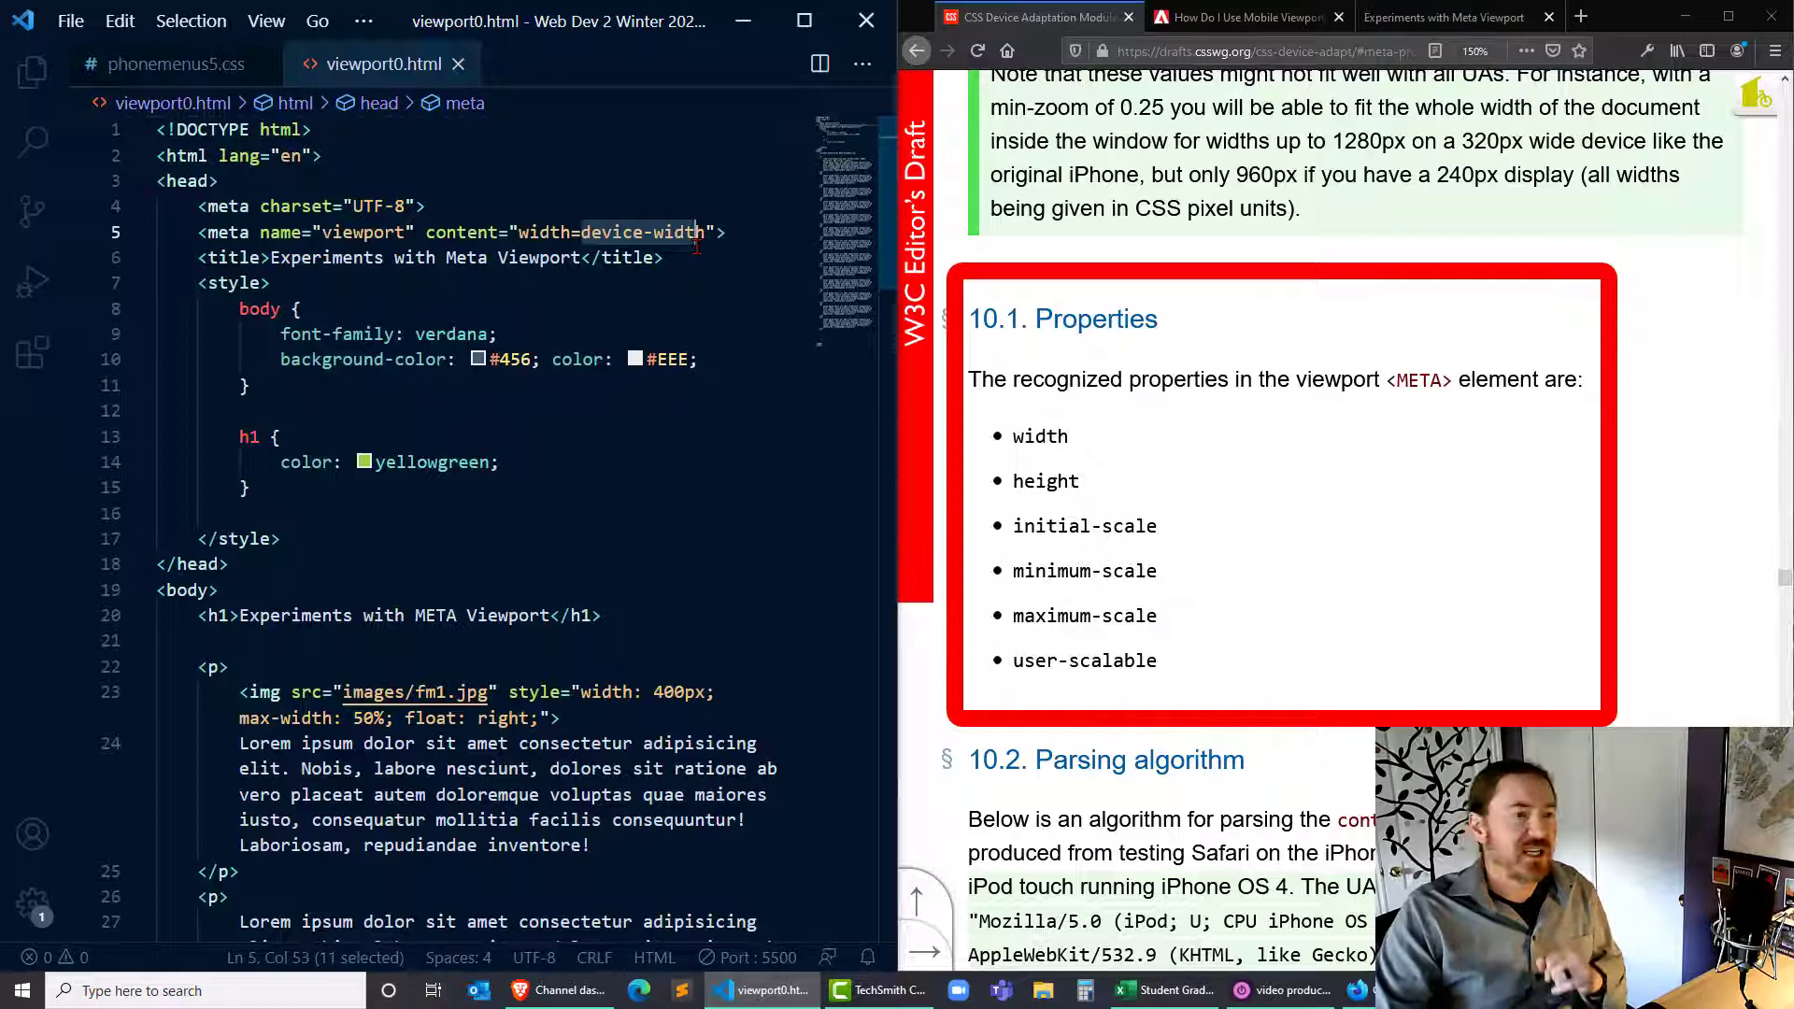
mouse_move(748, 302)
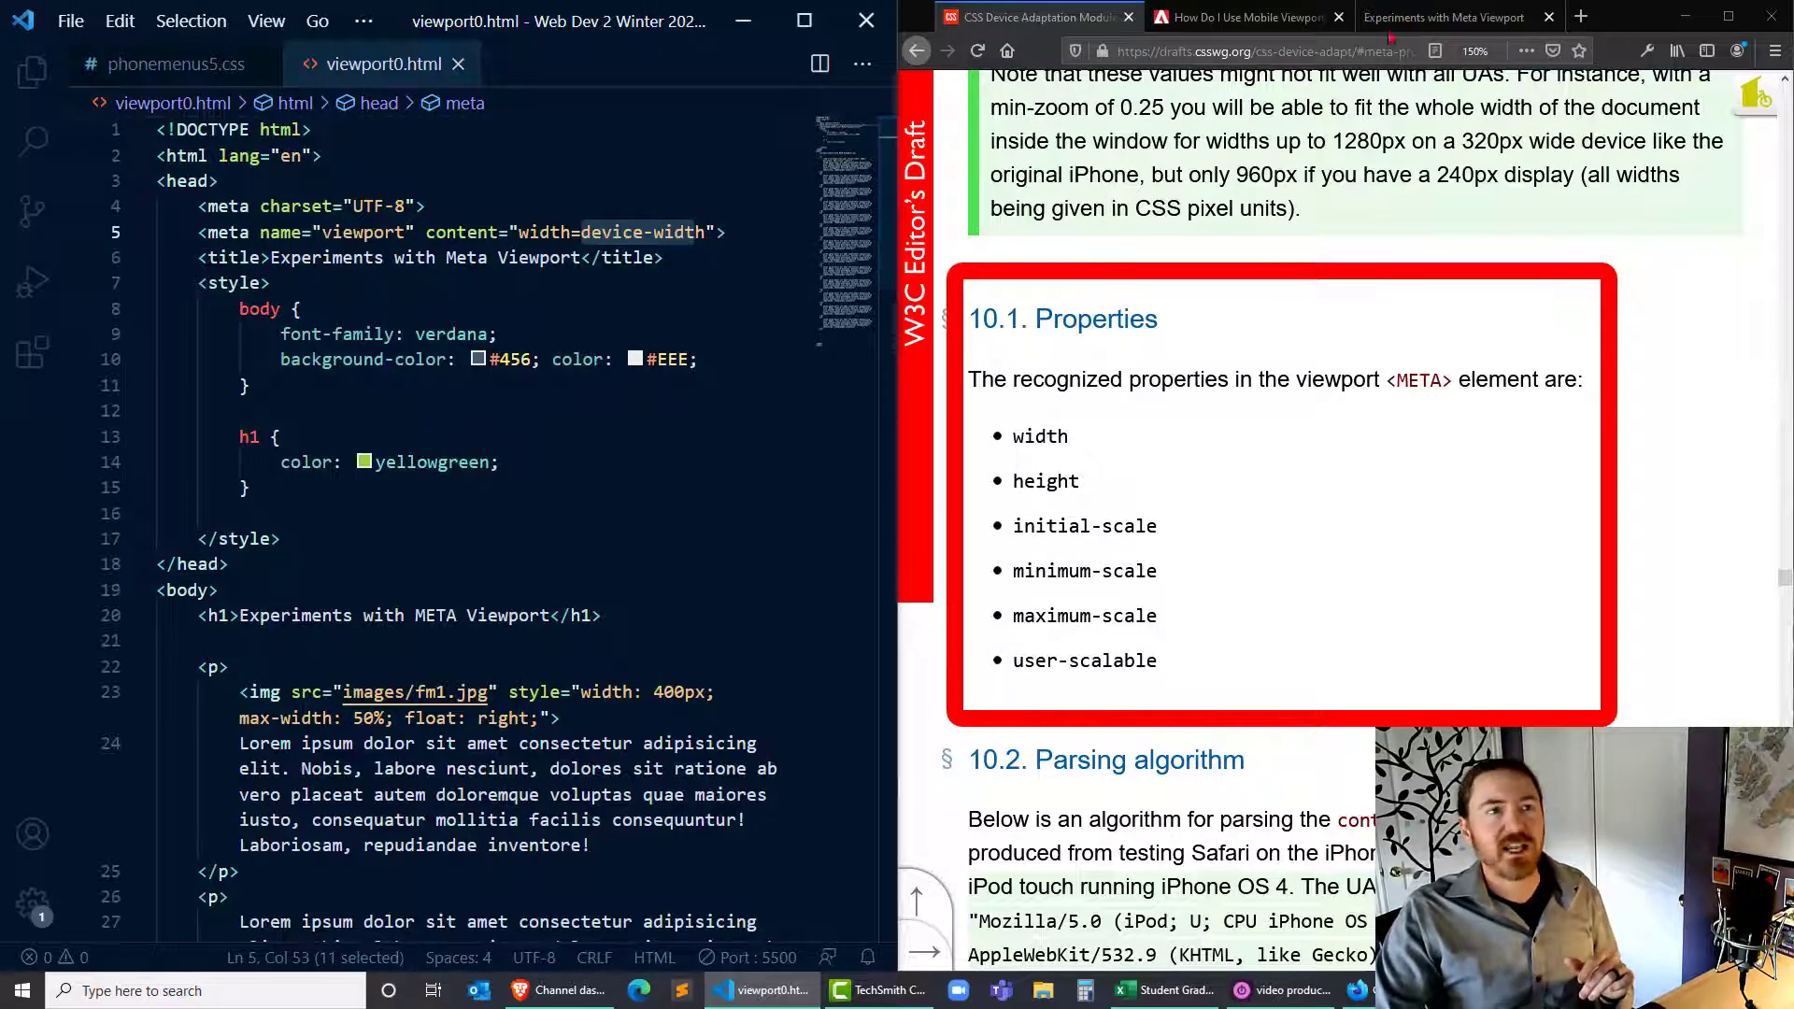
Switch from the W3C properties list to the Experiments with META Viewport page.
click(1453, 17)
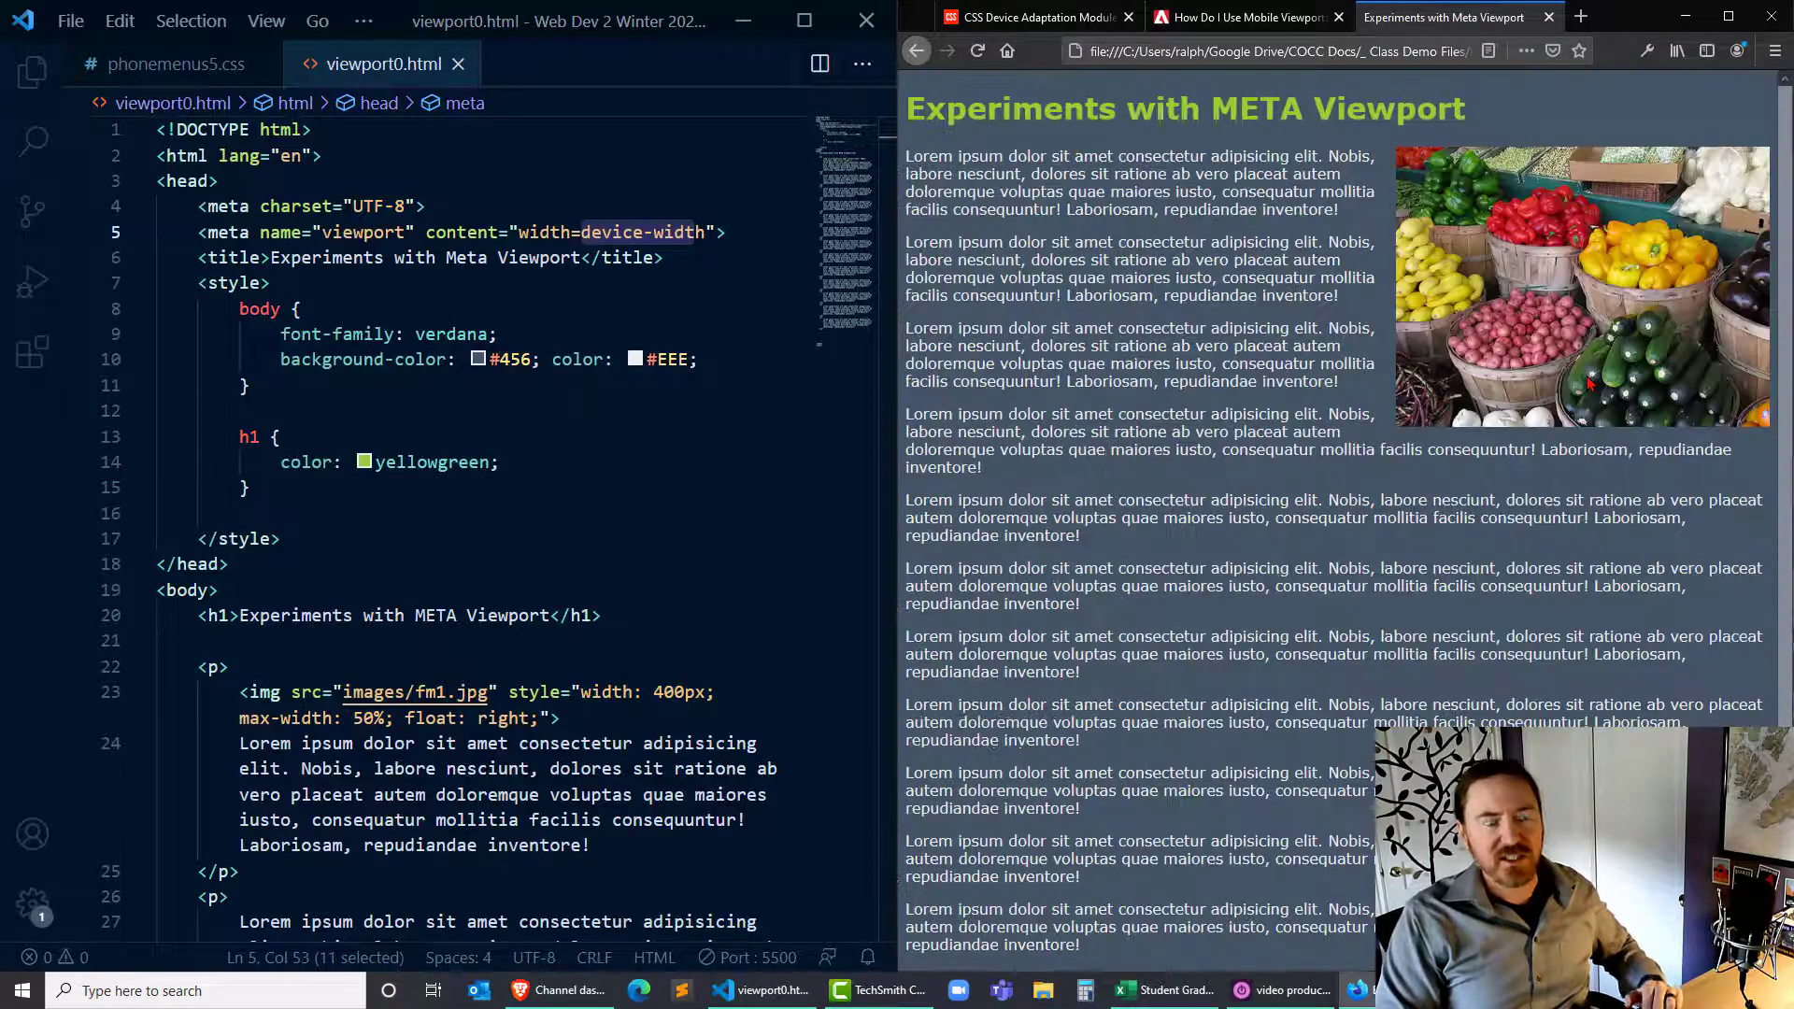
Scroll the experiment page in the iPhone X/XS responsive view to check it reads at phone width.
scroll(down, 3)
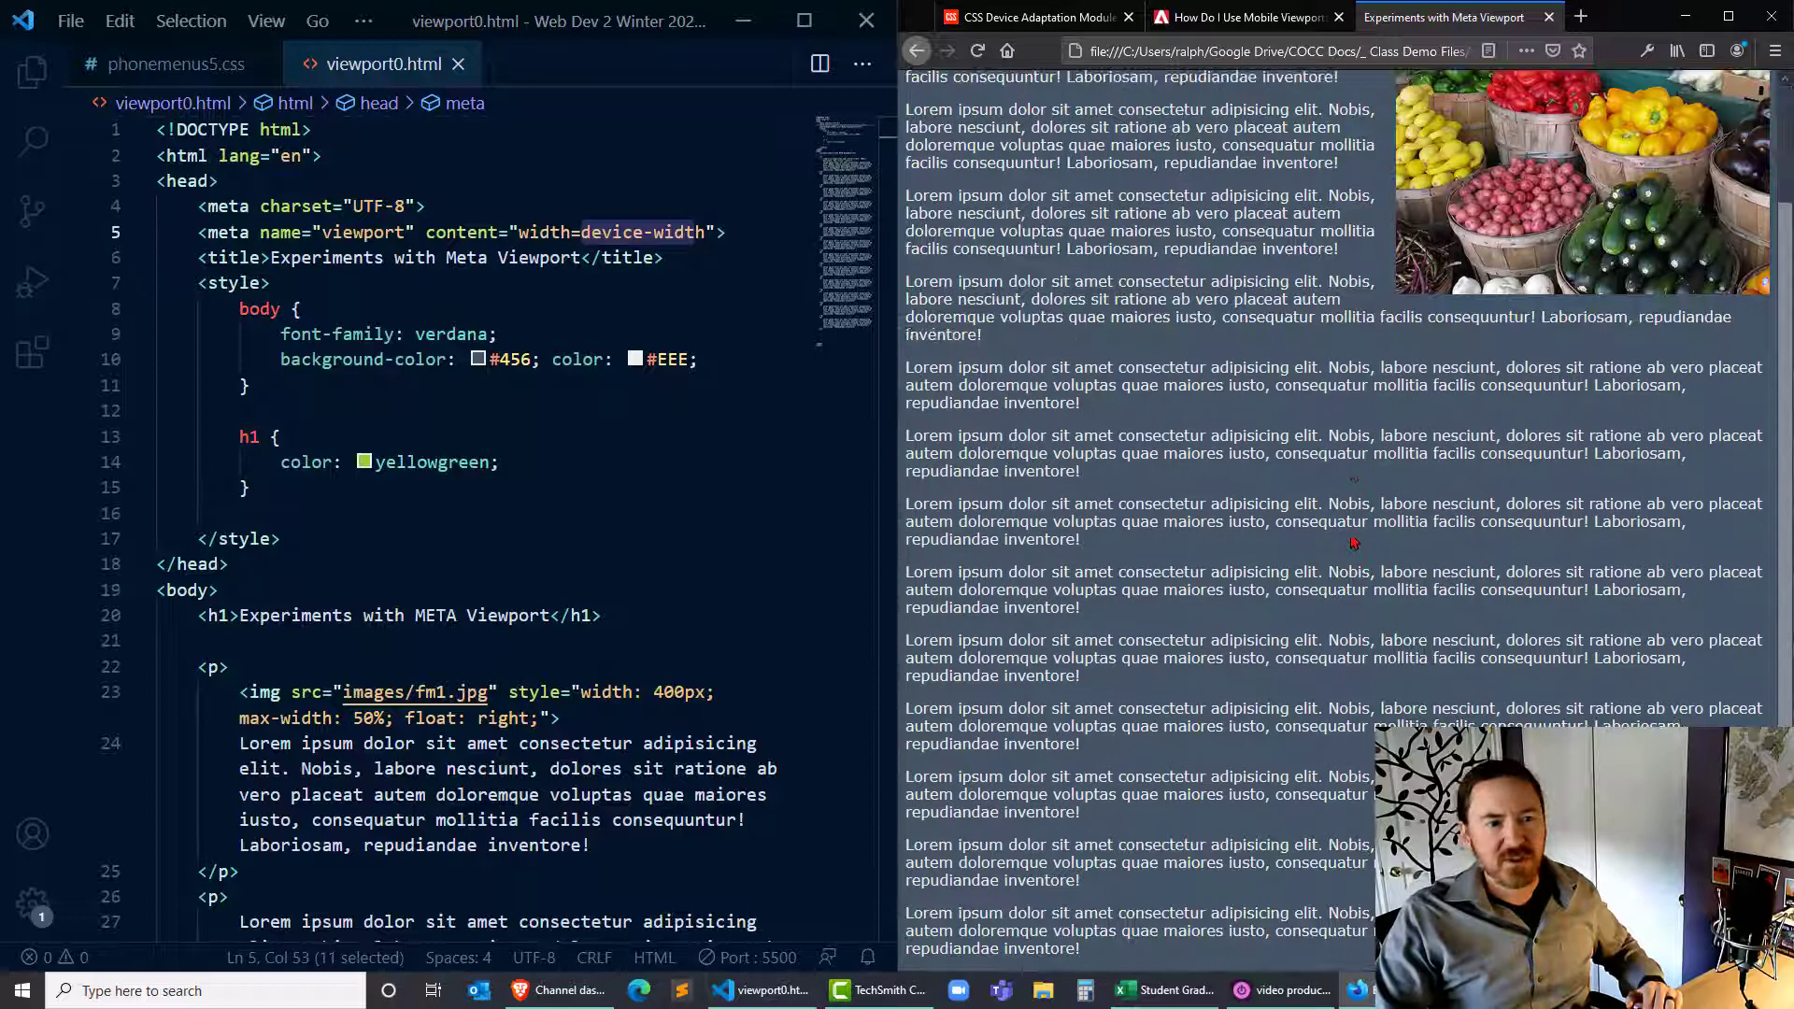
scroll(up, 3)
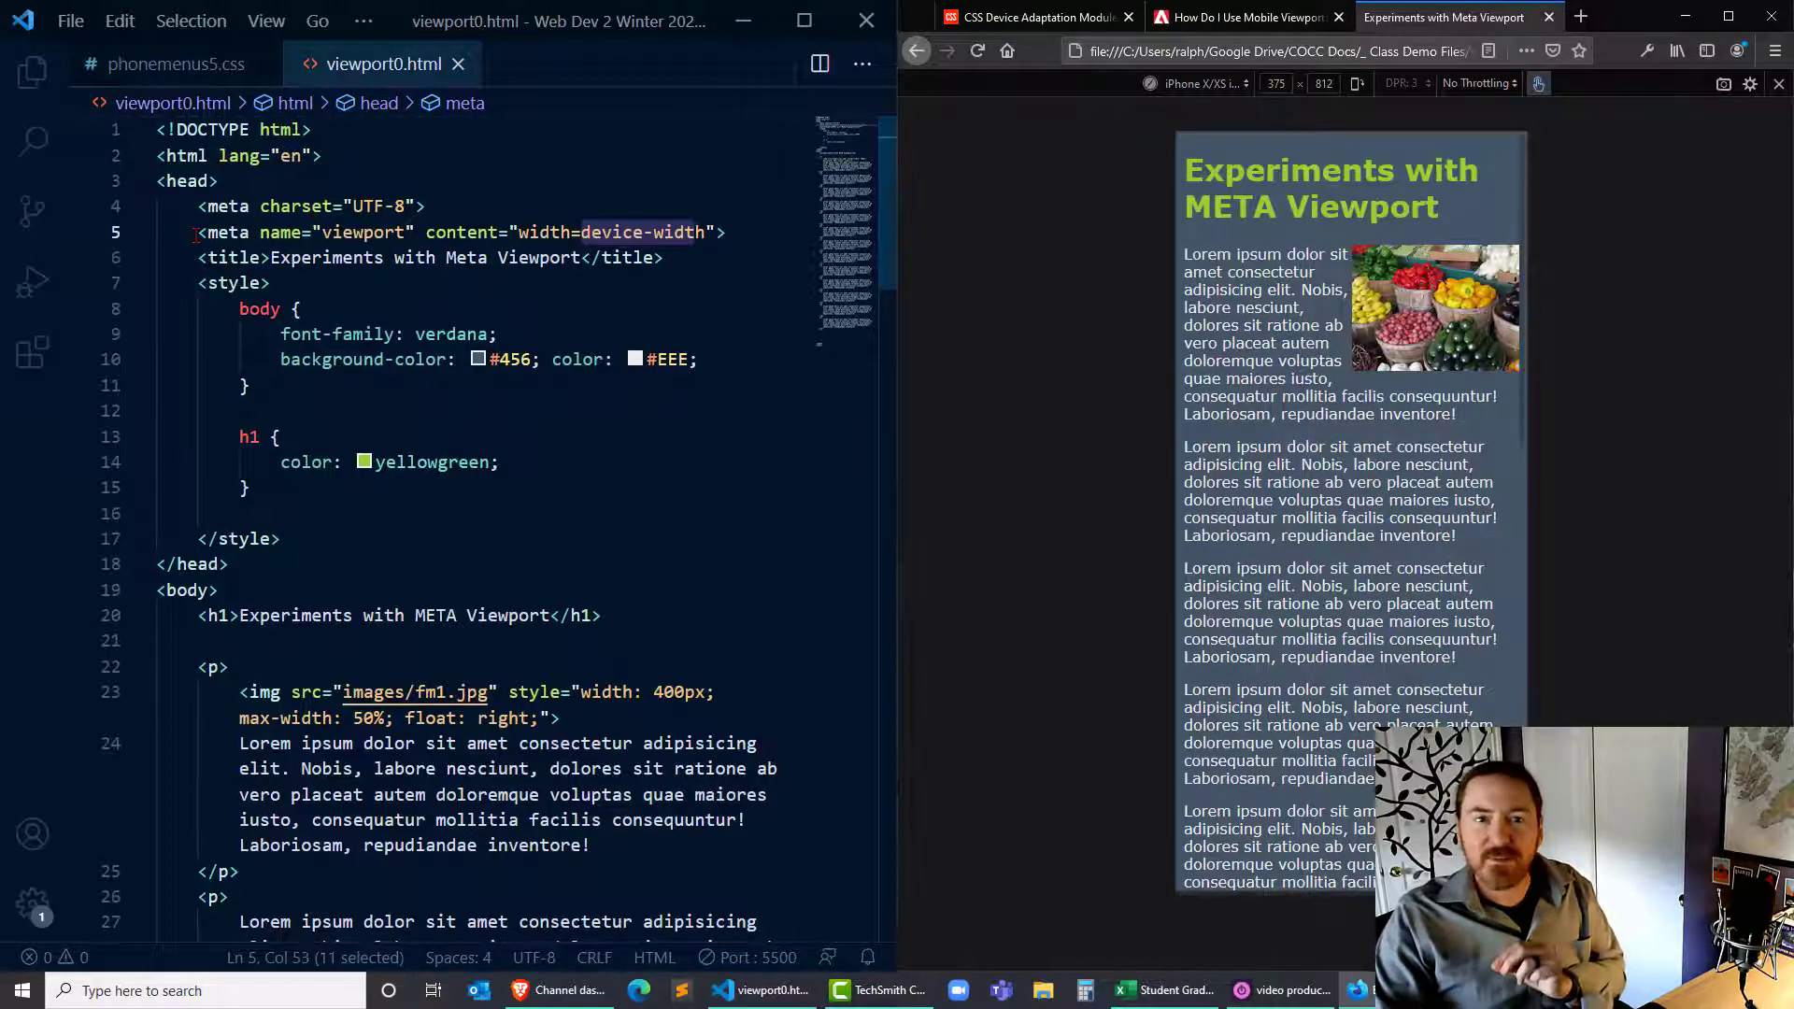
mouse_move(1040, 518)
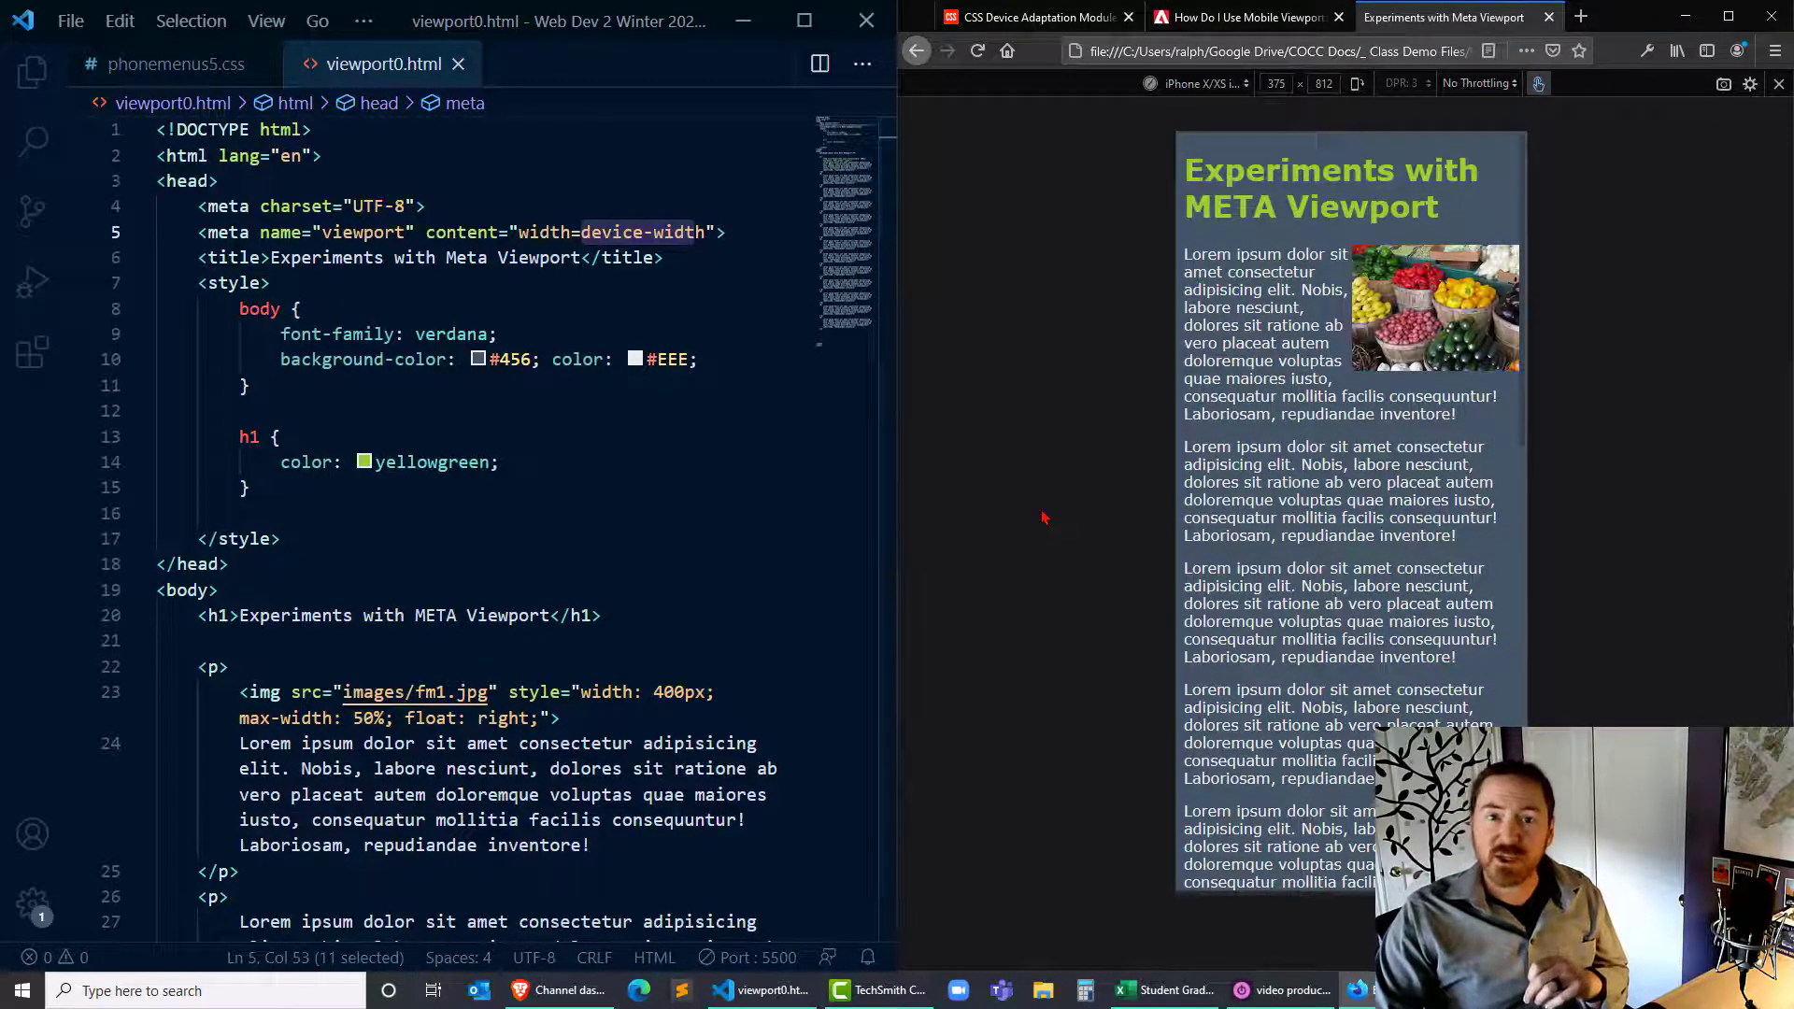
mouse_move(1326, 522)
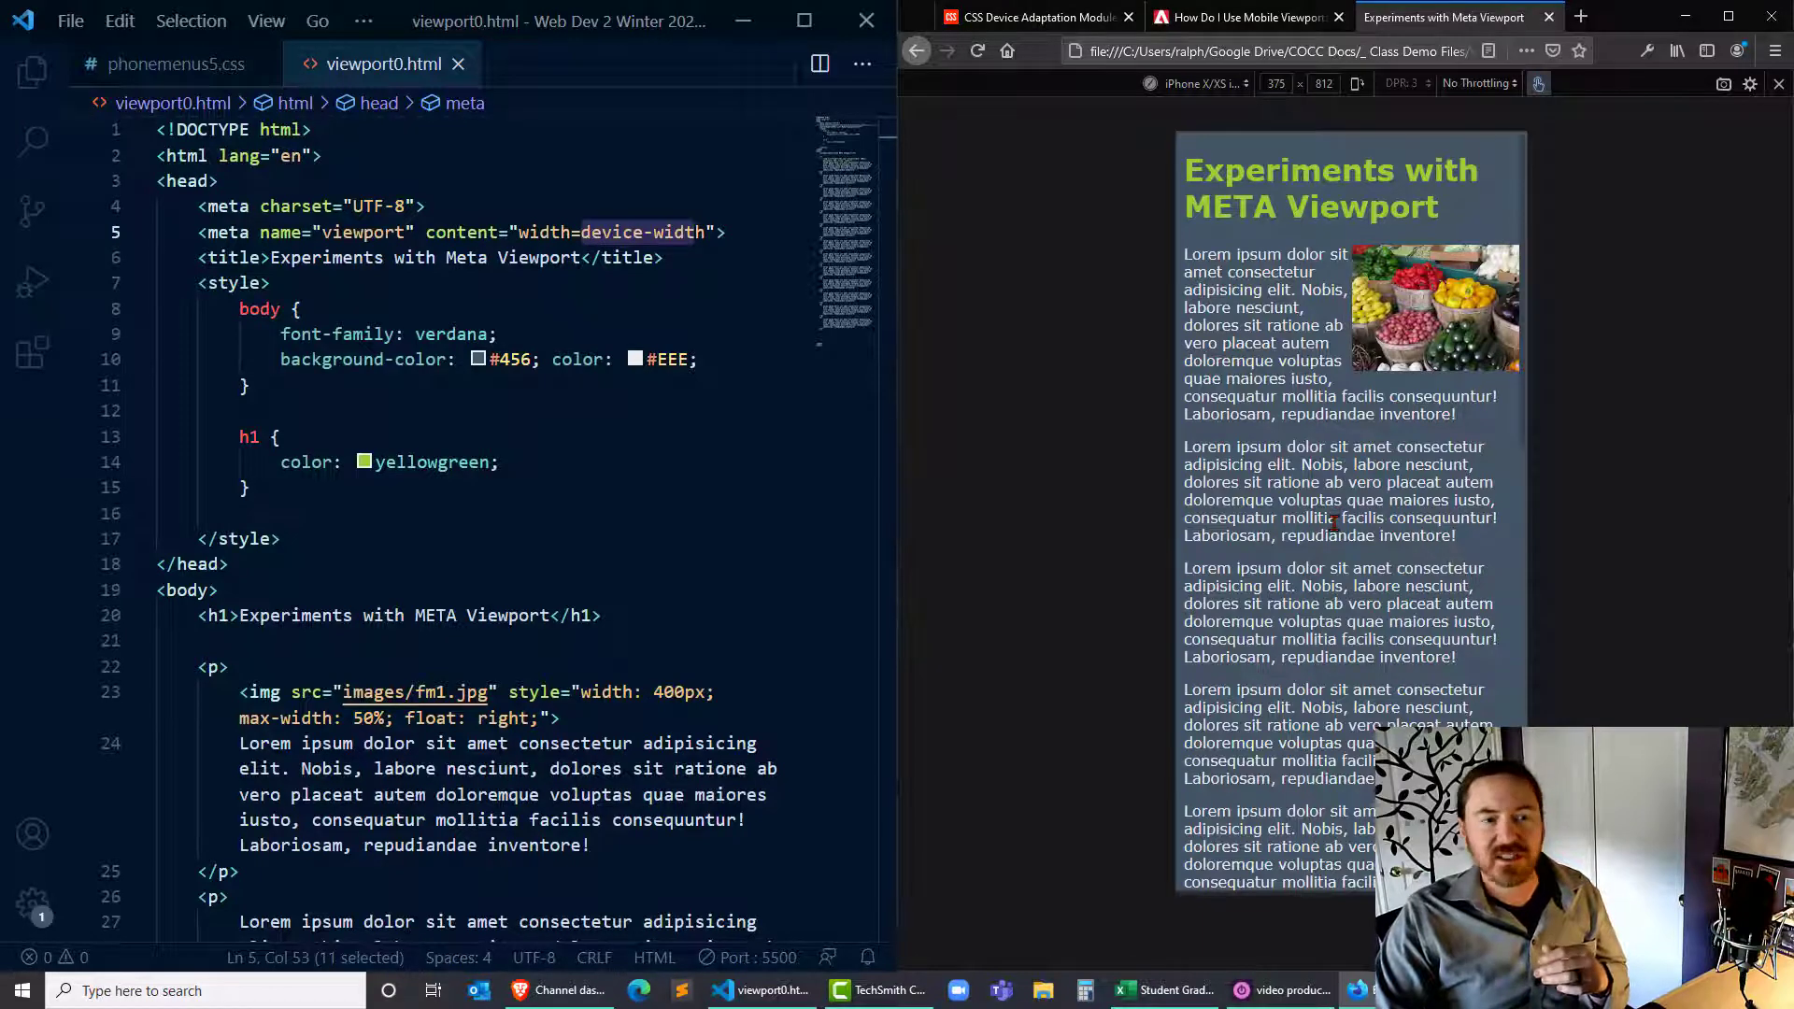
scroll(down, 3)
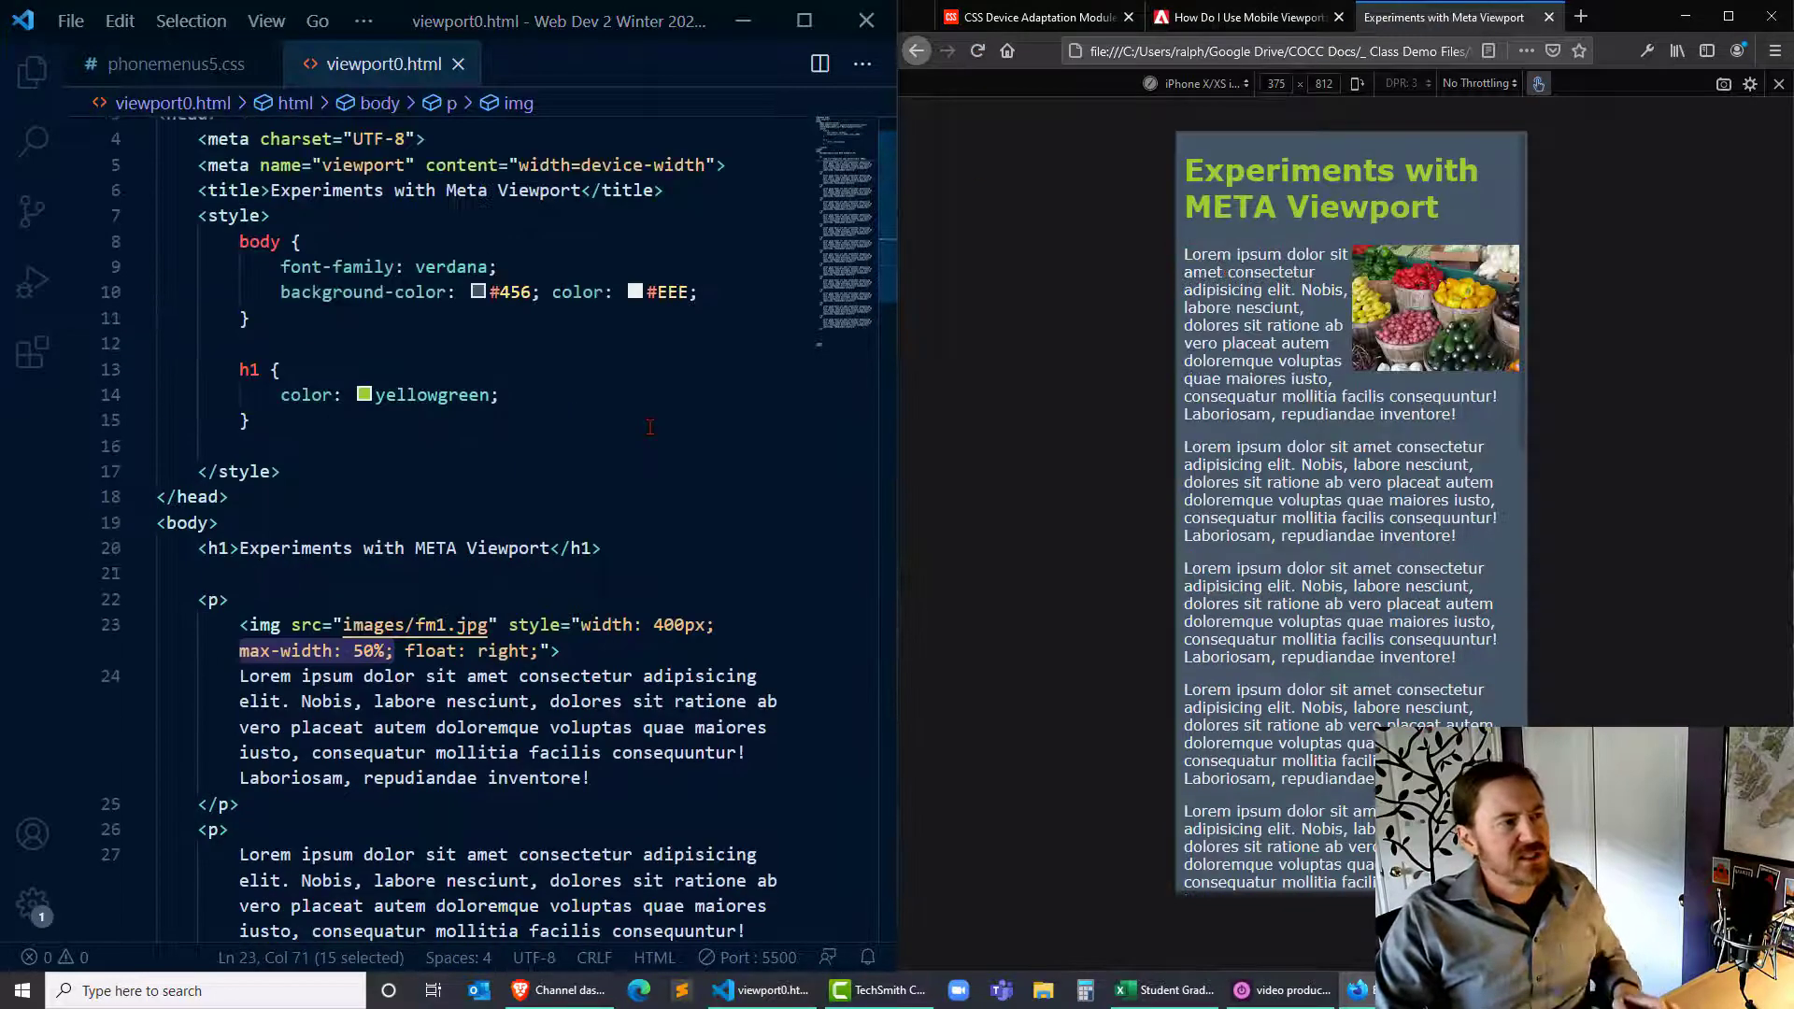
scroll(up, 3)
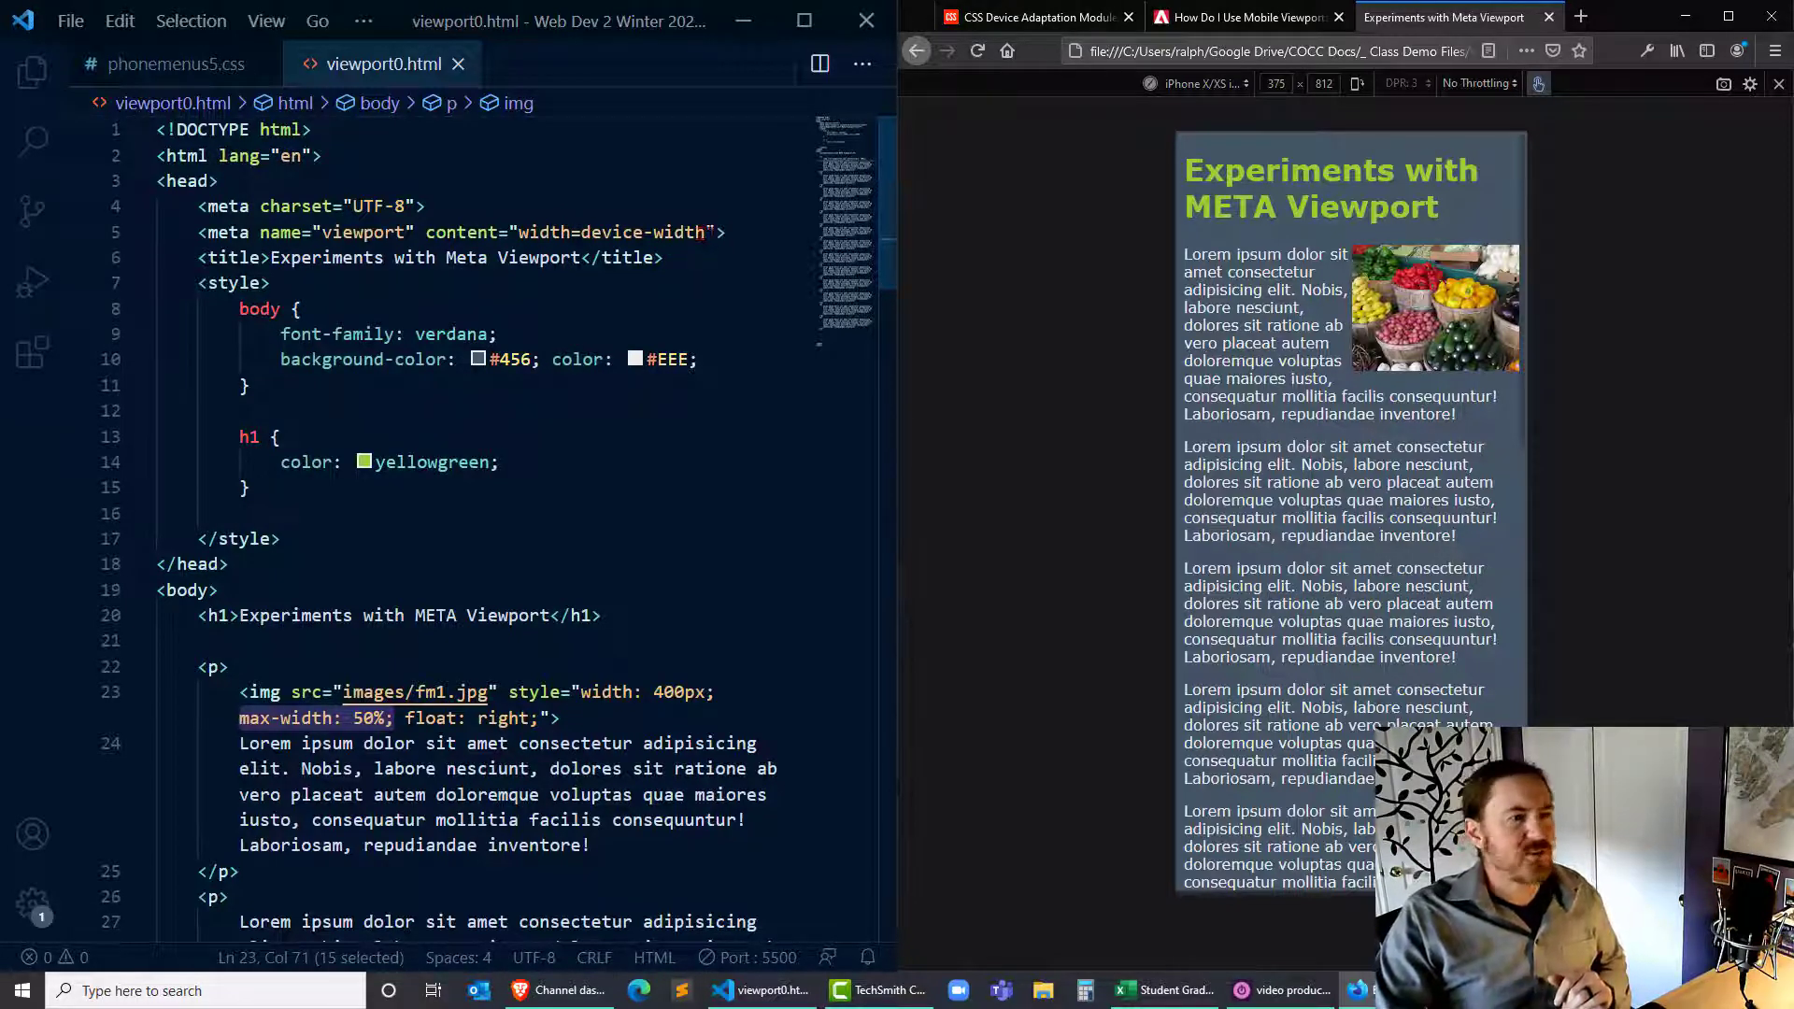
click(706, 232)
text(, initial-scale=")
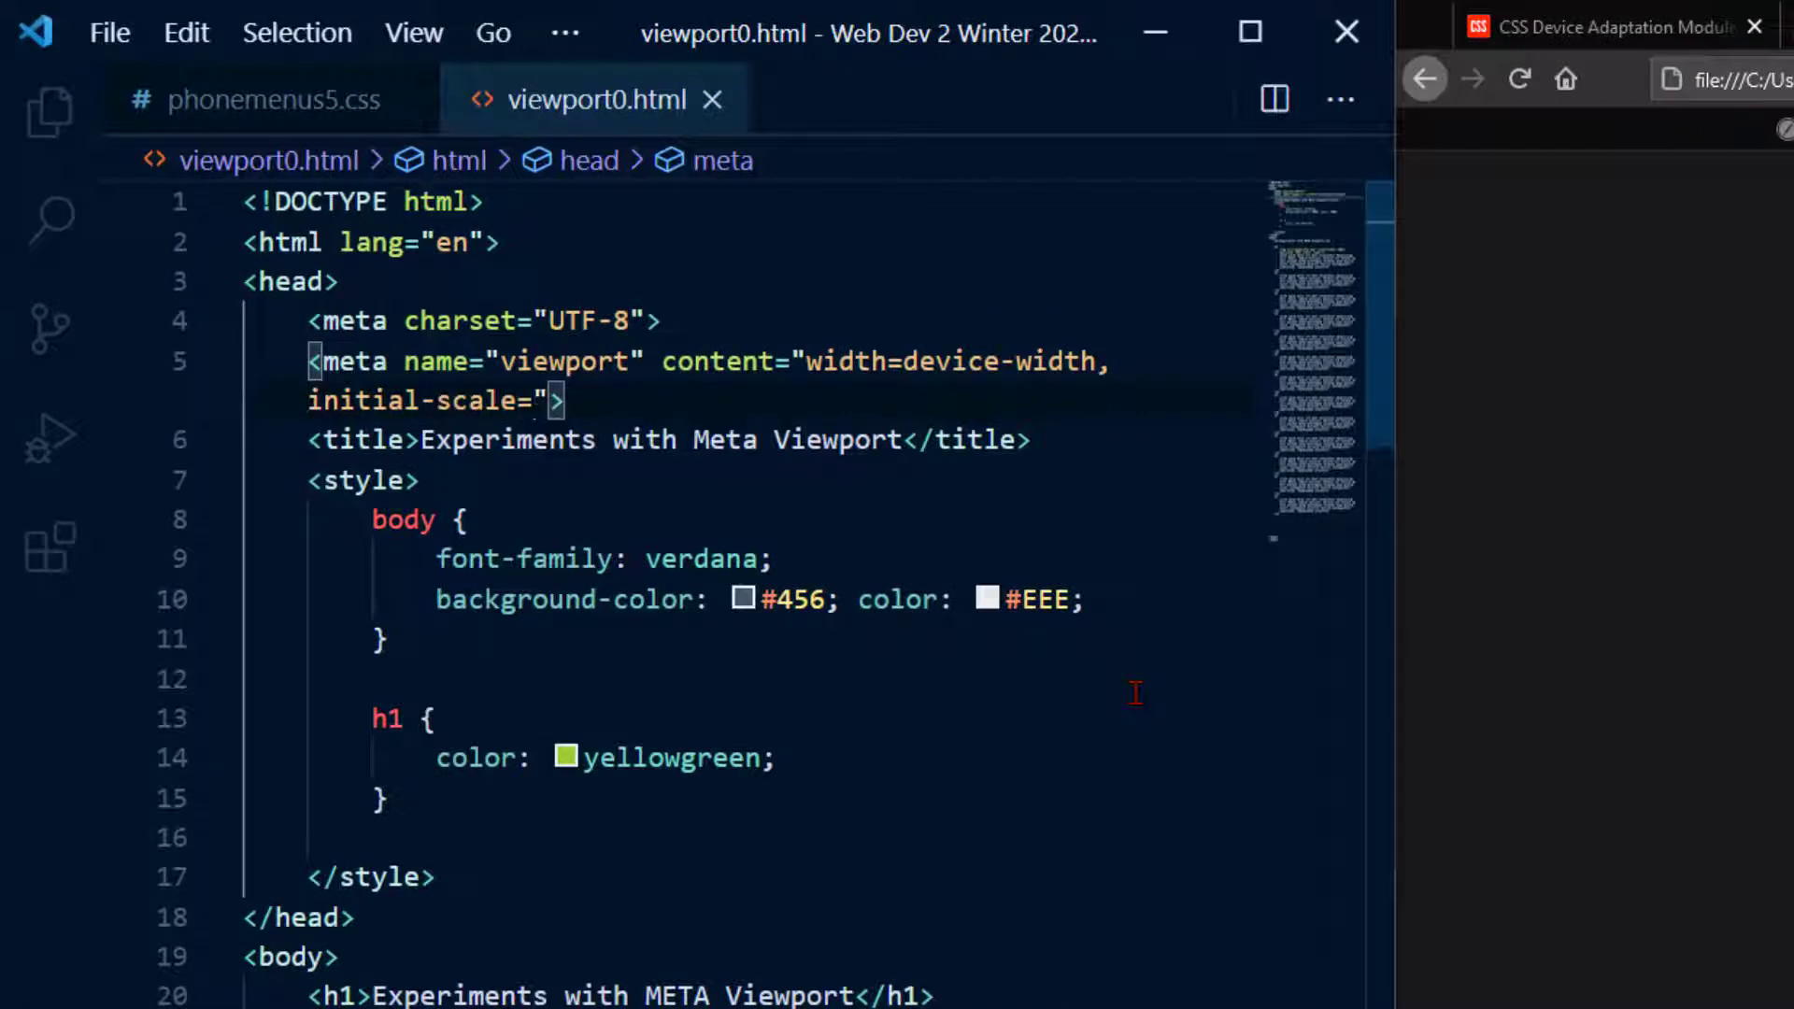
Complete the content attribute as width=device-width, initial-scale=1.0 and save.
text(1.0)
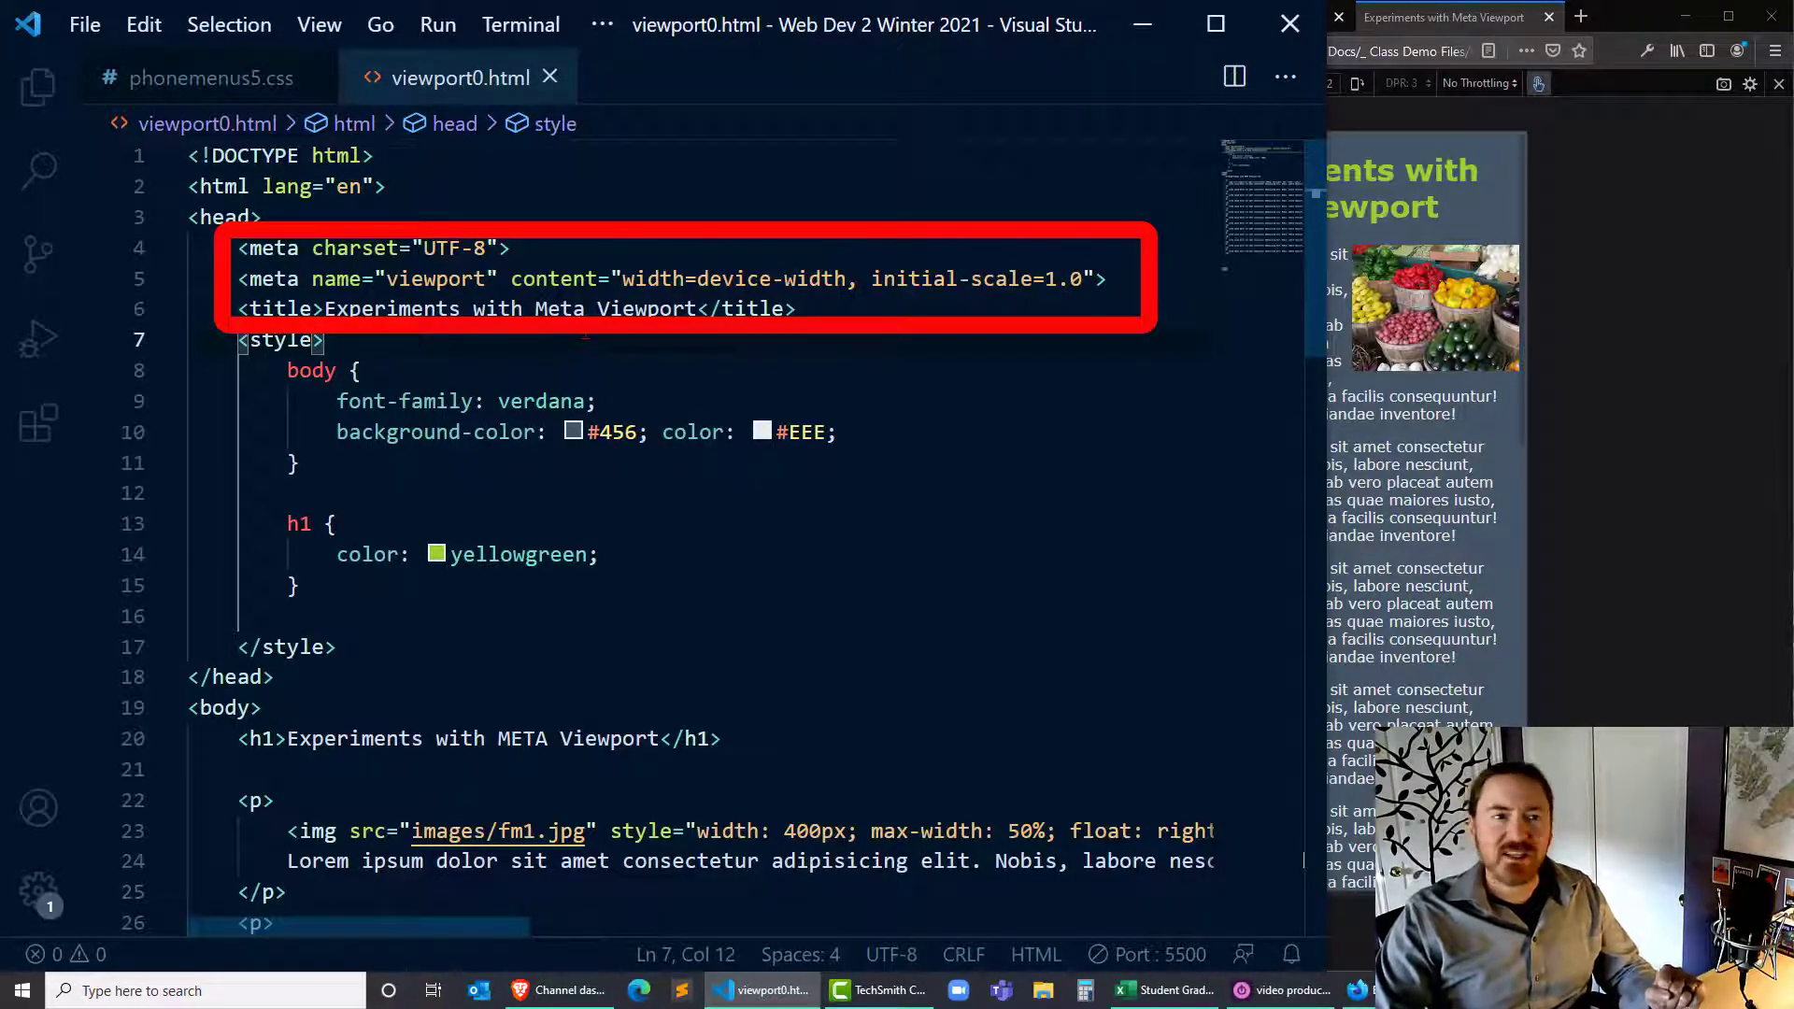
mouse_move(832, 361)
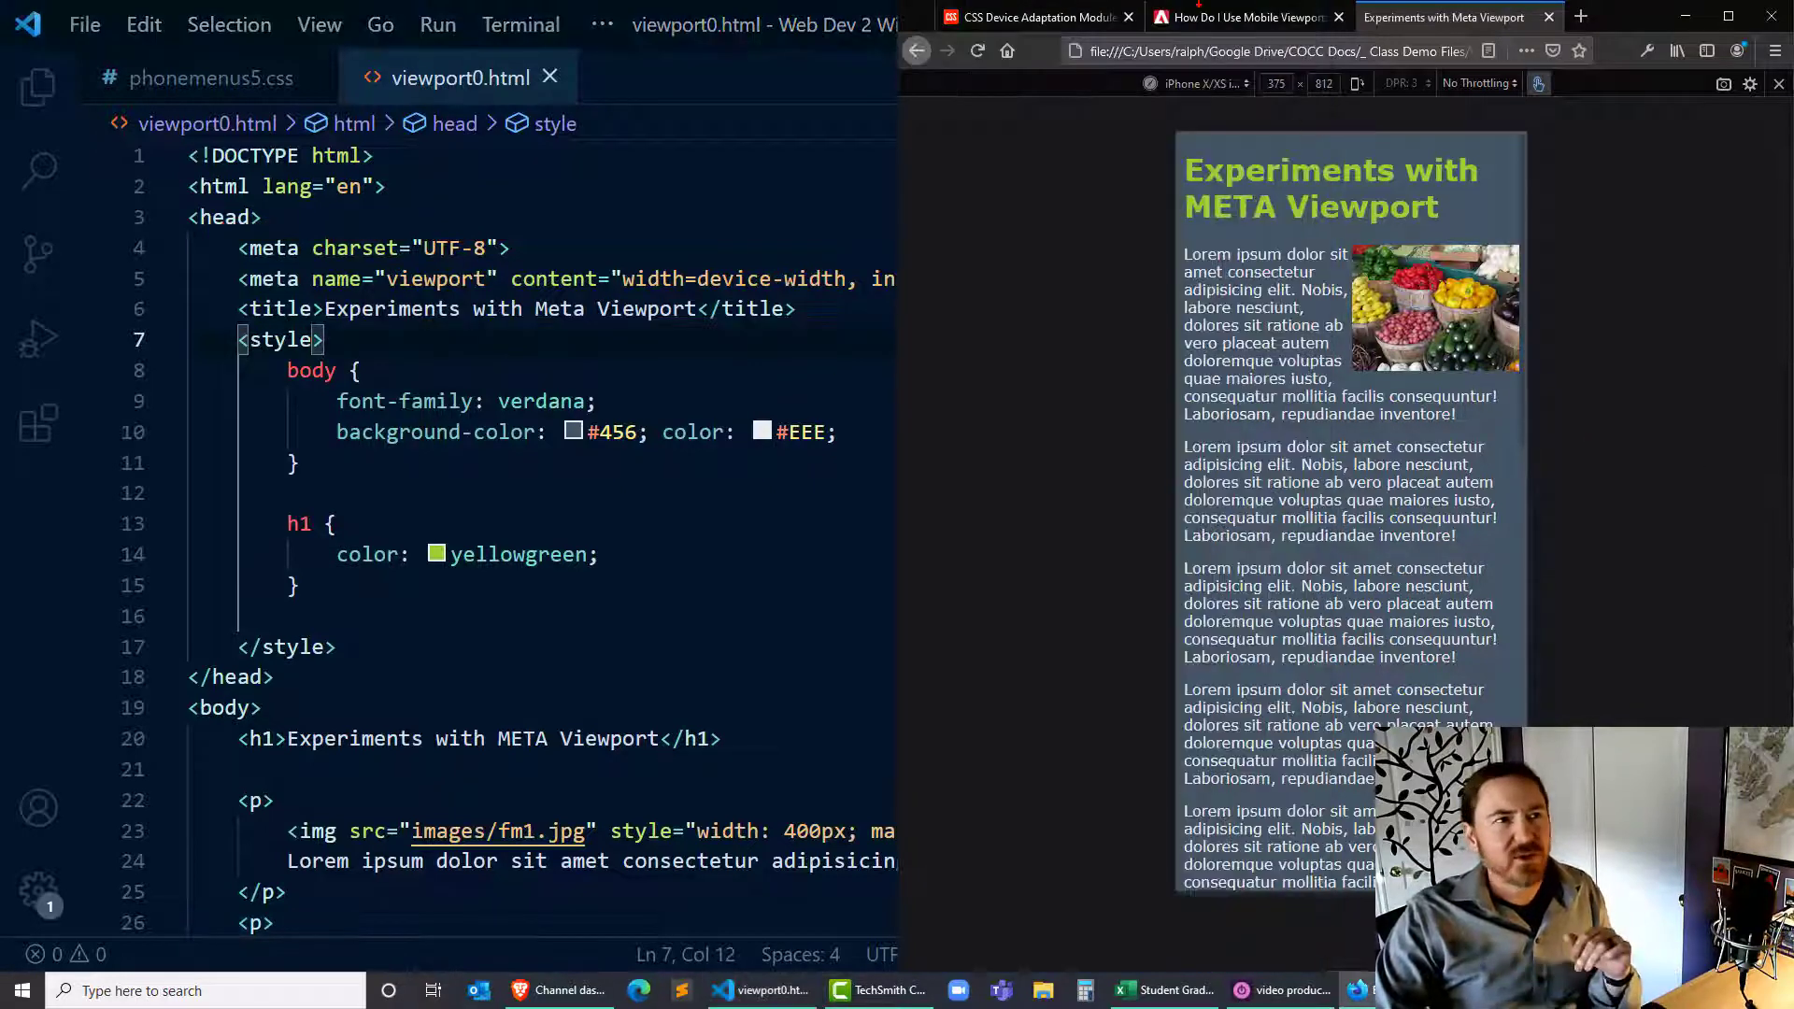
Return to the W3C viewport spec and highlight minimum-scale, user-scalable and height in the properties list.
click(1029, 17)
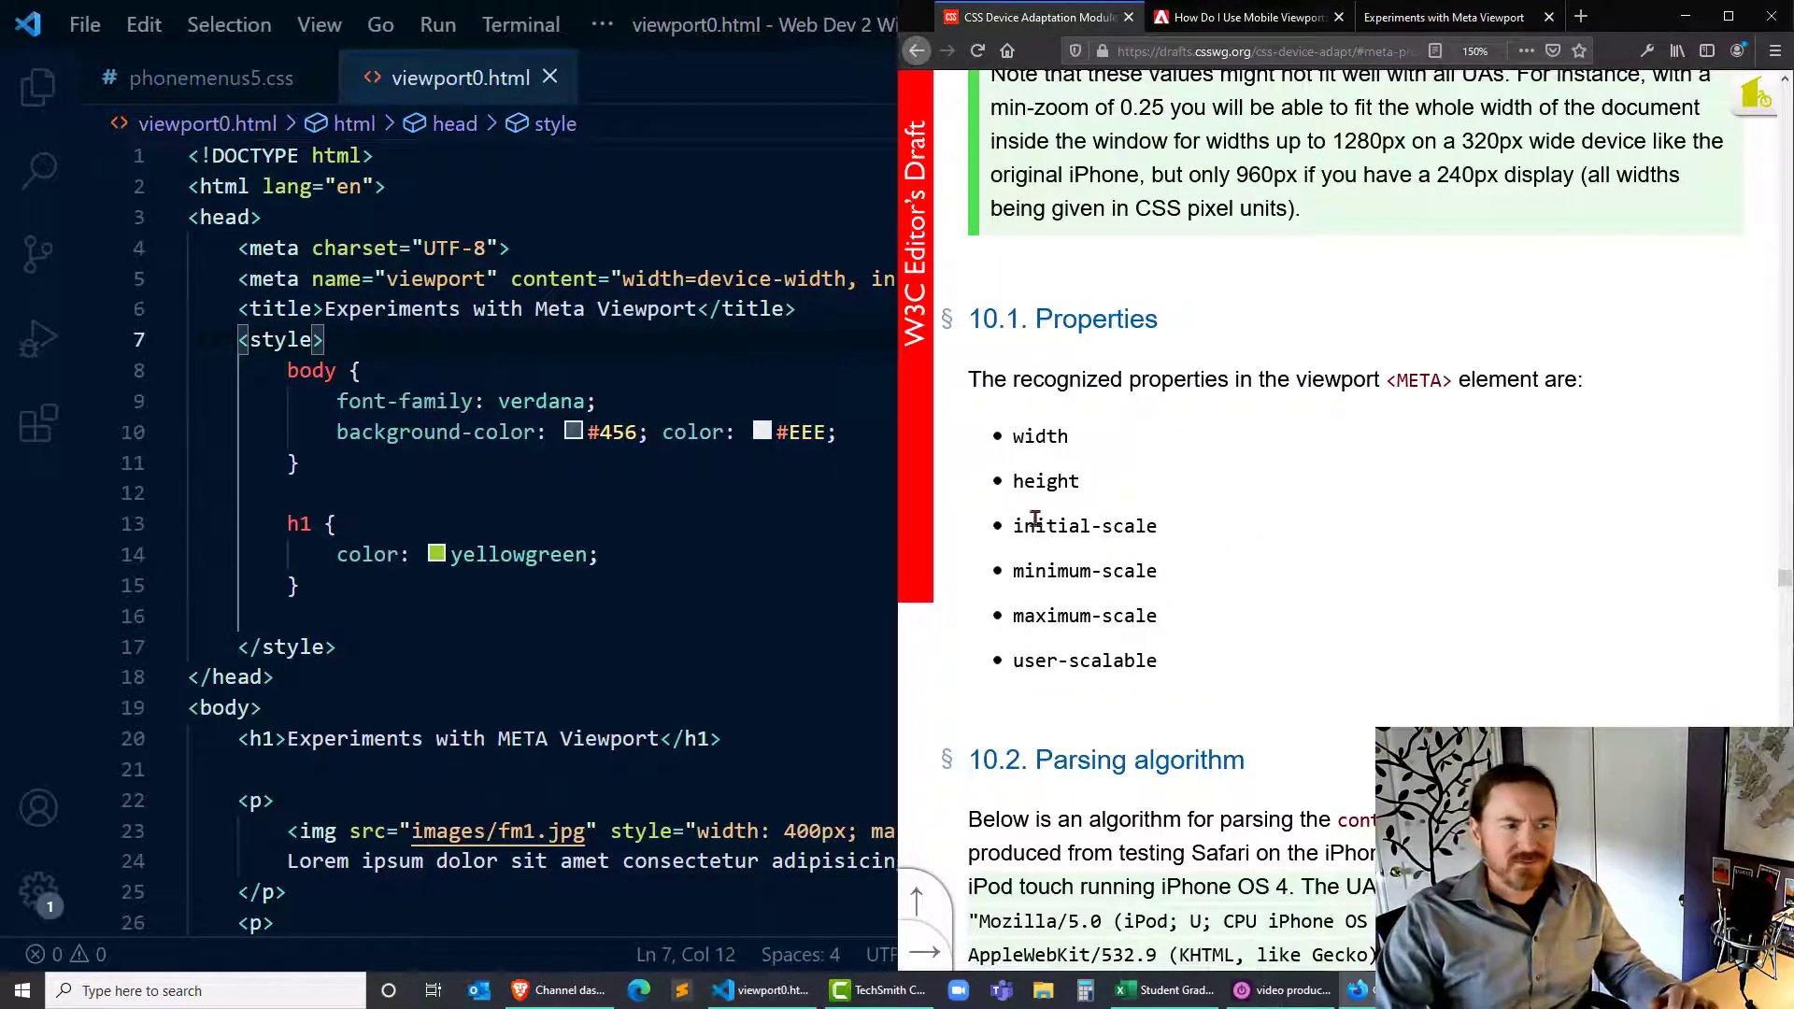
double_click(1082, 570)
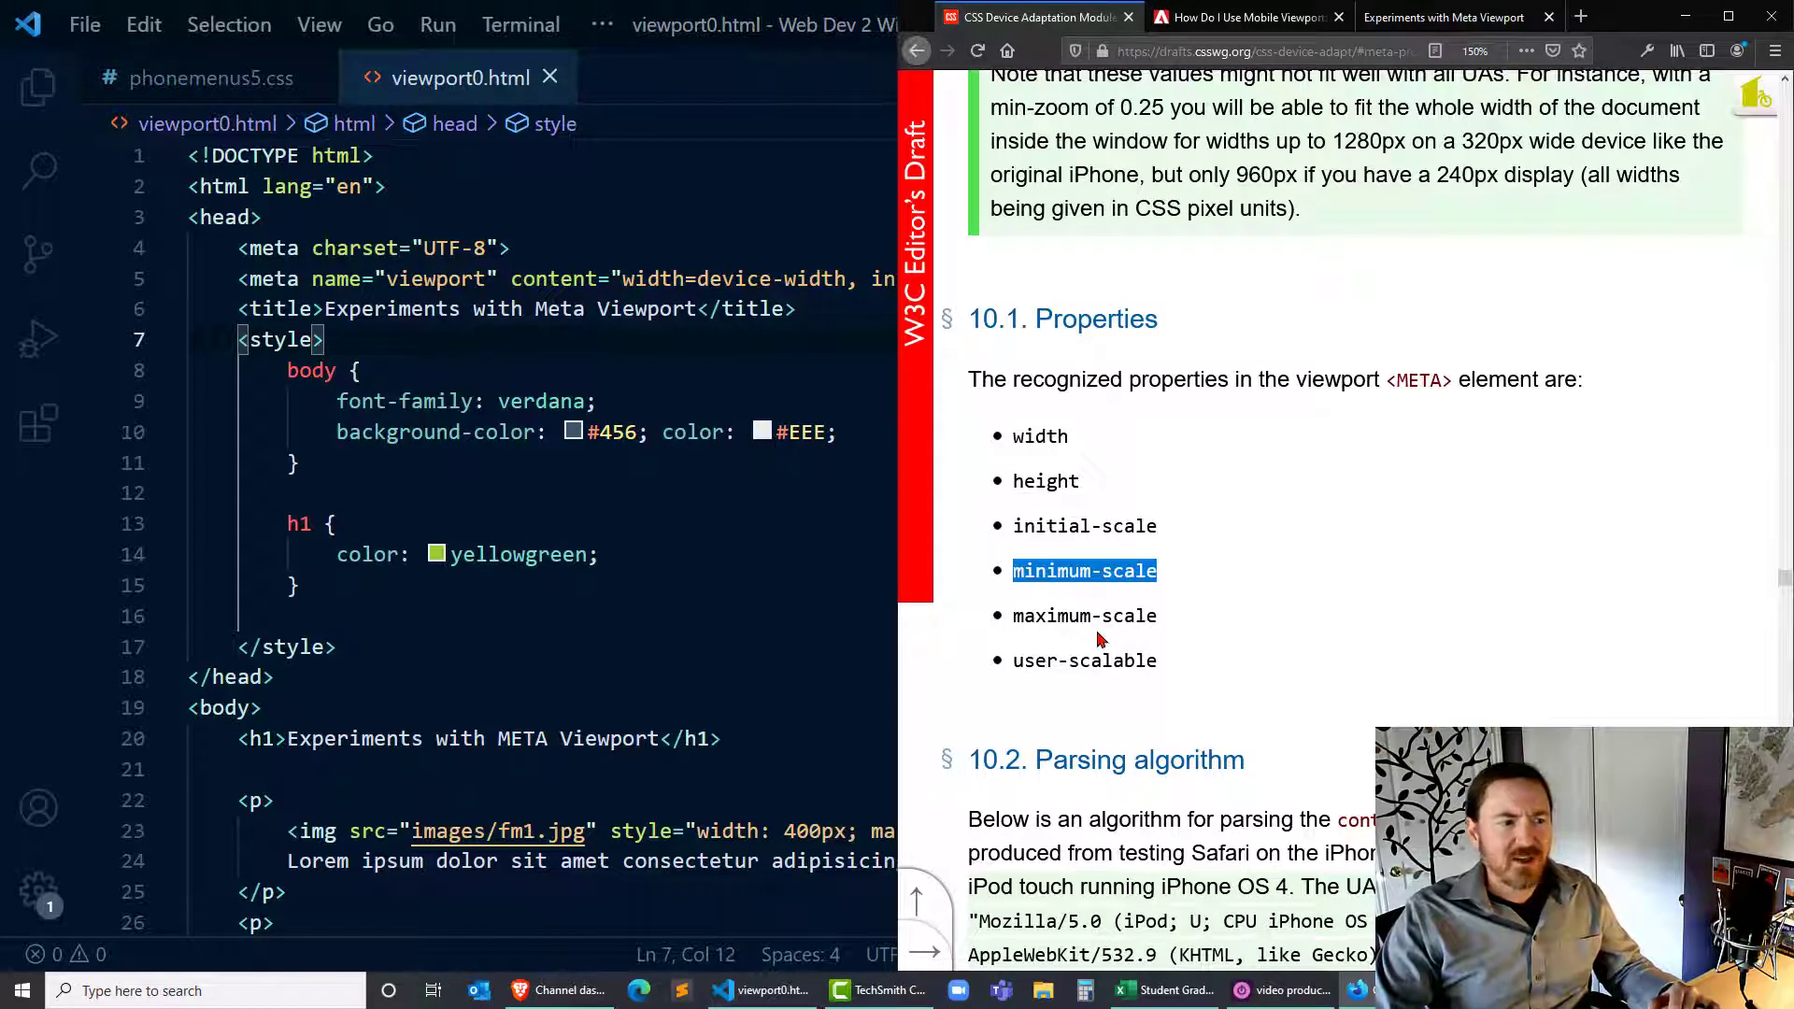
mouse_move(1011, 671)
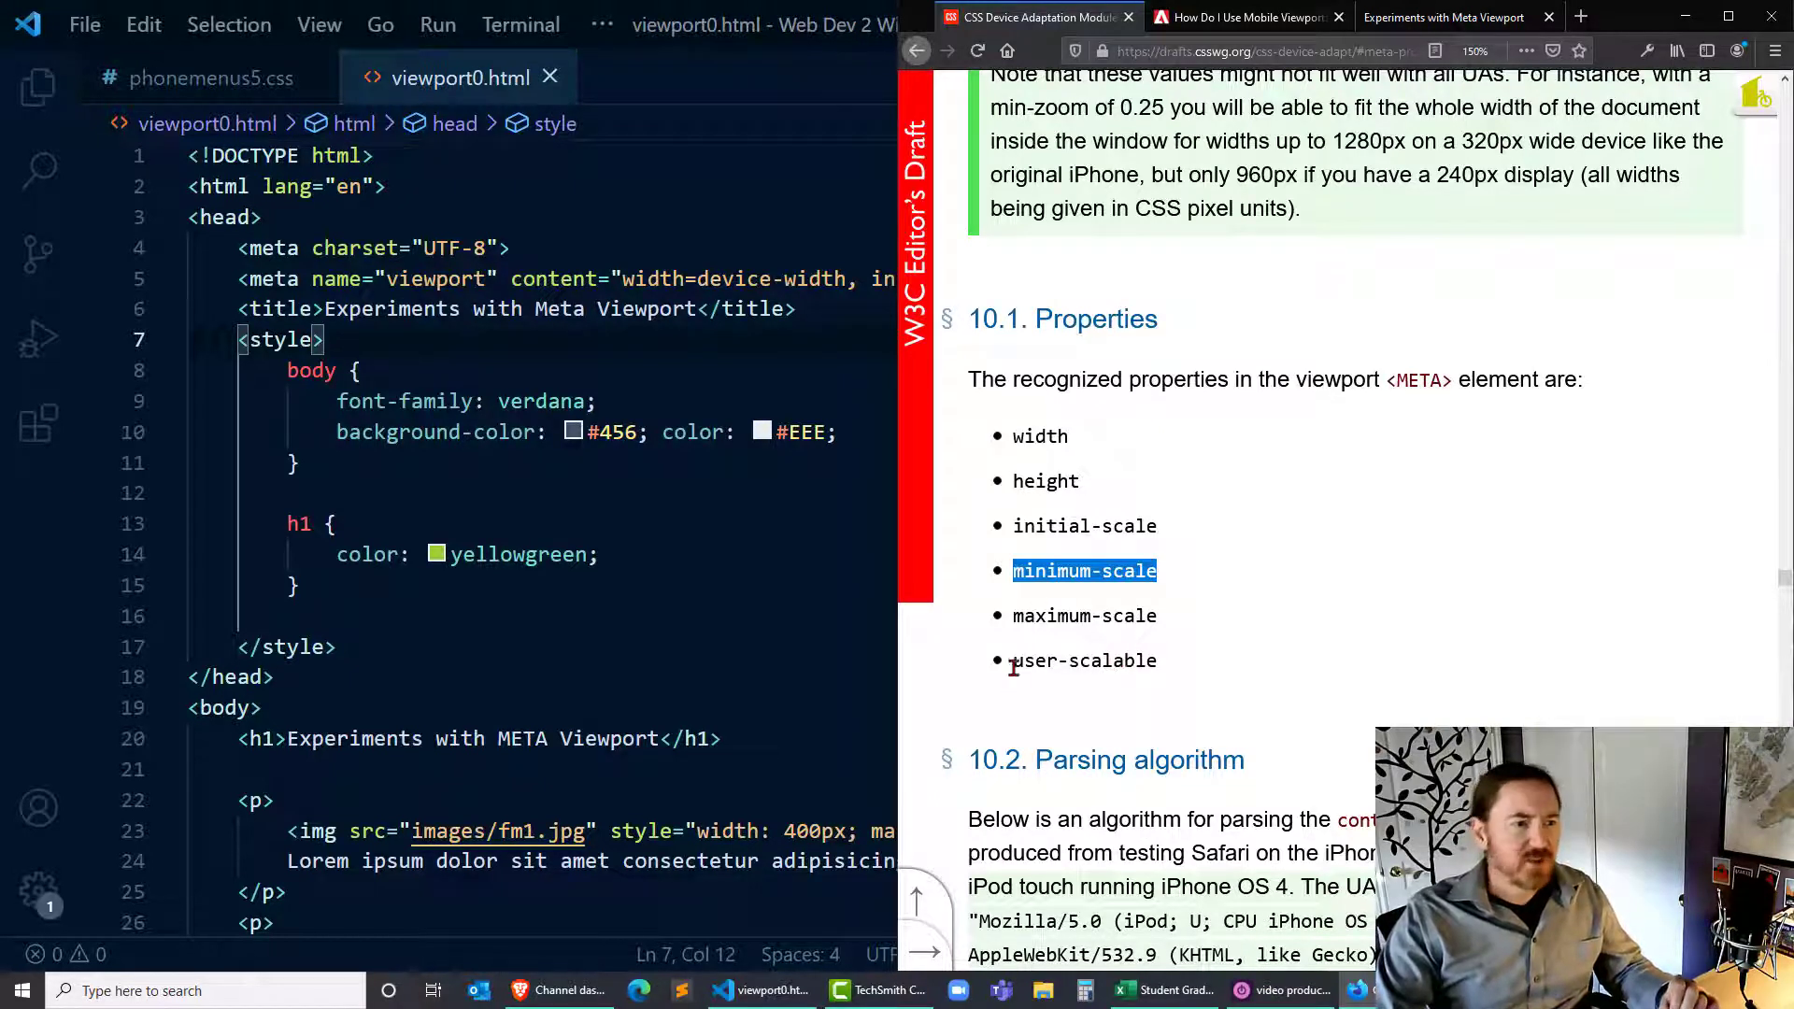
double_click(1084, 659)
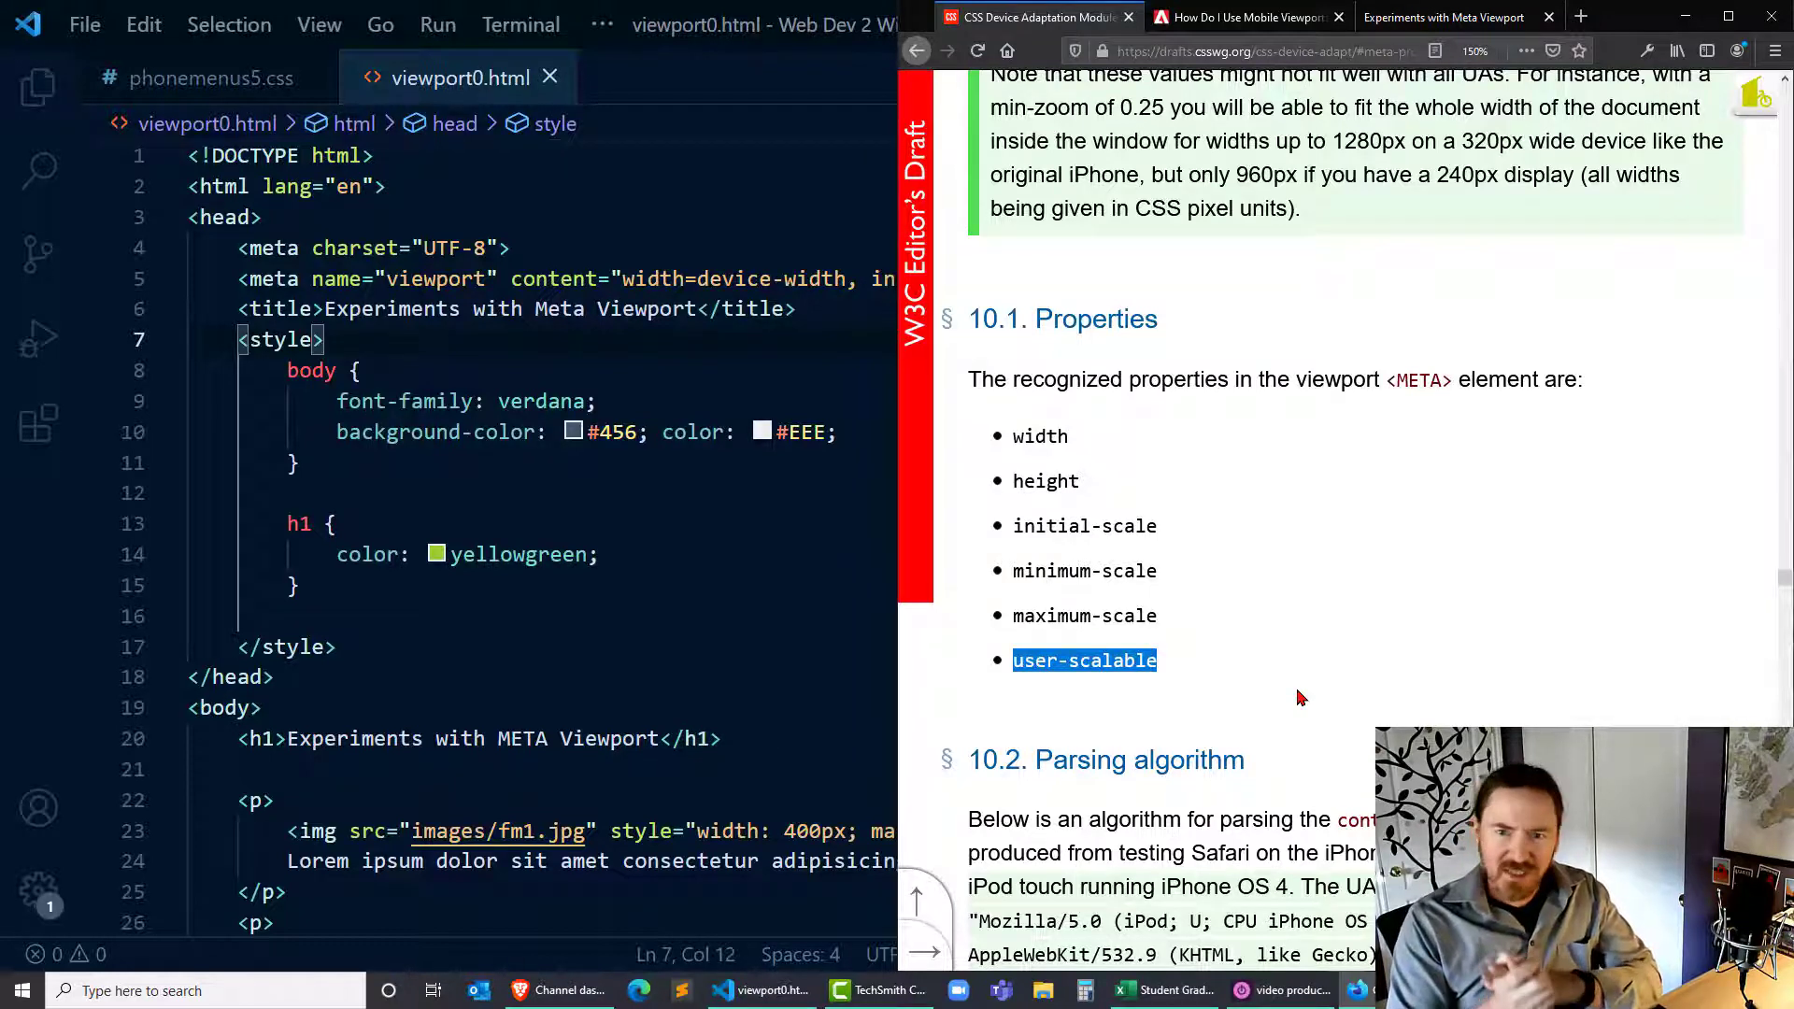
mouse_move(1164, 682)
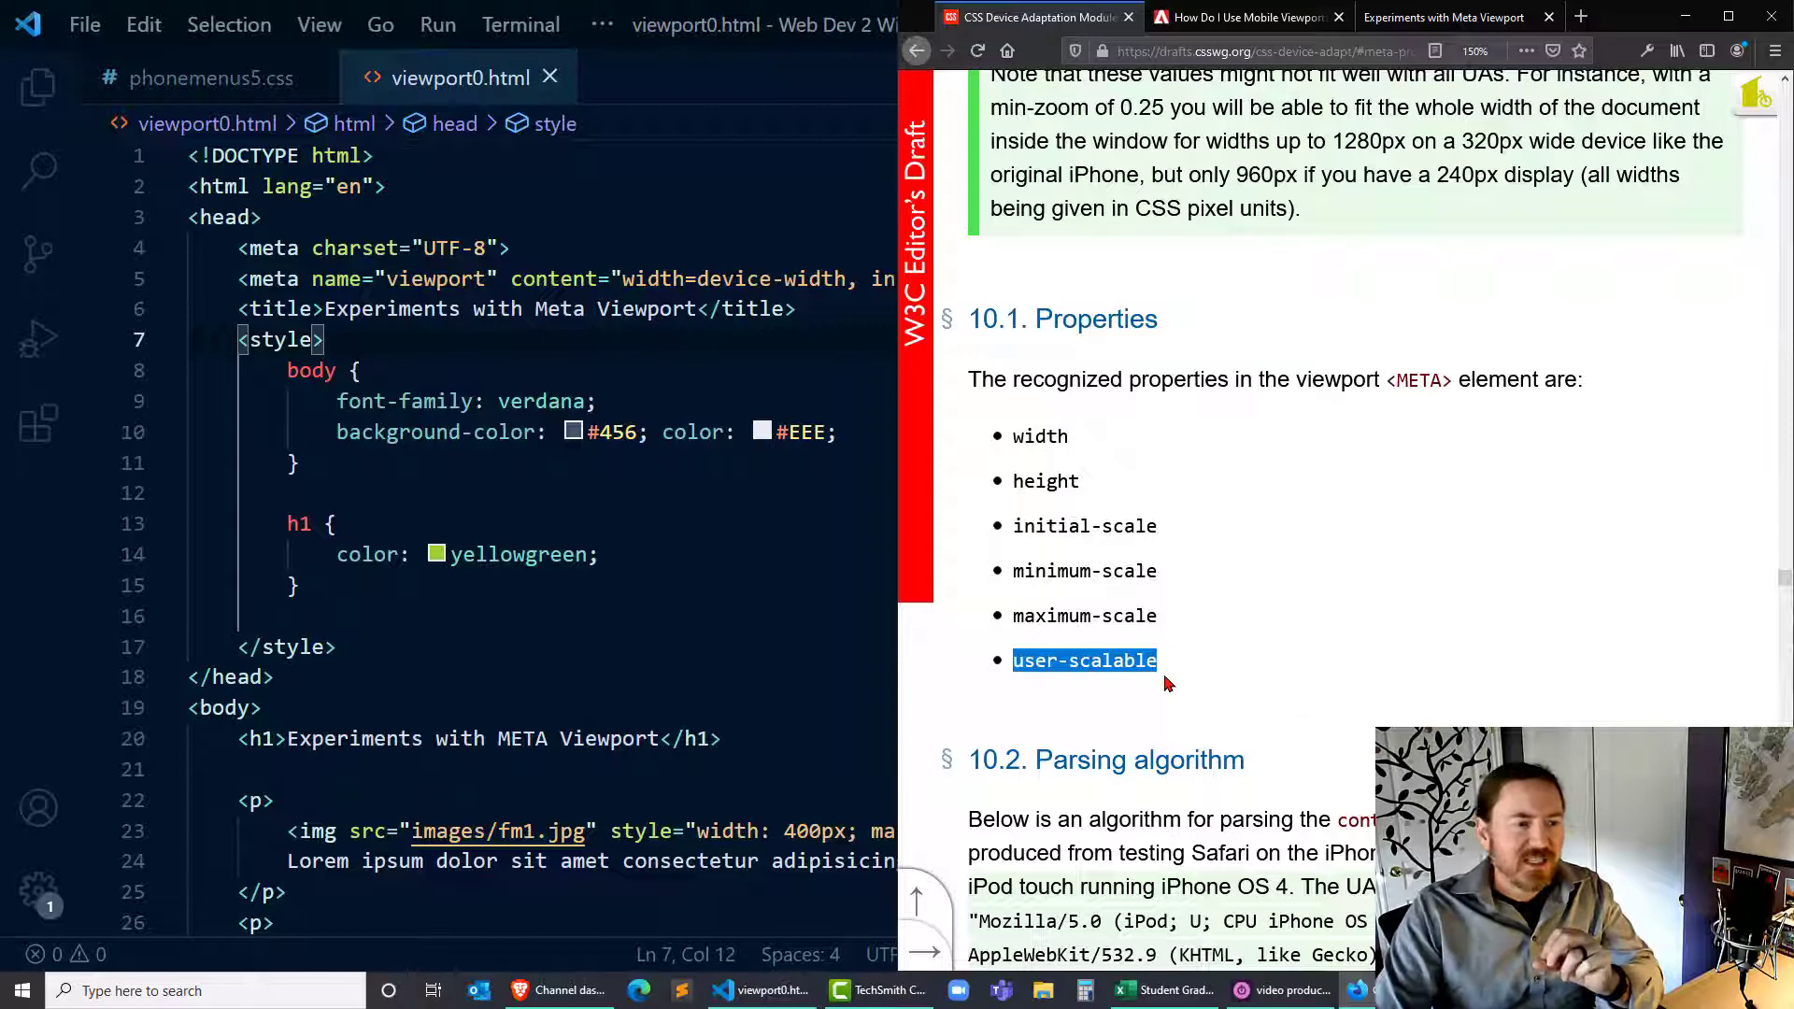
mouse_move(1139, 683)
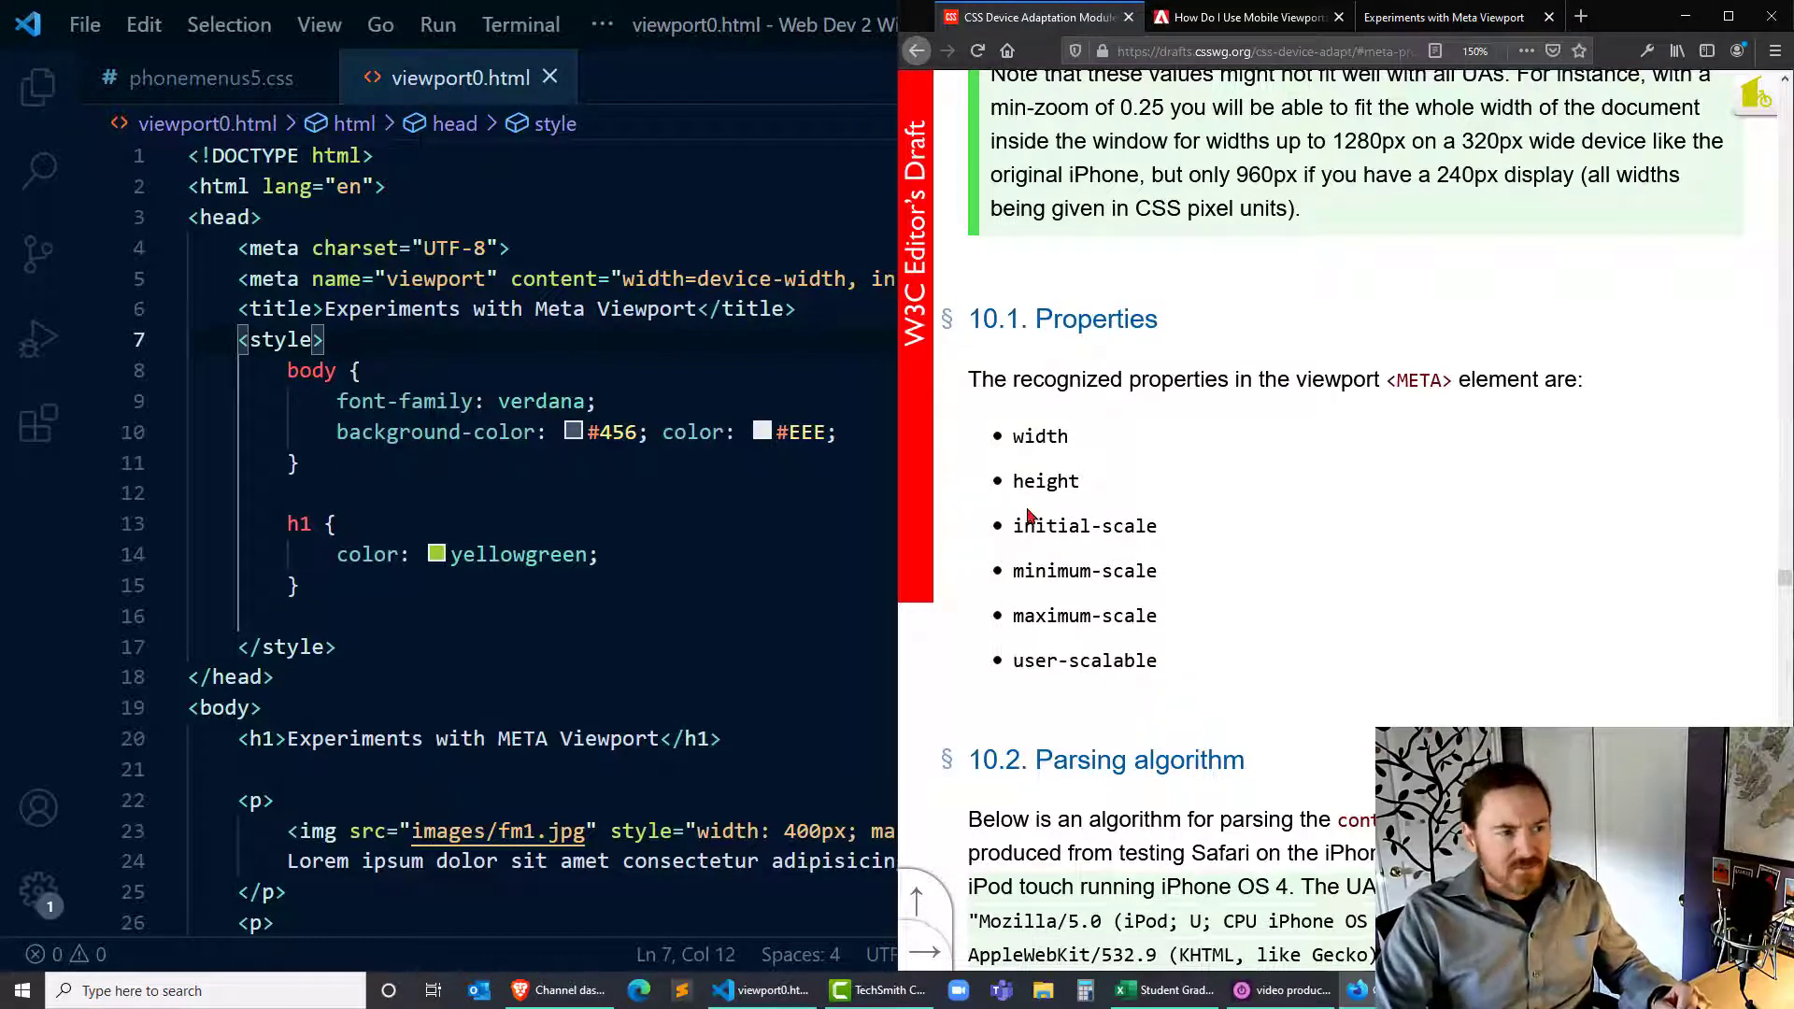
double_click(1042, 480)
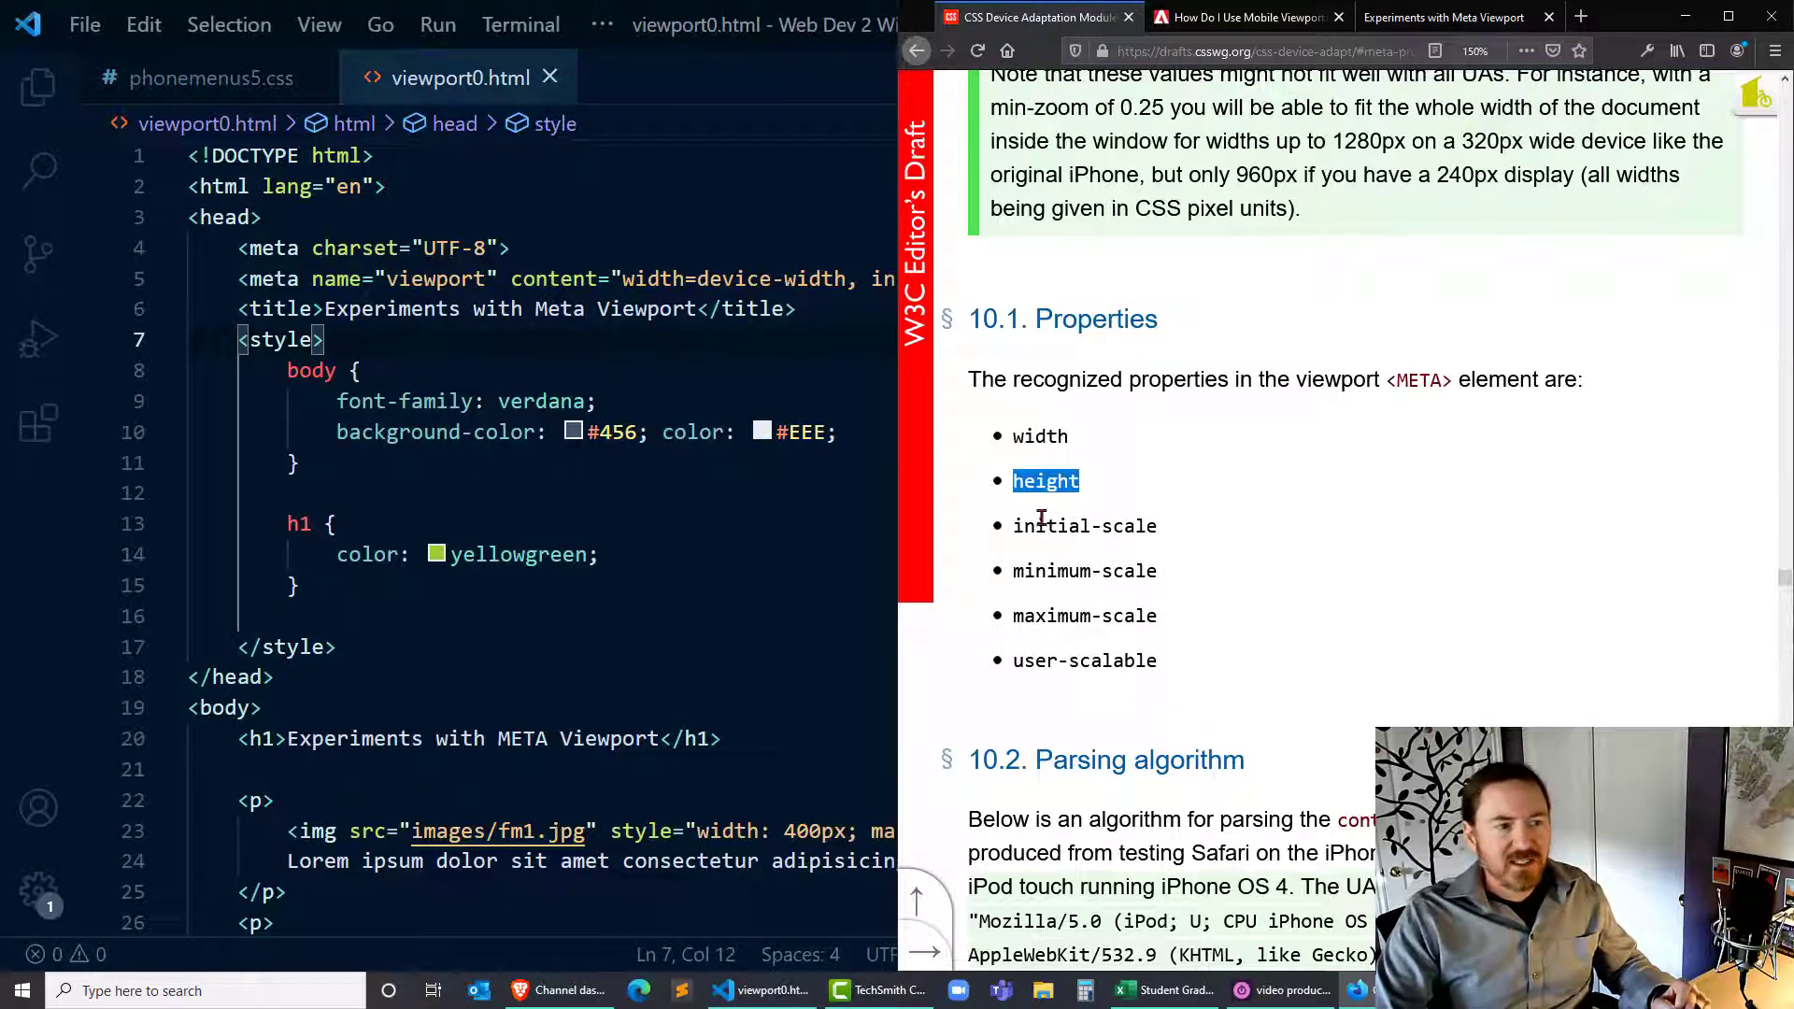